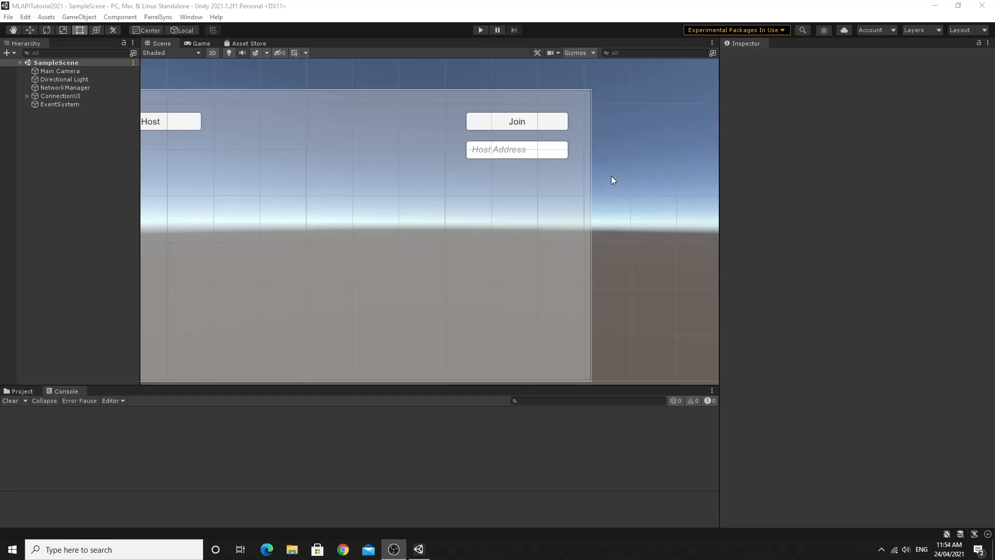
mouse_move(544, 189)
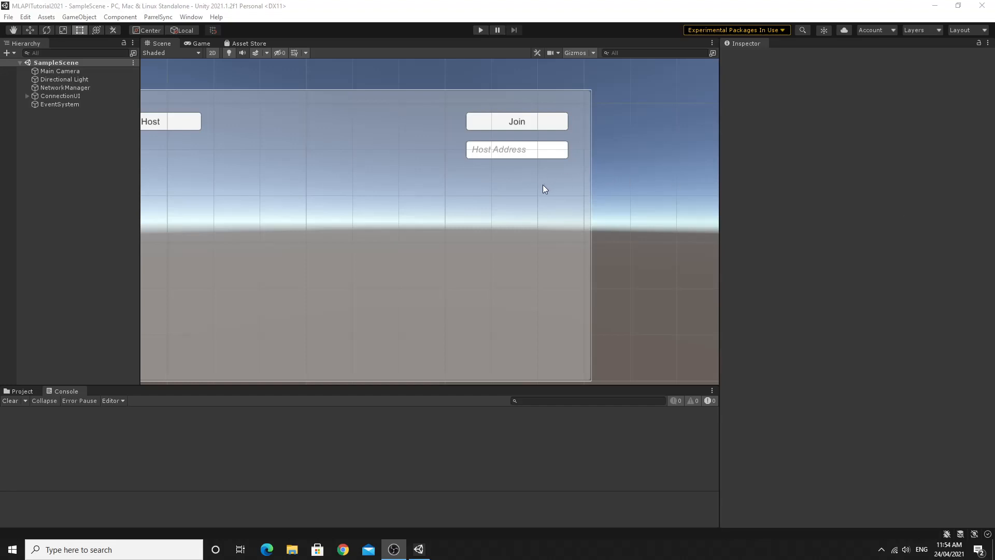
mouse_move(348, 174)
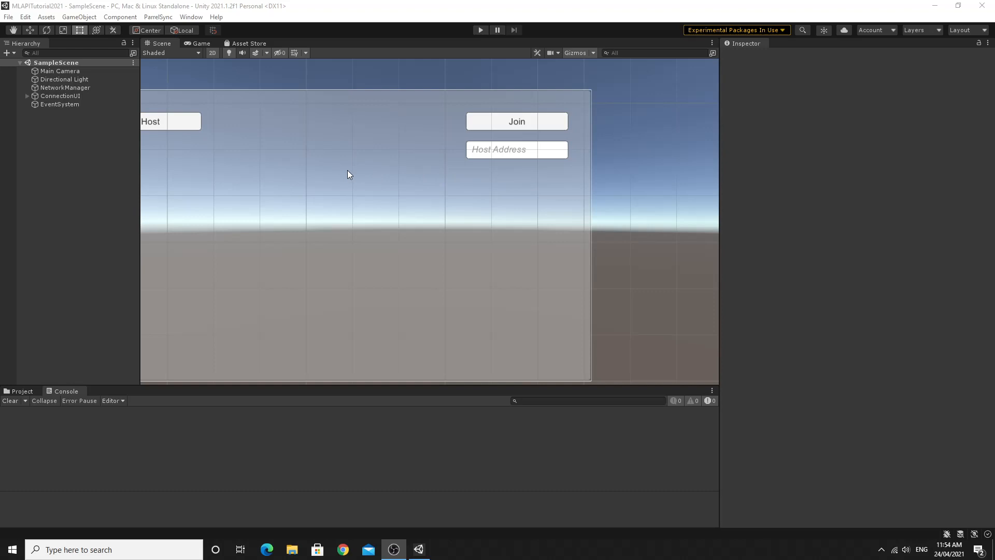
mouse_move(360, 166)
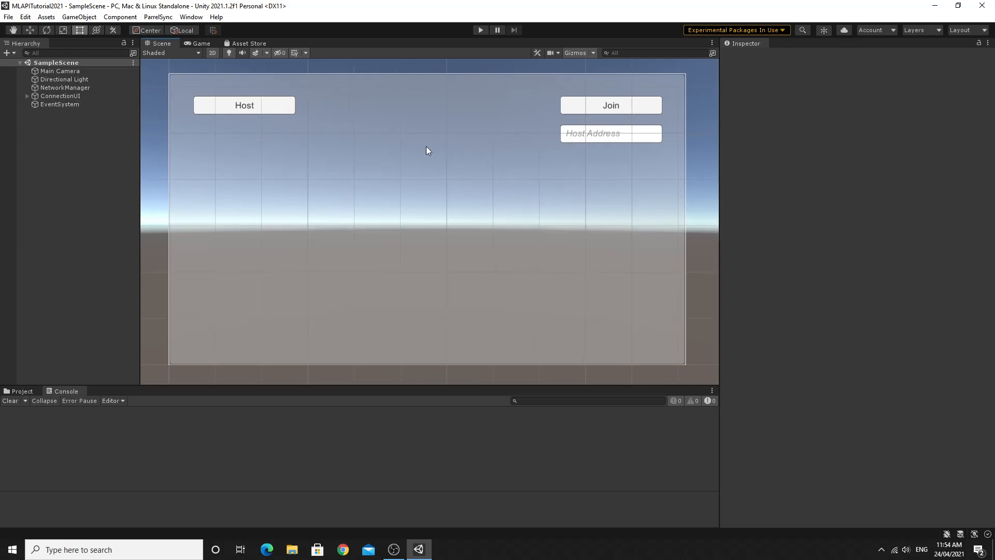
Review ConnectionUI, ConnectButtonPanel, JoinButton, HostButton (wired to ConnectionManager.Host) and NetworkManager with Connect Address 127.0.0.1.
left_click(60, 95)
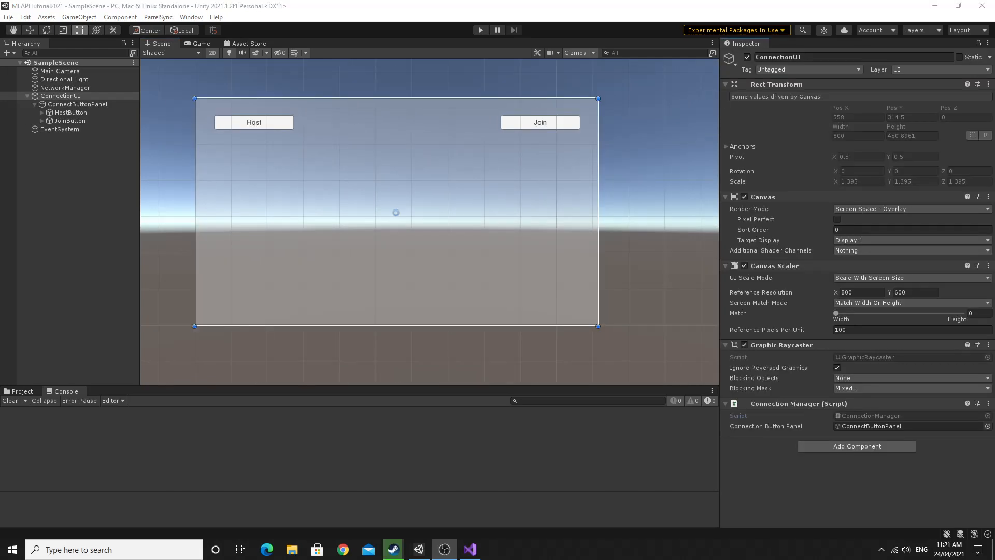
mouse_move(411, 248)
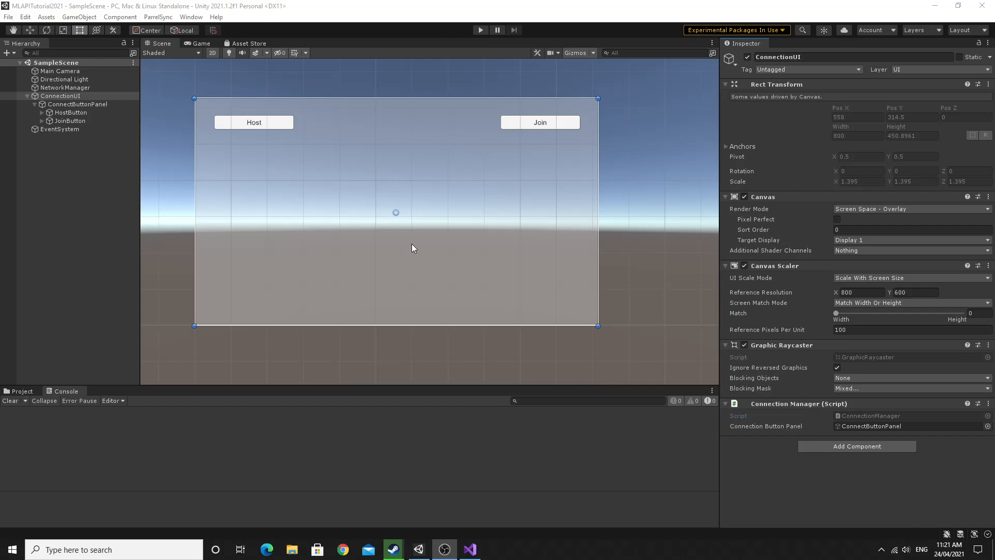
mouse_move(401, 245)
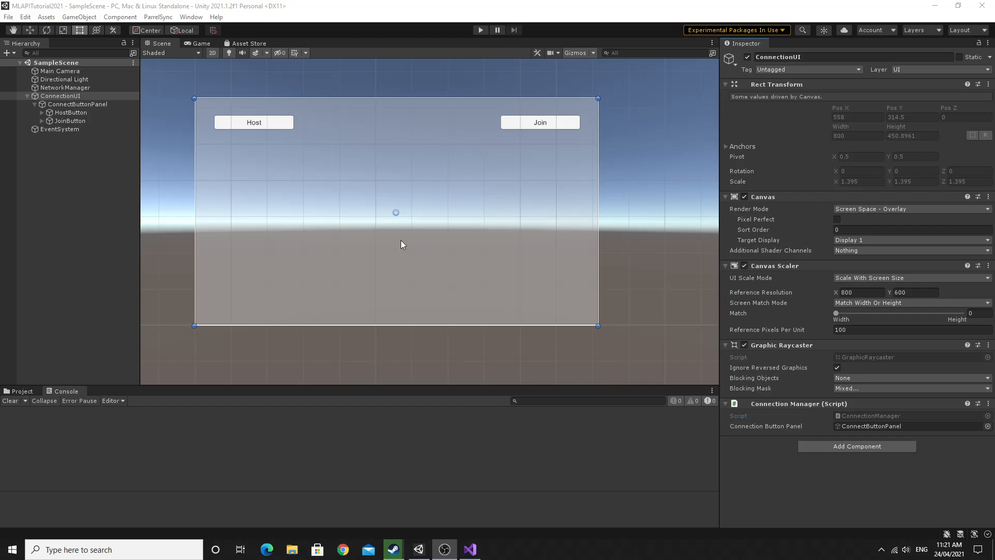
mouse_move(56, 95)
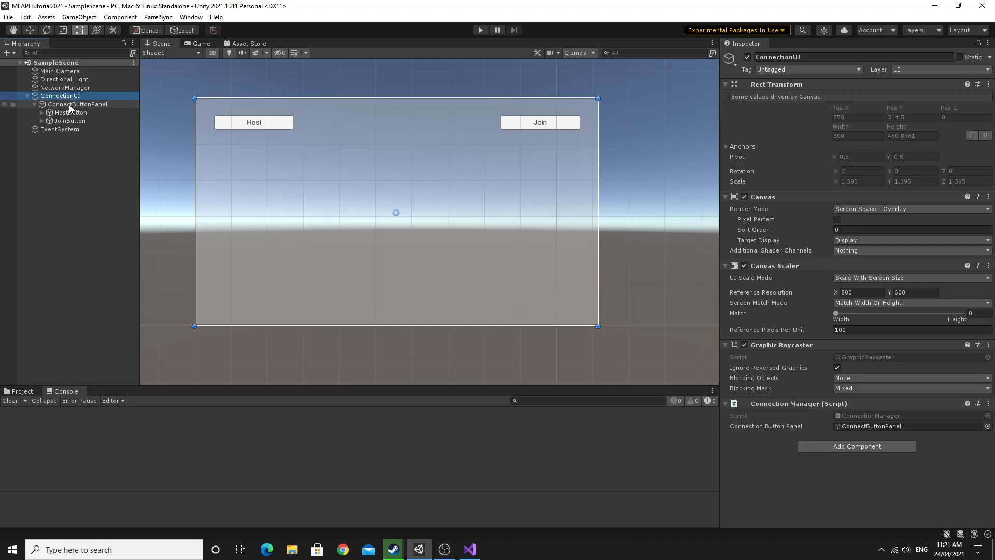
left_click(77, 104)
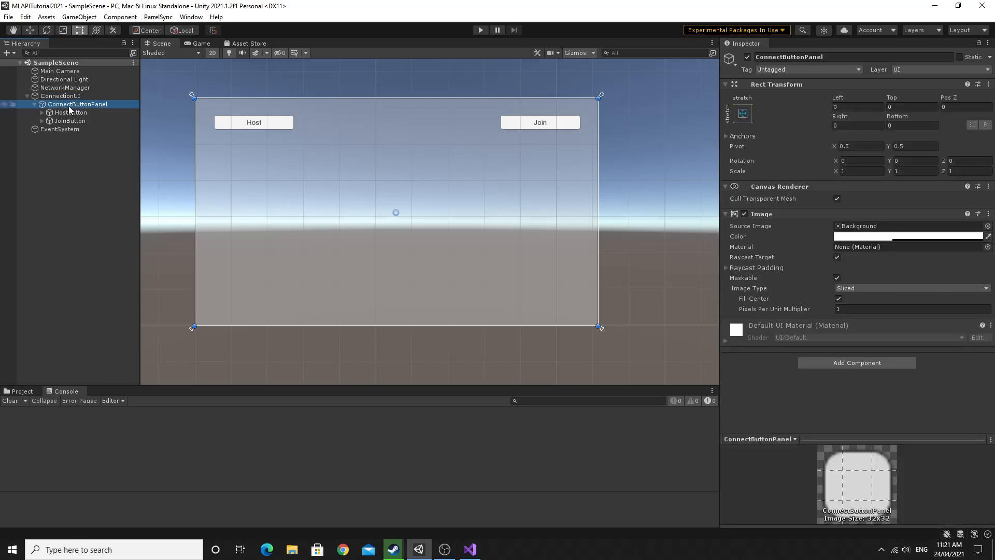
left_click(70, 120)
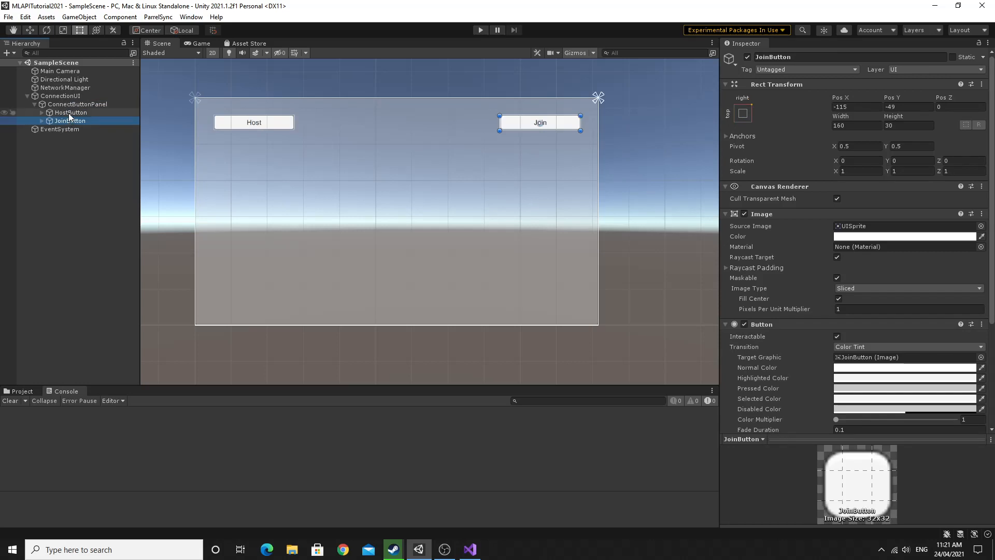
left_click(71, 112)
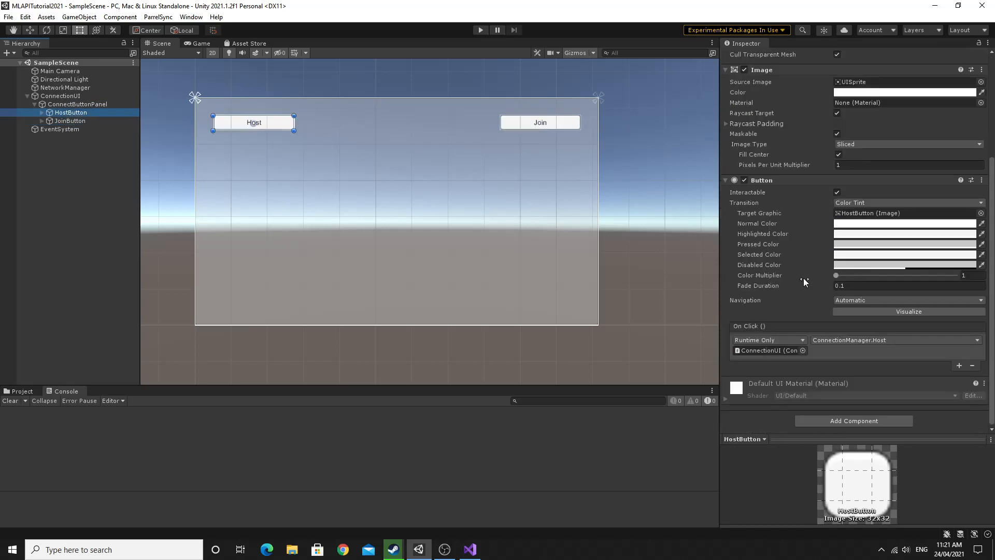
mouse_move(76, 168)
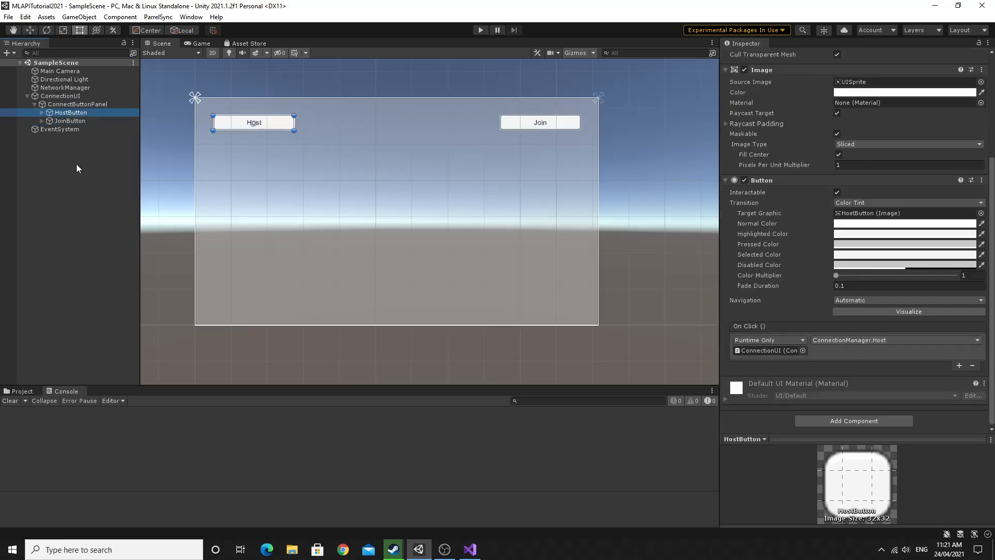
left_click(65, 87)
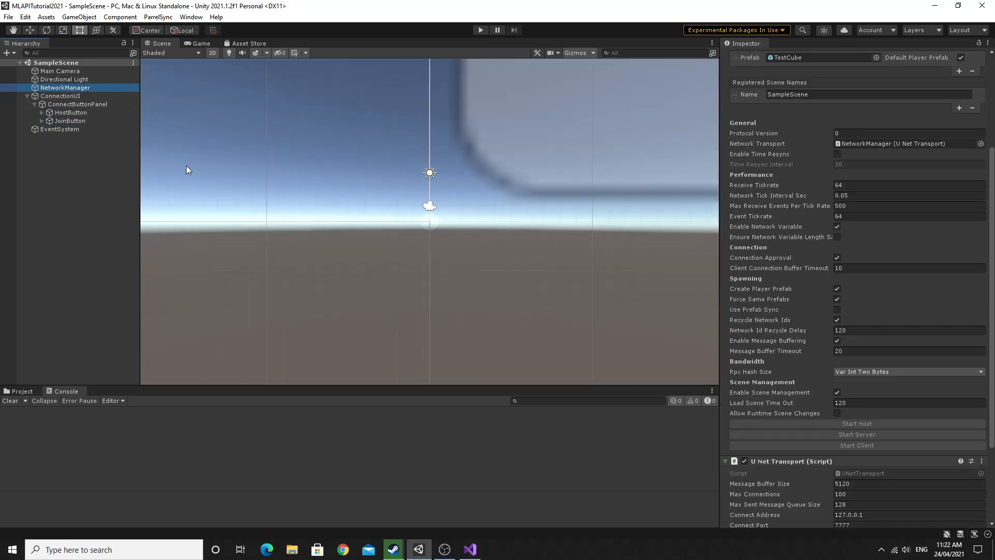
Switch to Visual Studio and read ConnectionManager's Host method and the StartClient call in Join.
left_click(468, 549)
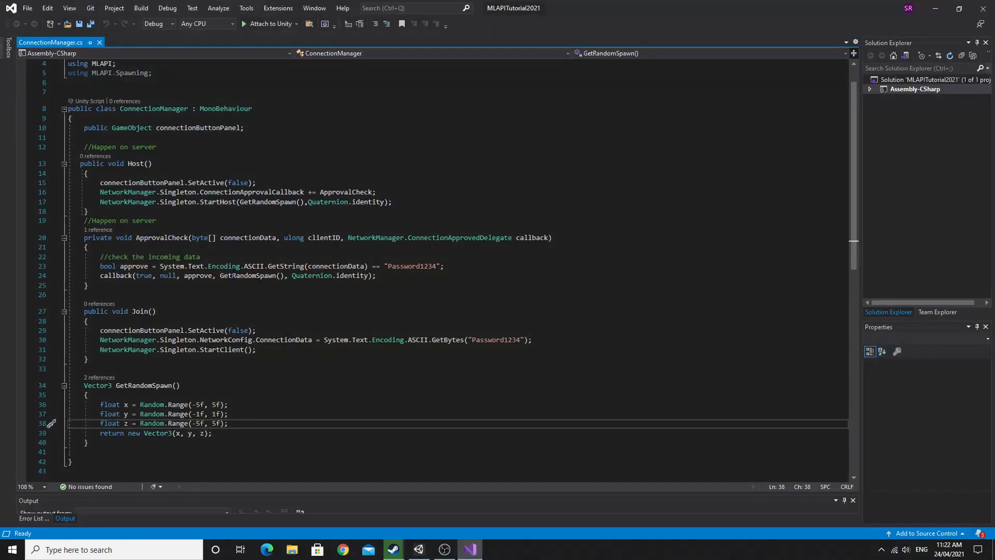
left_click(129, 163)
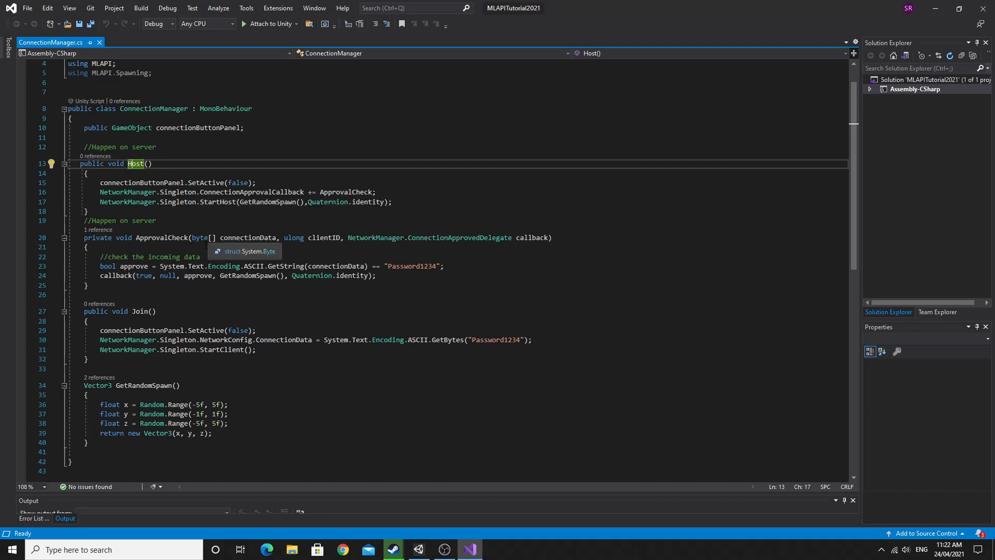
left_click(141, 311)
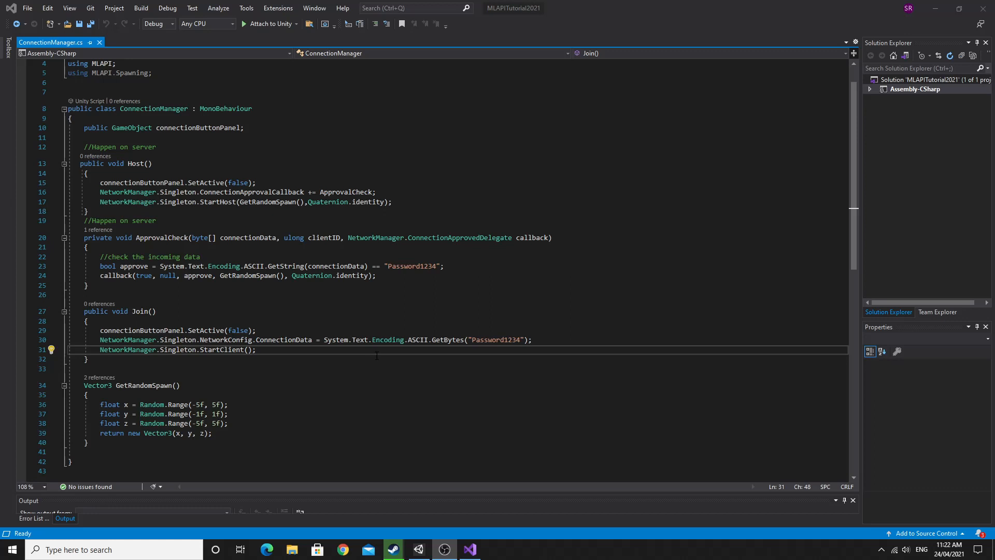
mouse_move(493, 340)
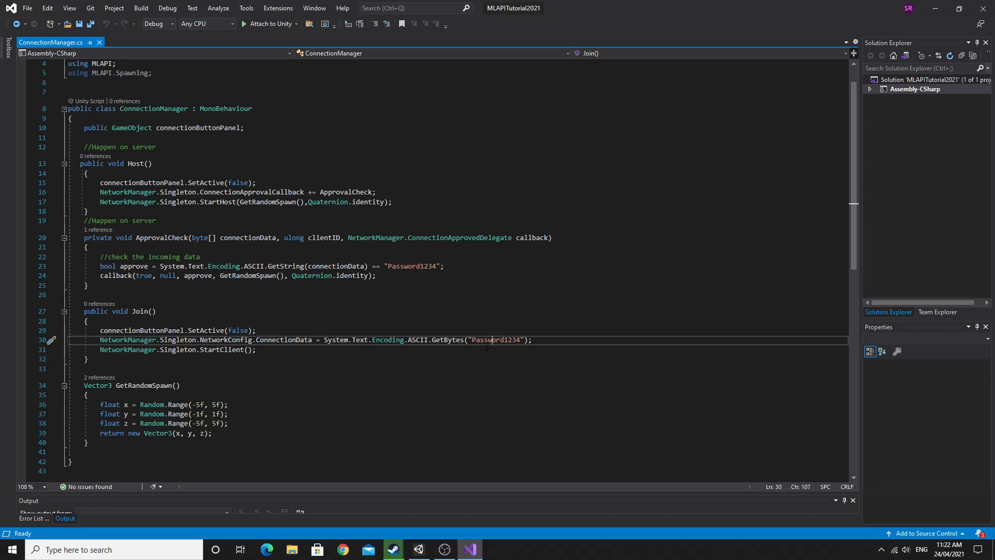
mouse_move(411, 266)
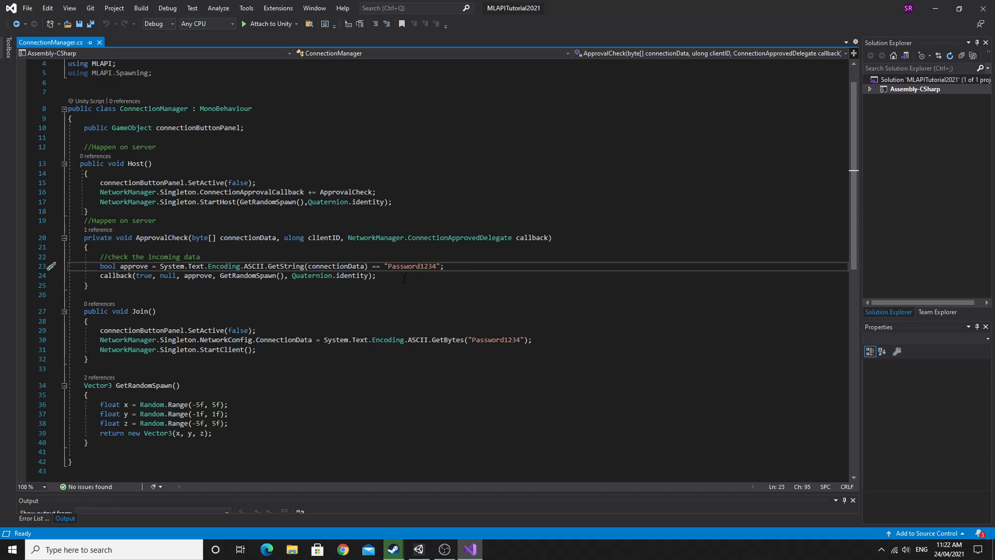
Review the GetRandomSpawn method, its return statement and where it is used.
left_click(376, 275)
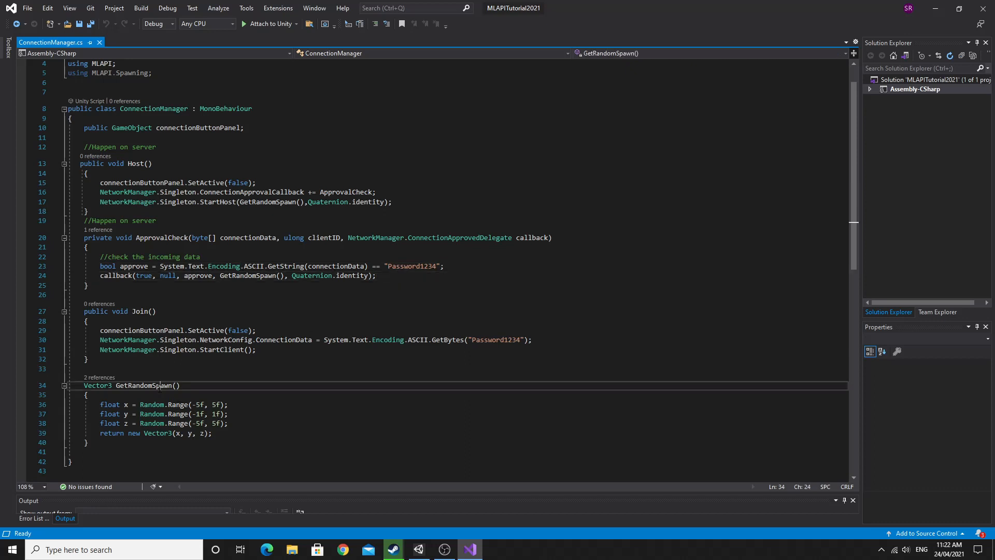
double_click(152, 414)
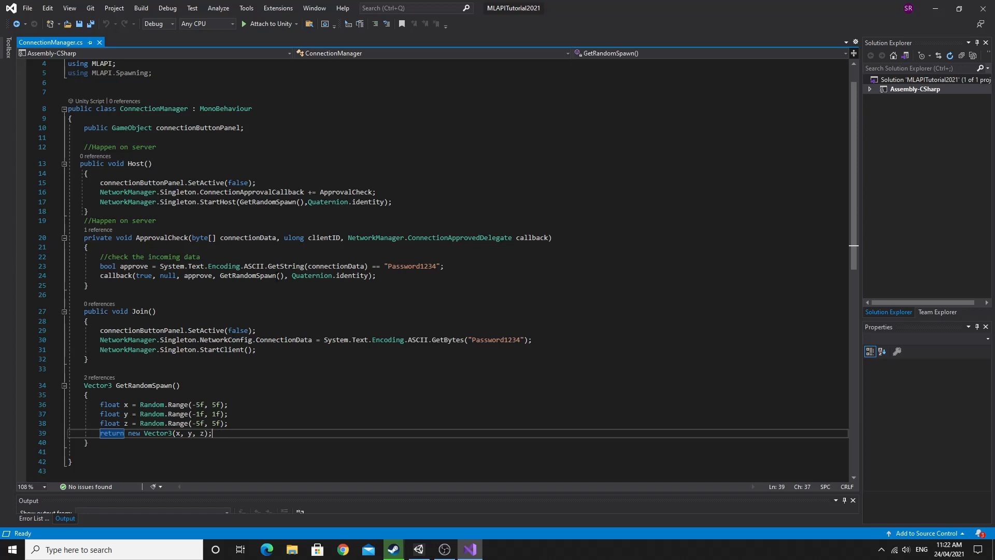
left_click(222, 202)
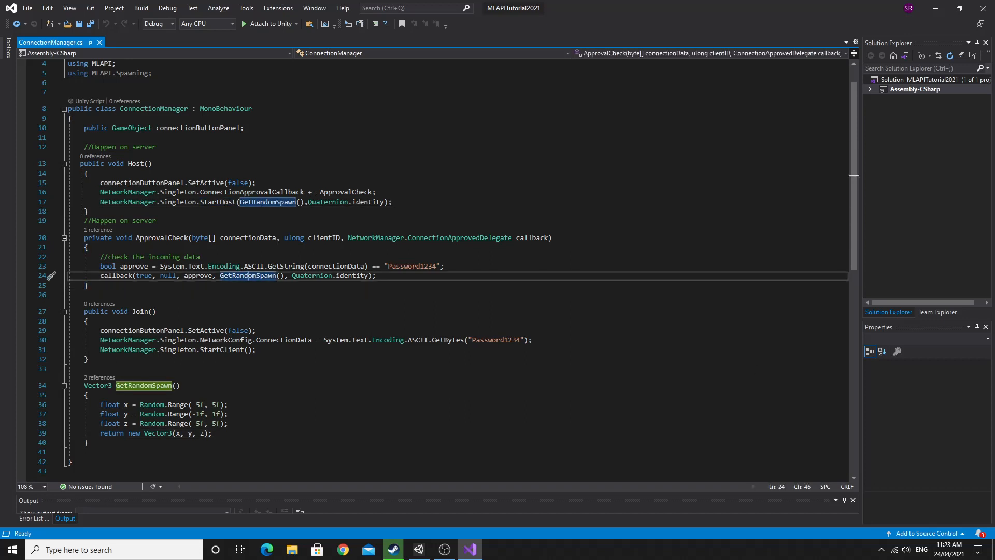
mouse_move(851, 414)
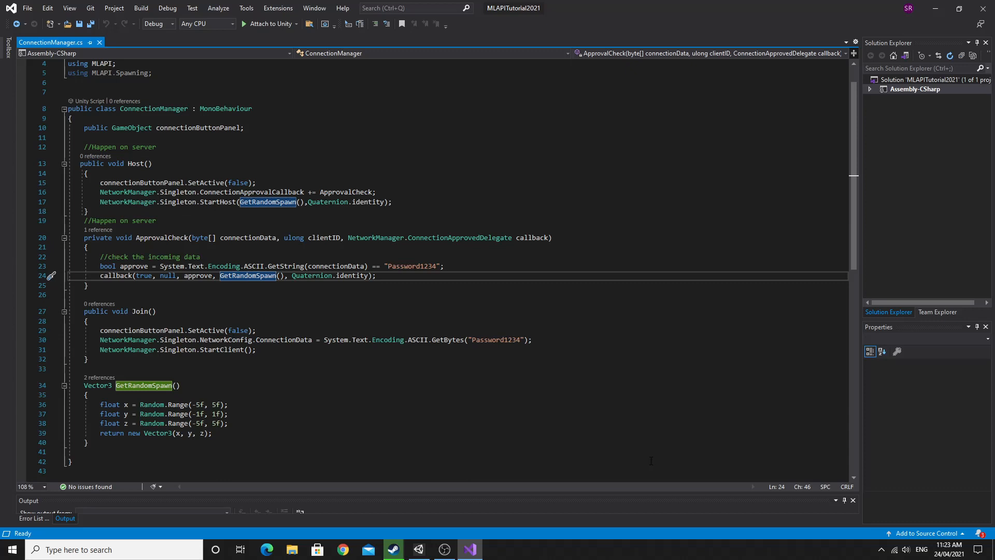
mouse_move(470, 549)
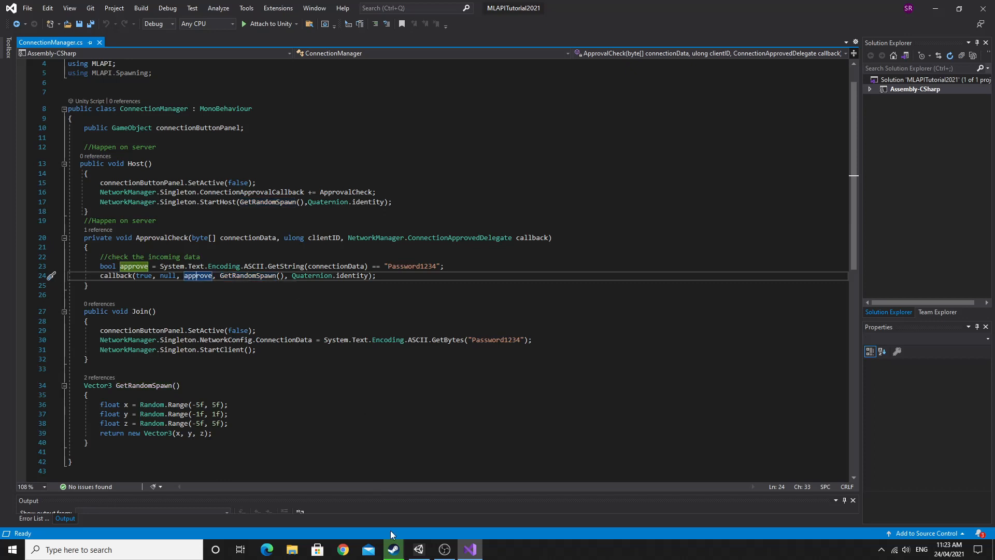
Return to Unity and check the Connect Address 127.0.0.1, then the JoinButton and ConnectButtonPanel objects.
left_click(418, 549)
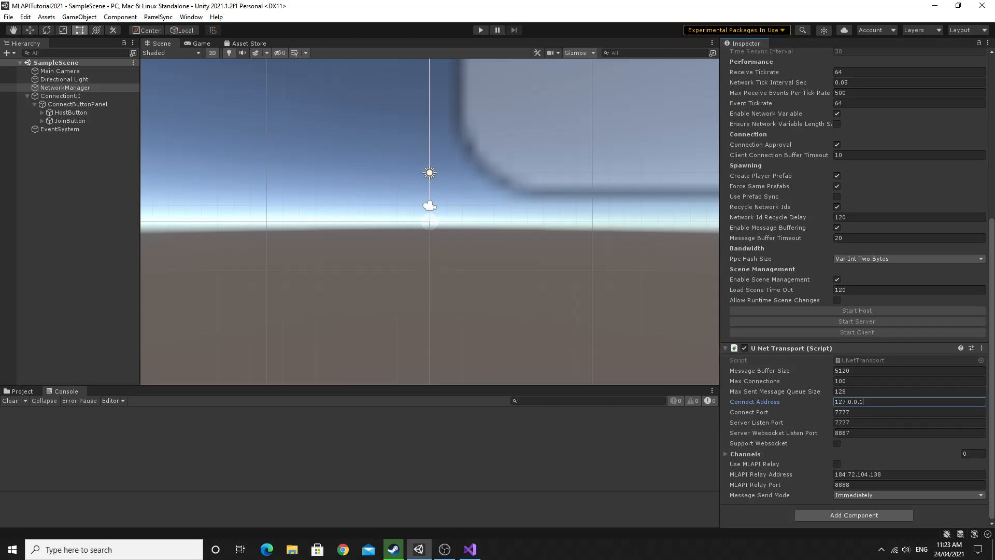
left_click(72, 120)
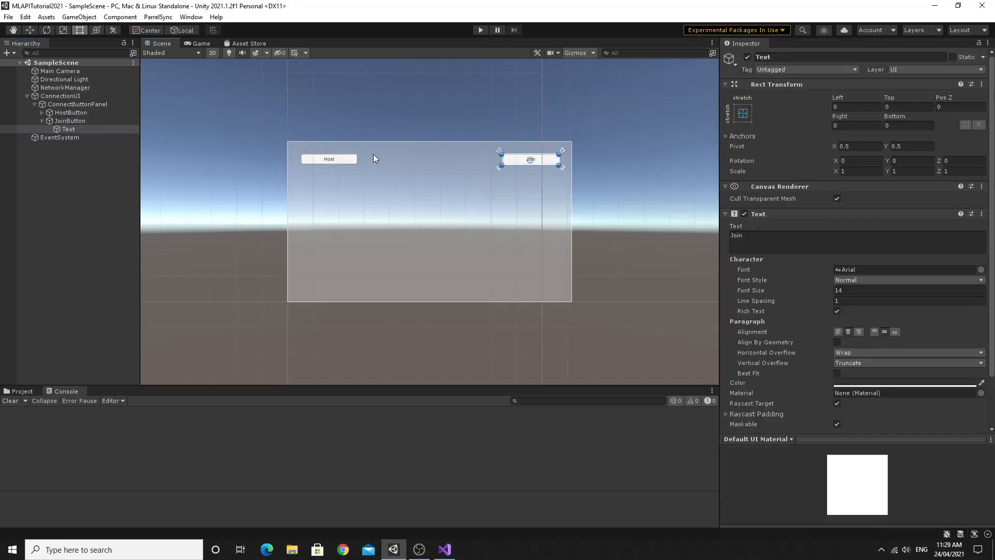
left_click(70, 120)
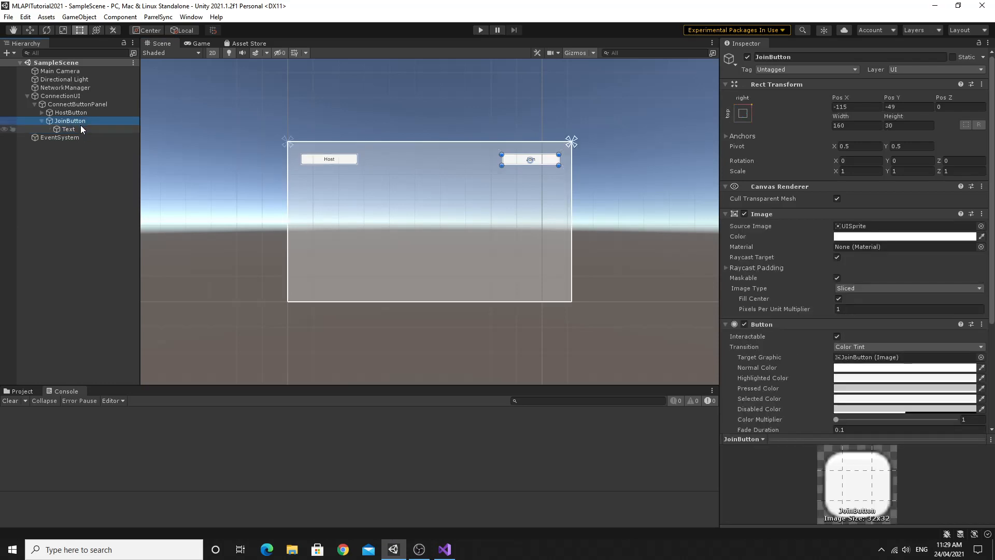
left_click(77, 104)
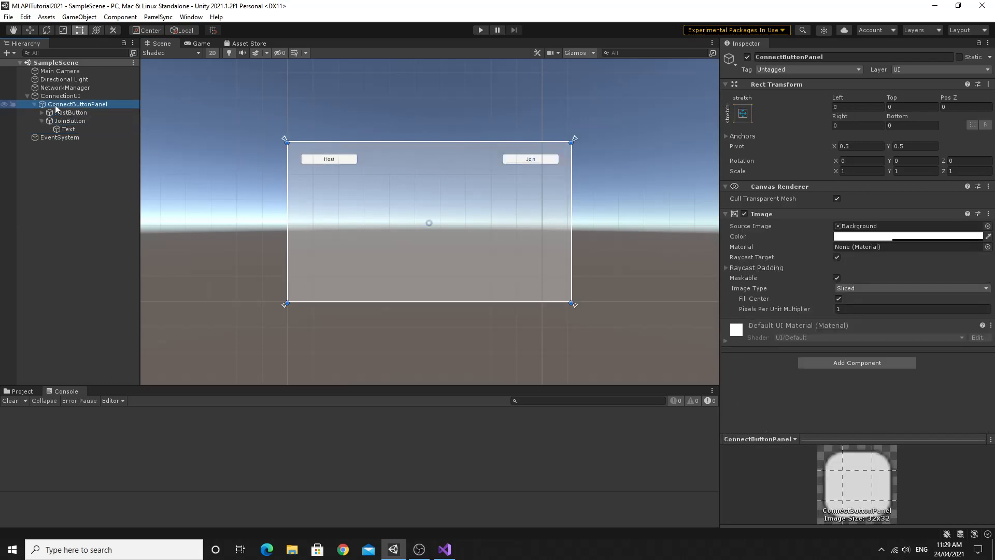
Add a new UI Input Field named IPInputField under the ConnectButtonPanel.
right_click(77, 103)
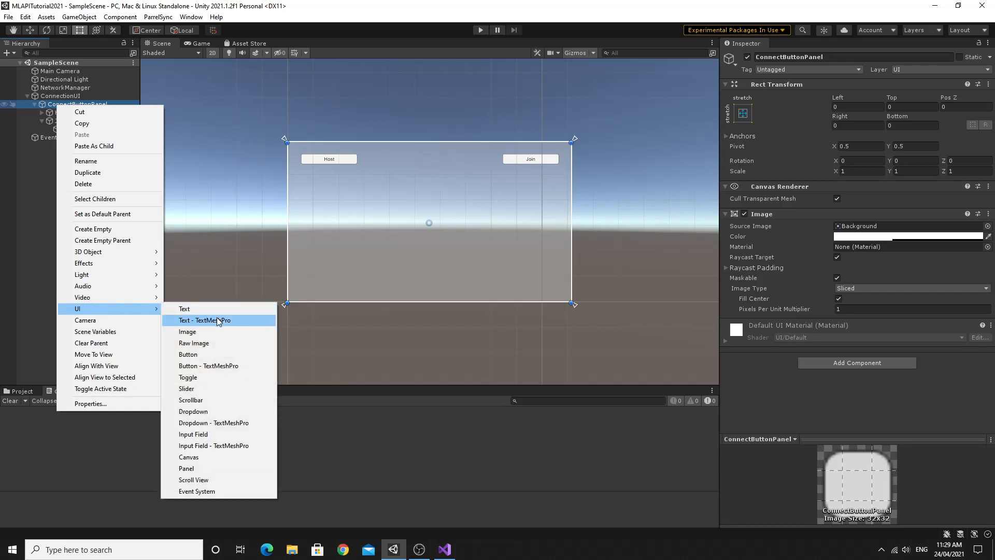
mouse_move(215, 377)
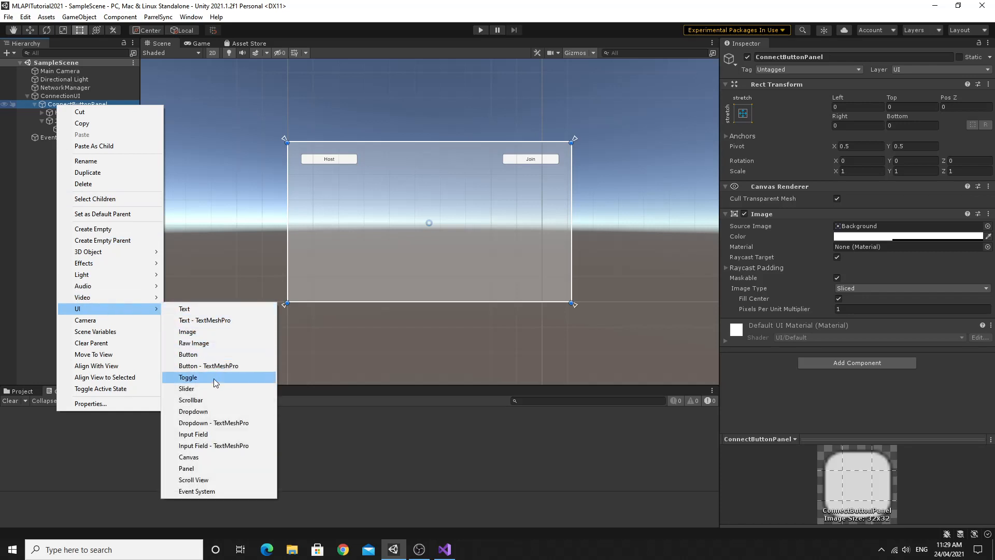
left_click(193, 434)
type("IPInputField")
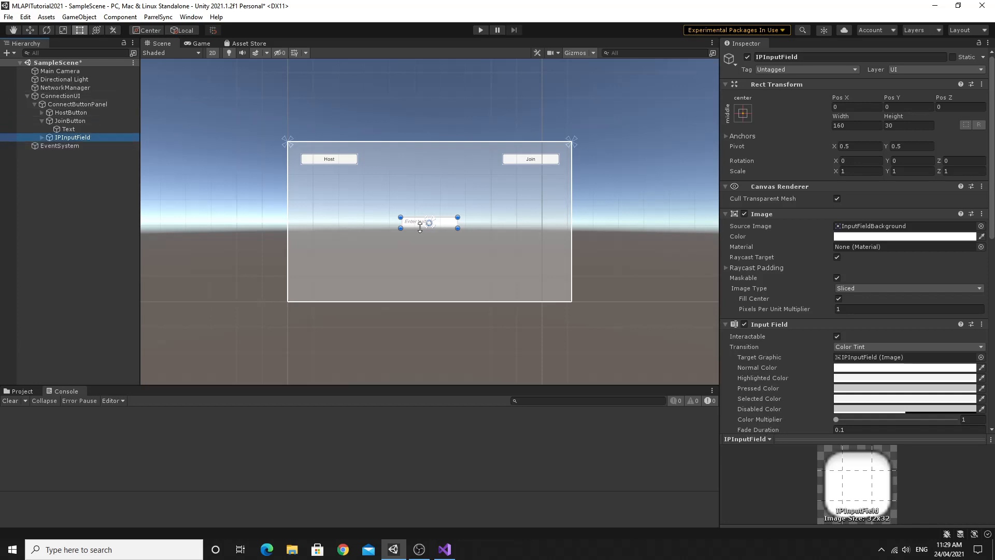
Place IPInputField just below the Join button and anchor it to the canvas top-right corner.
left_click_drag(428, 222, 511, 191)
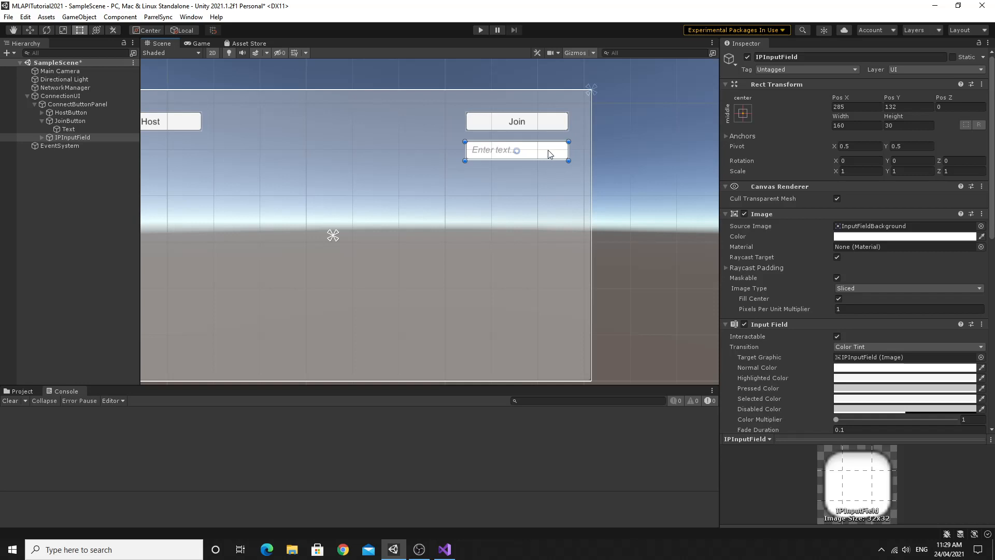
mouse_move(709, 101)
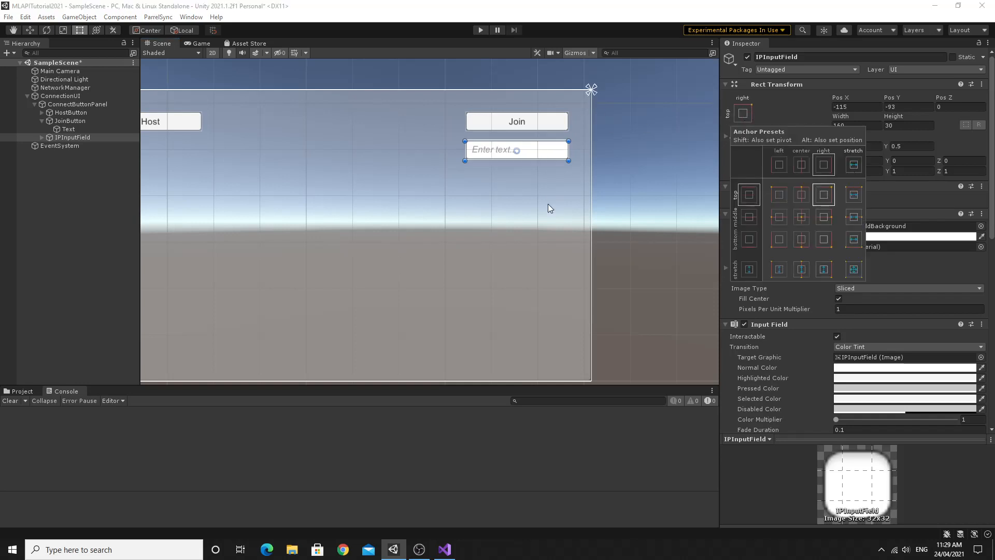
mouse_move(516, 121)
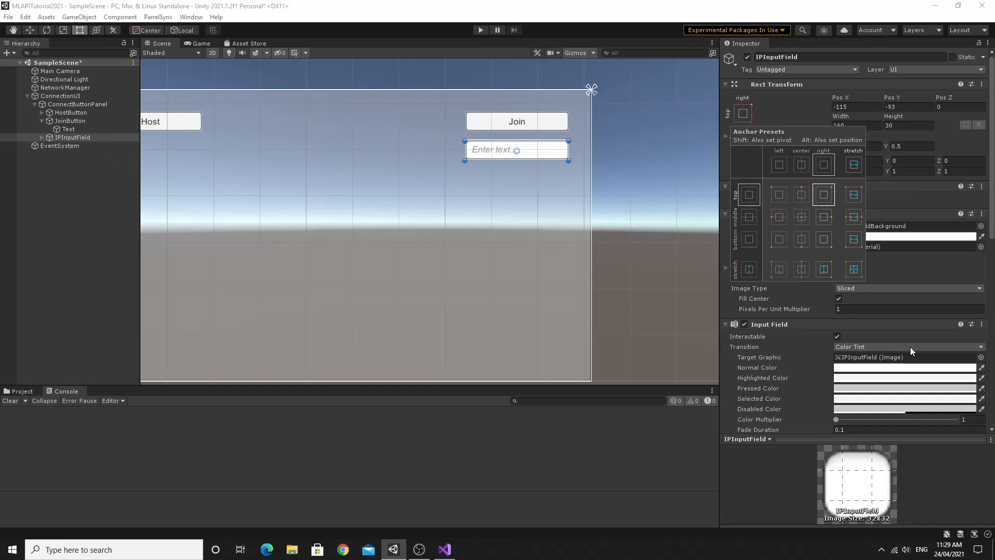
scroll("down", 3)
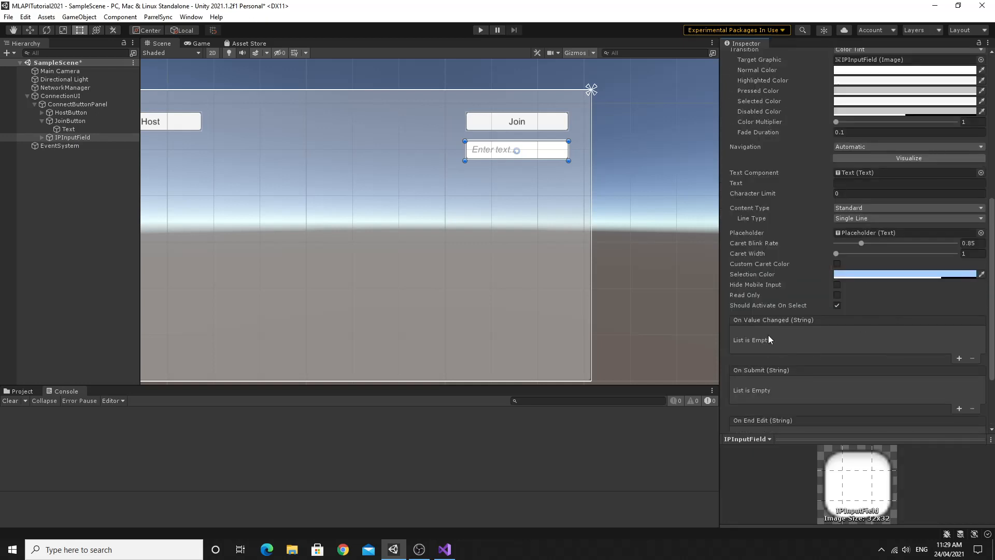
mouse_move(786, 340)
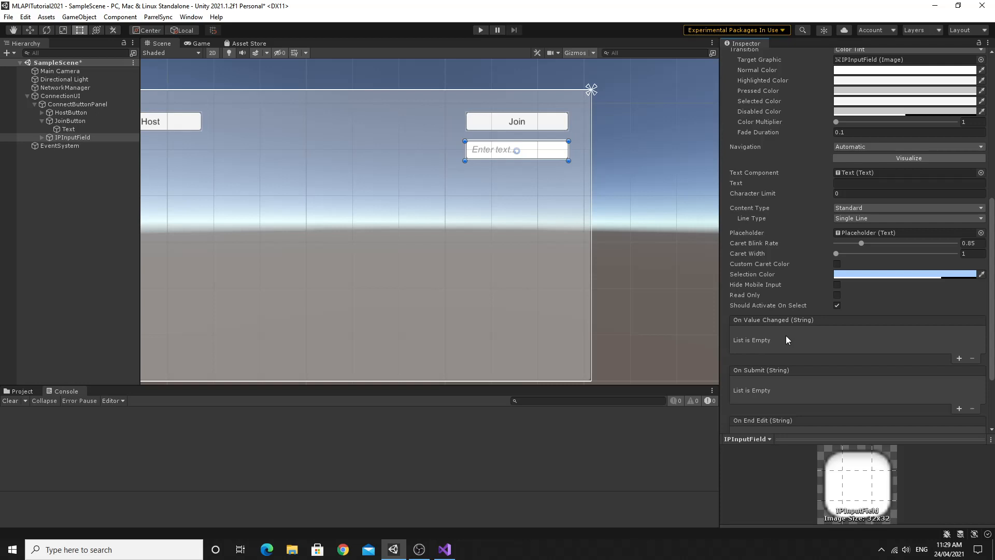
mouse_move(775, 341)
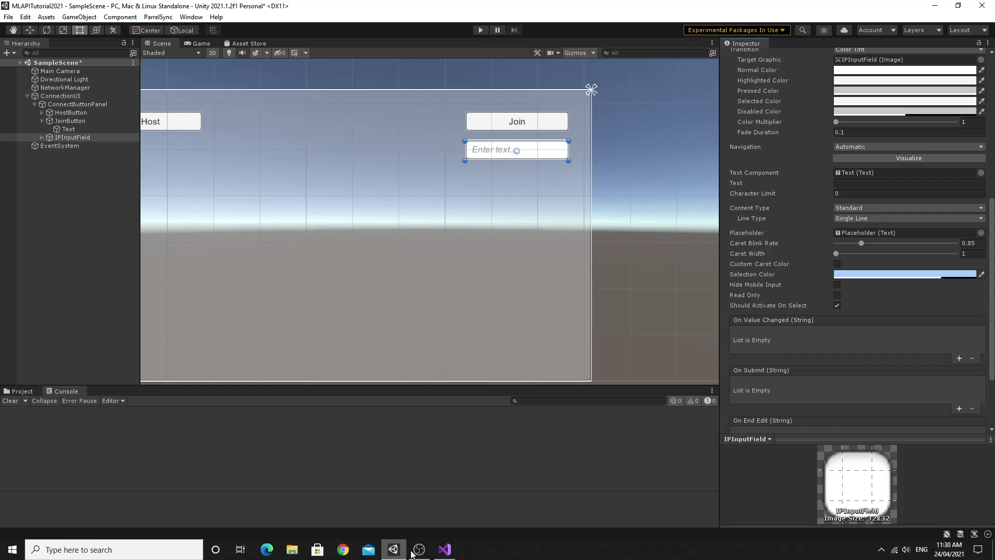
left_click(60, 95)
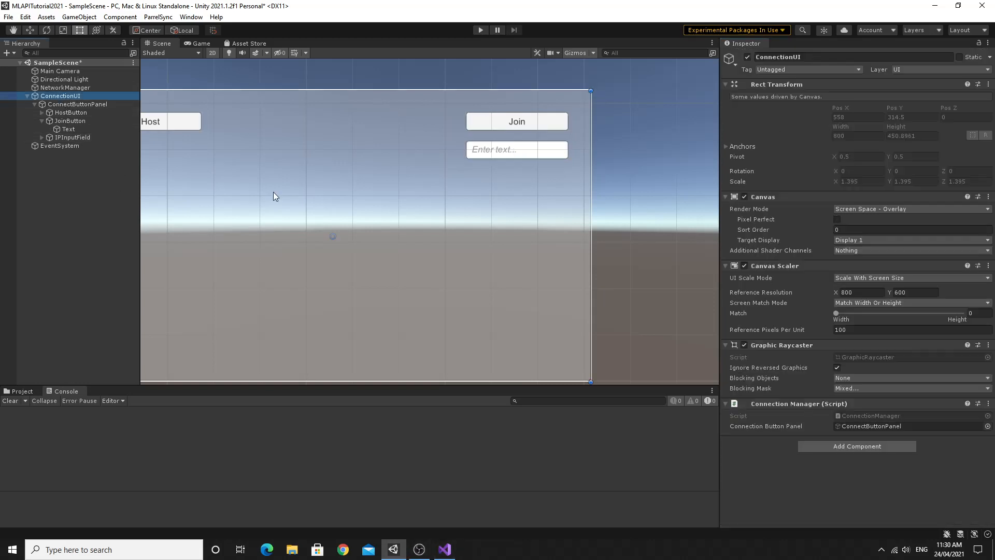
Declare 'public string ipAddress = "127.0.0.1";' below connectionButtonPanel in ConnectionManager and save.
left_click(443, 549)
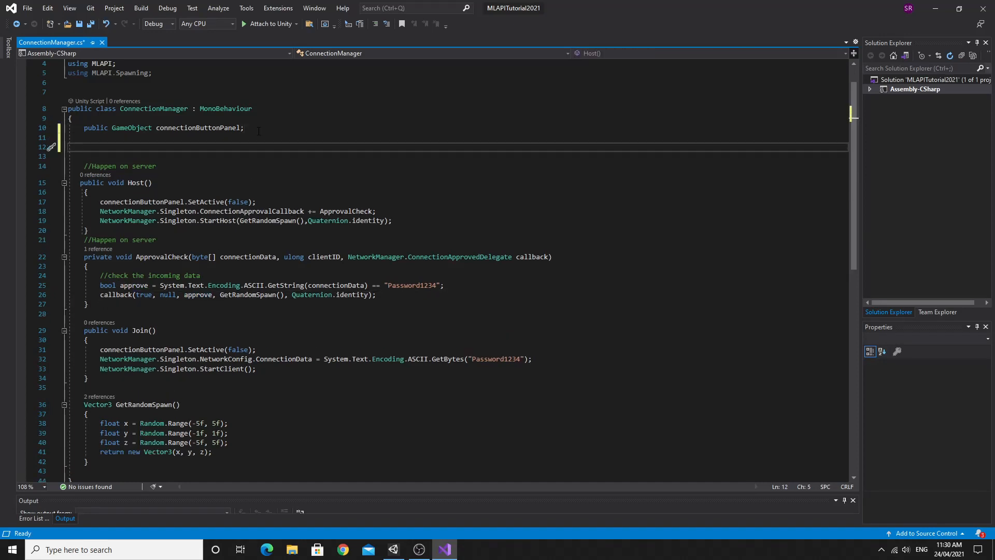
type("public")
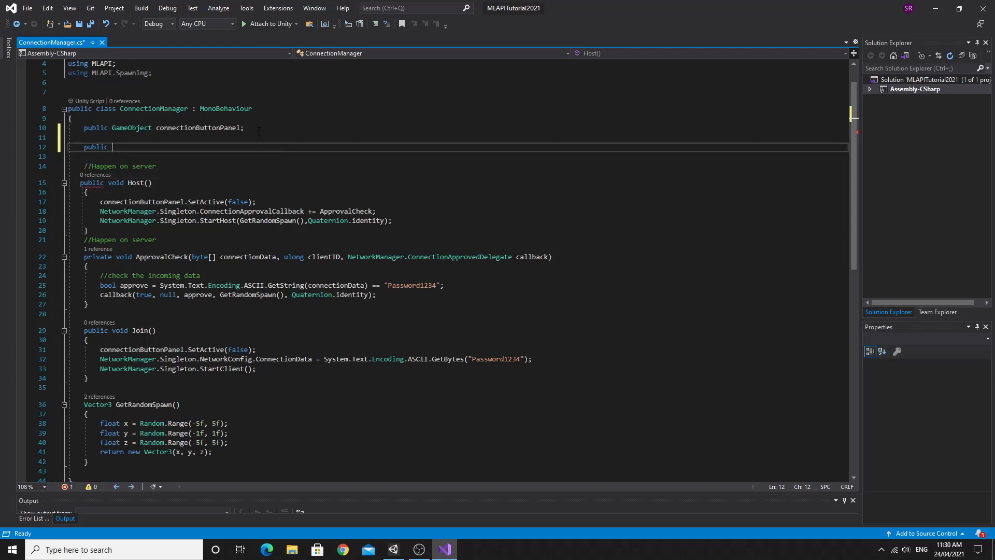
type("string")
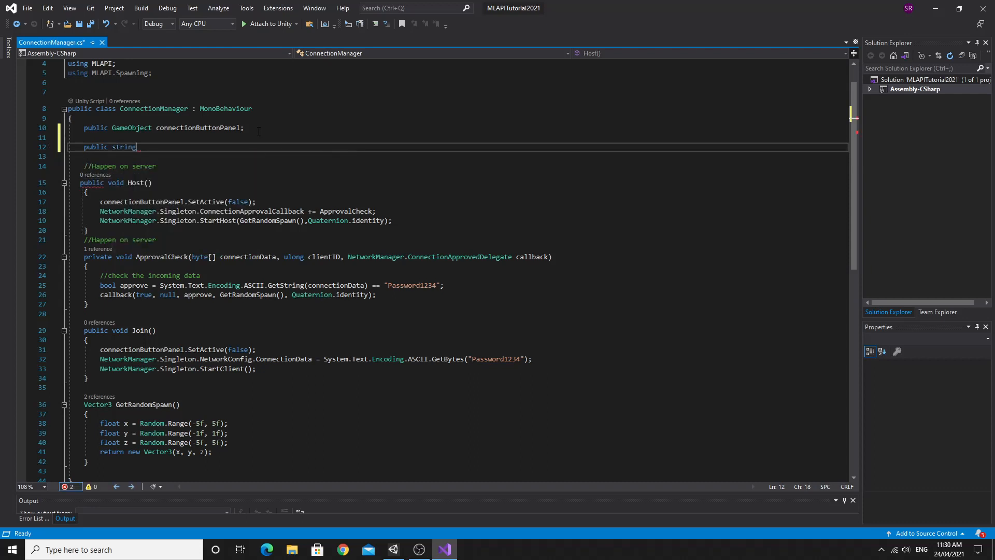
type("ip")
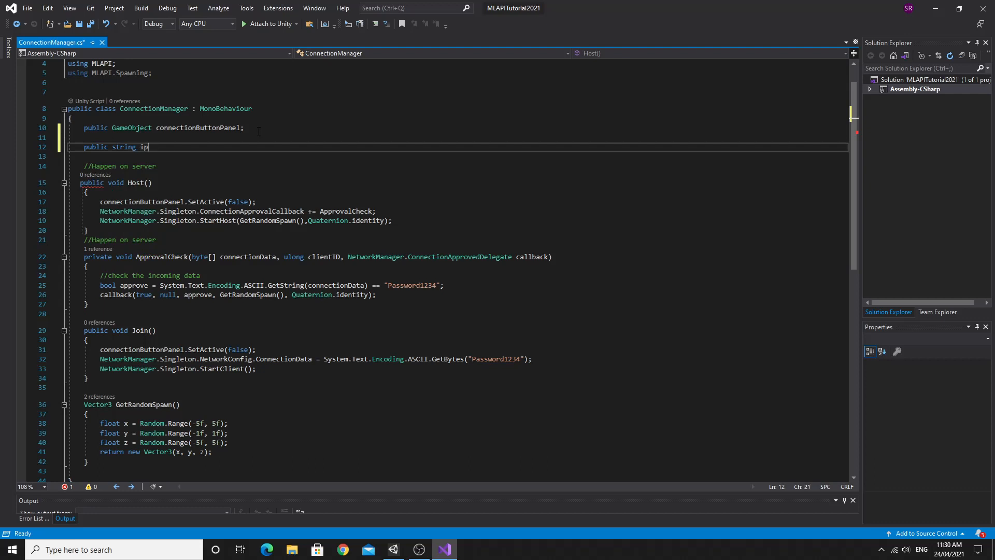
type("Address = \";")
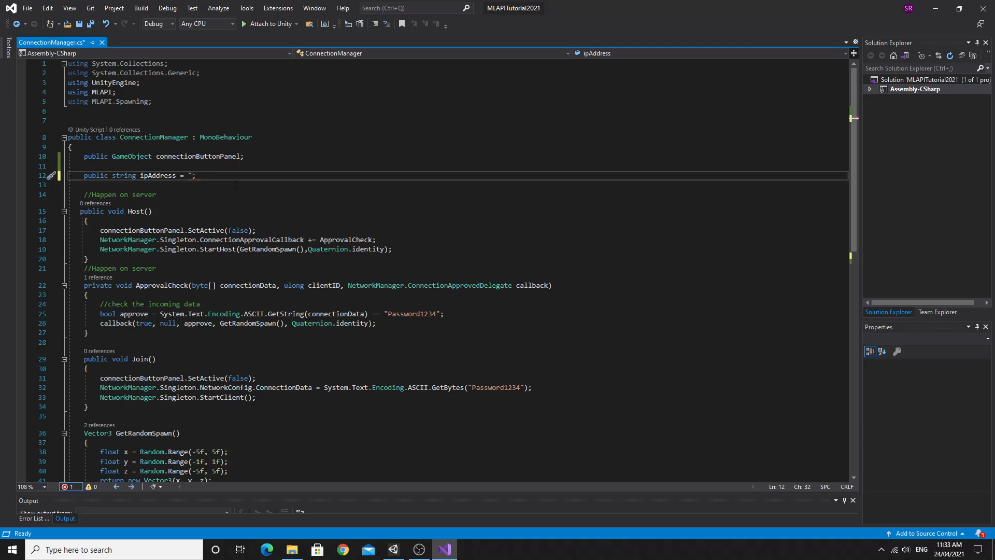
type("127")
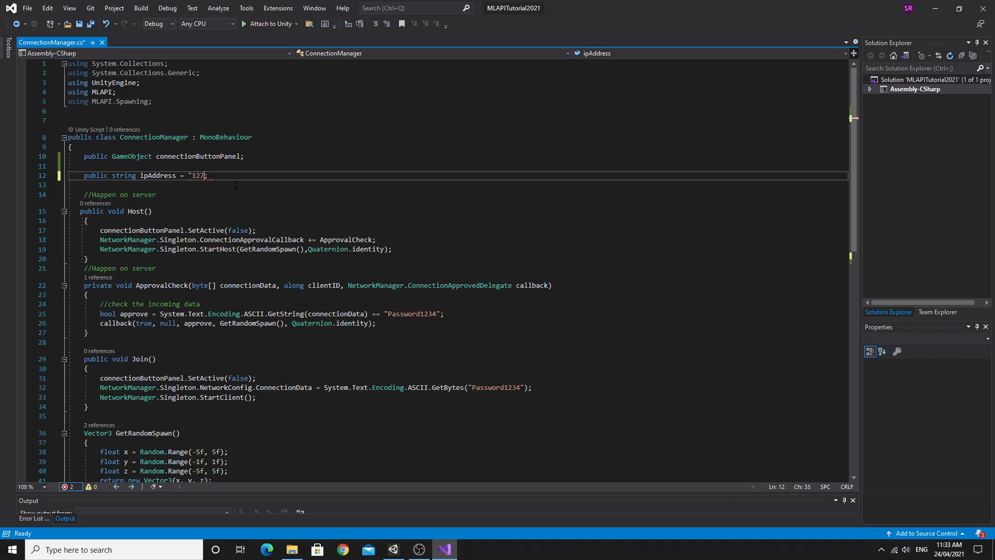
type(".")
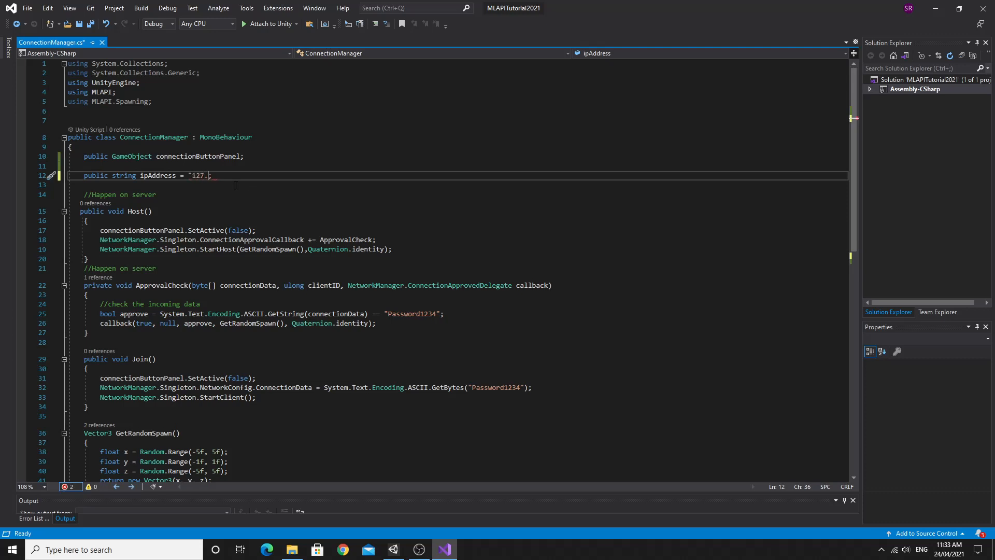
type("0.0.1")
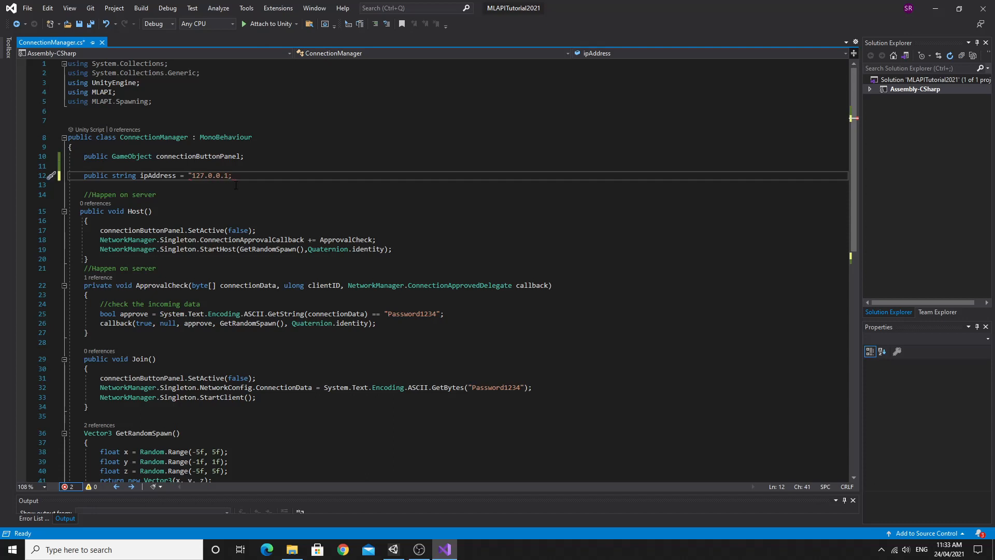
key("ctrl+s")
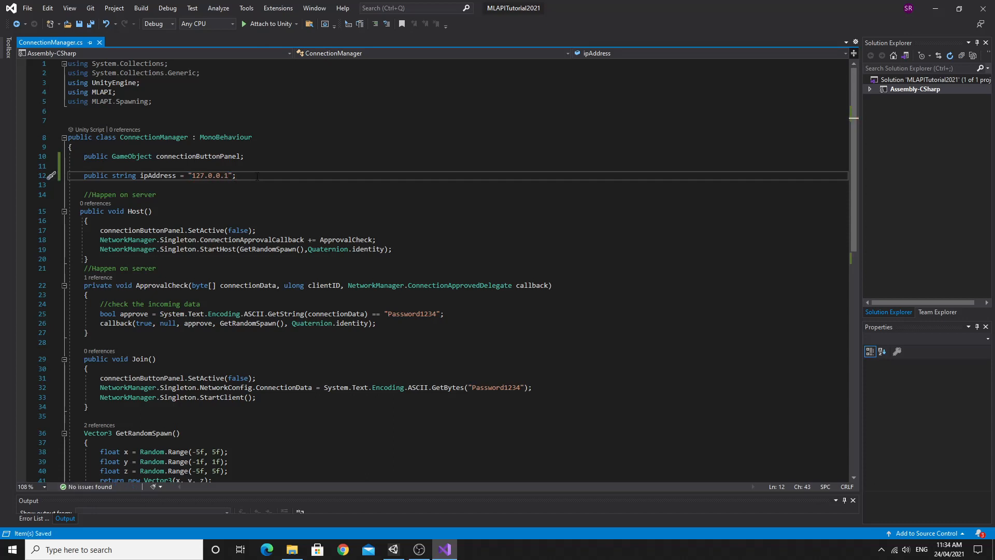
double_click(156, 176)
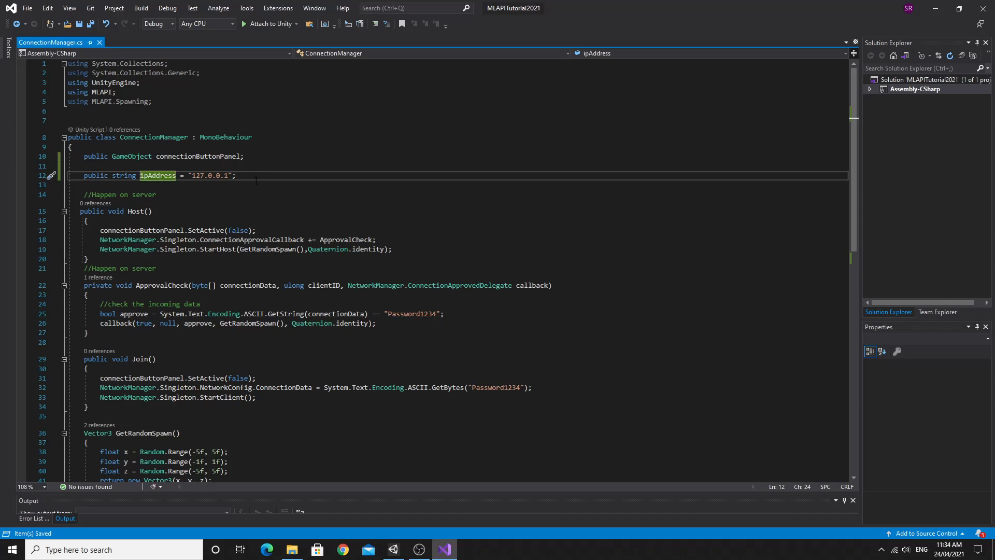
left_click(237, 175)
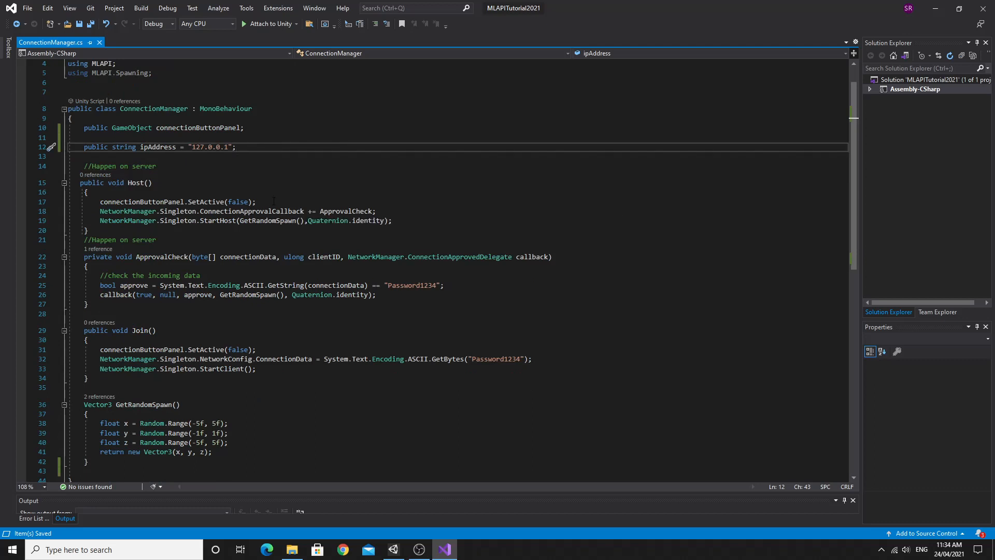
scroll("down", 3)
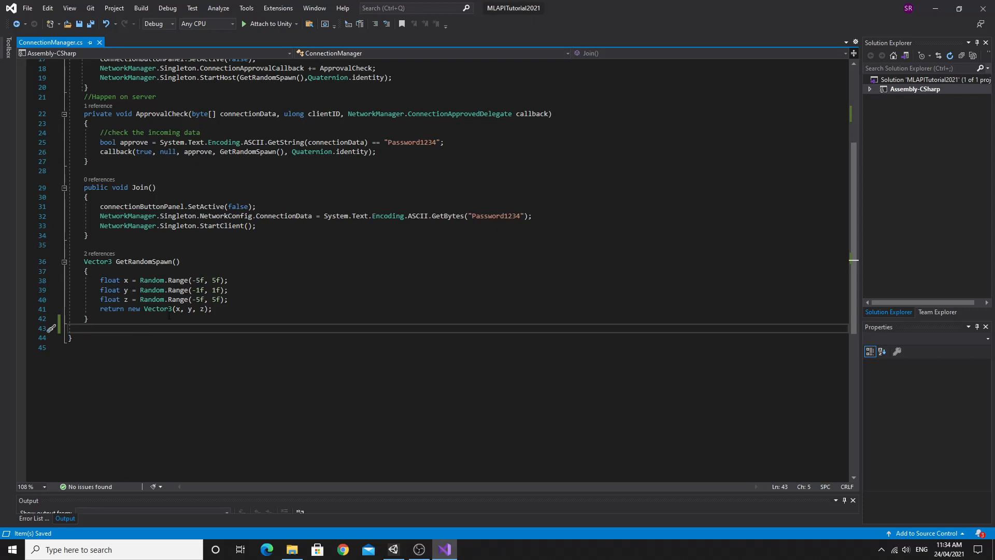
Write public void IPAddressChanged(string newAddress) assigning this.ipAddress = newAddress, then return to Unity.
key("enter")
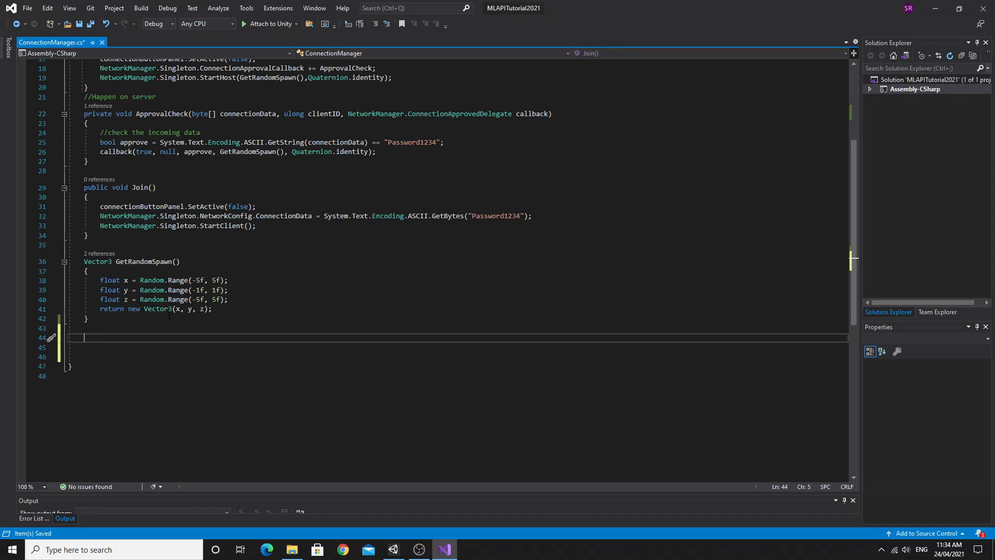
type("public void")
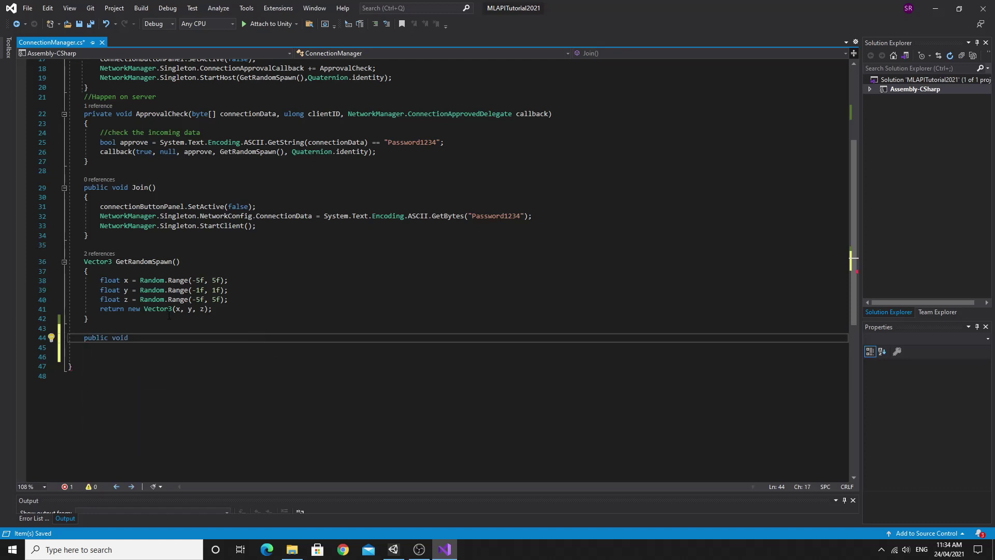
type("I")
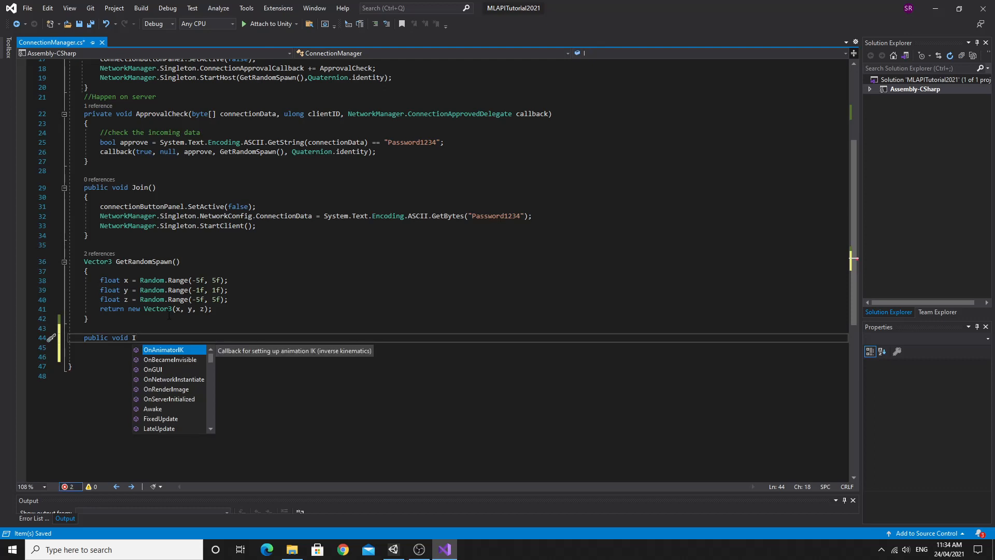
type("PAddress")
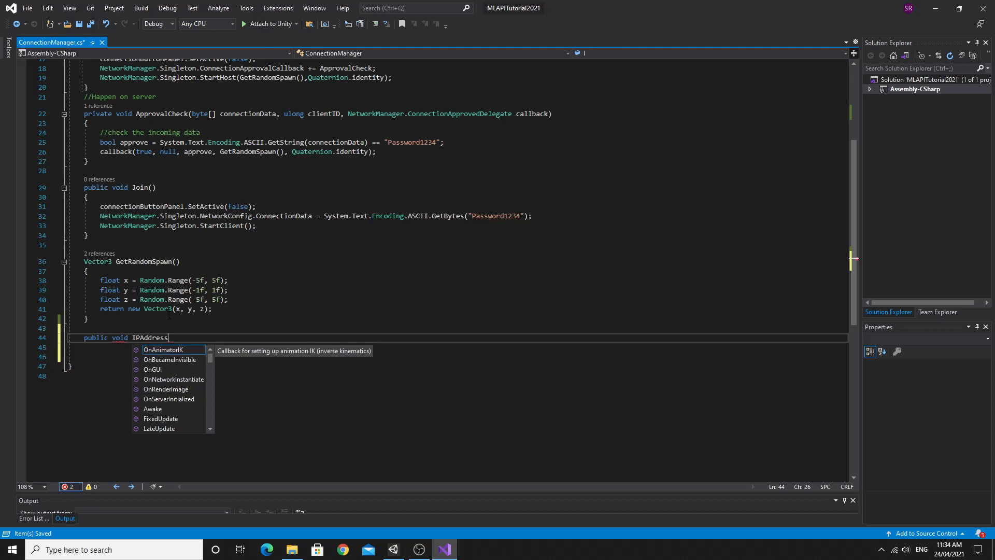
type("Changed()")
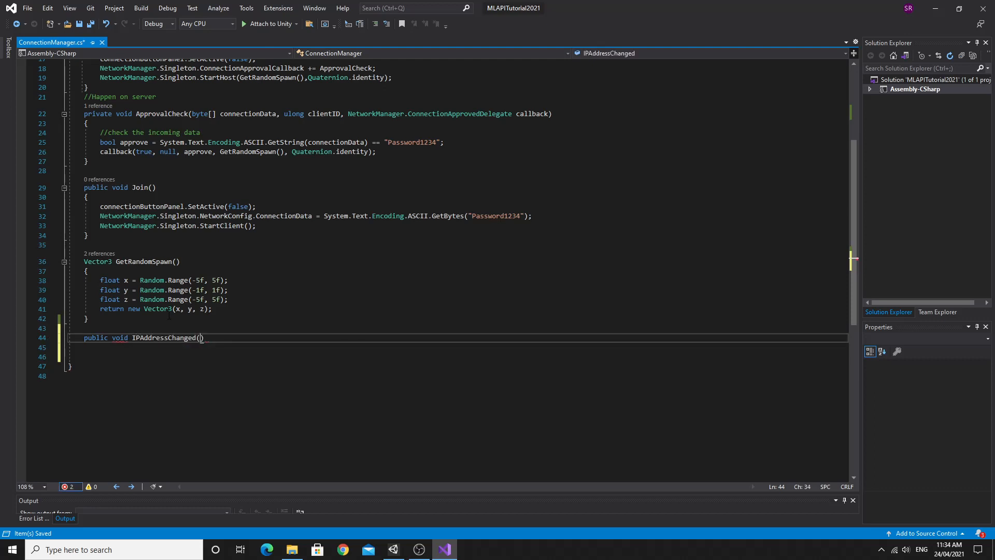
type("string n")
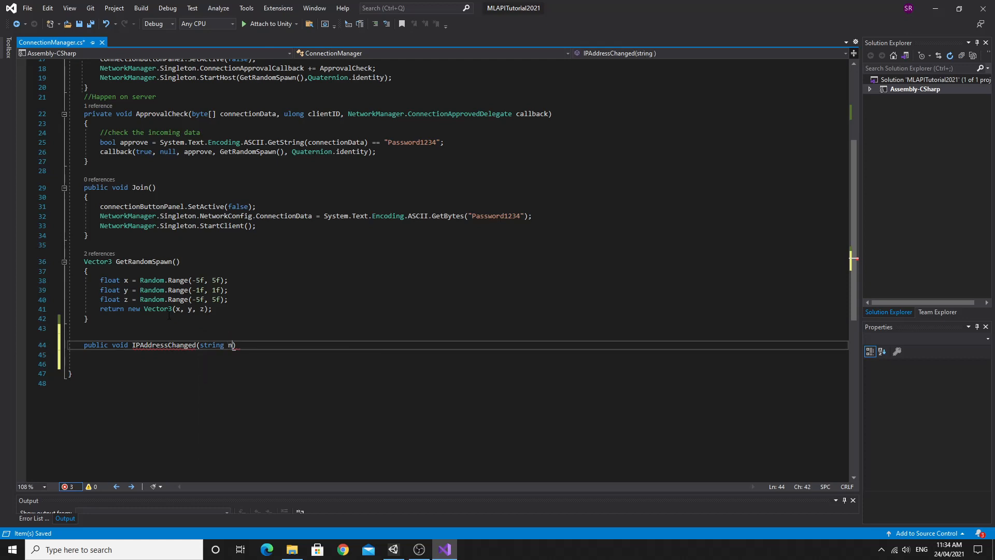
type("ewAddress")
left_click(459, 355)
type("{")
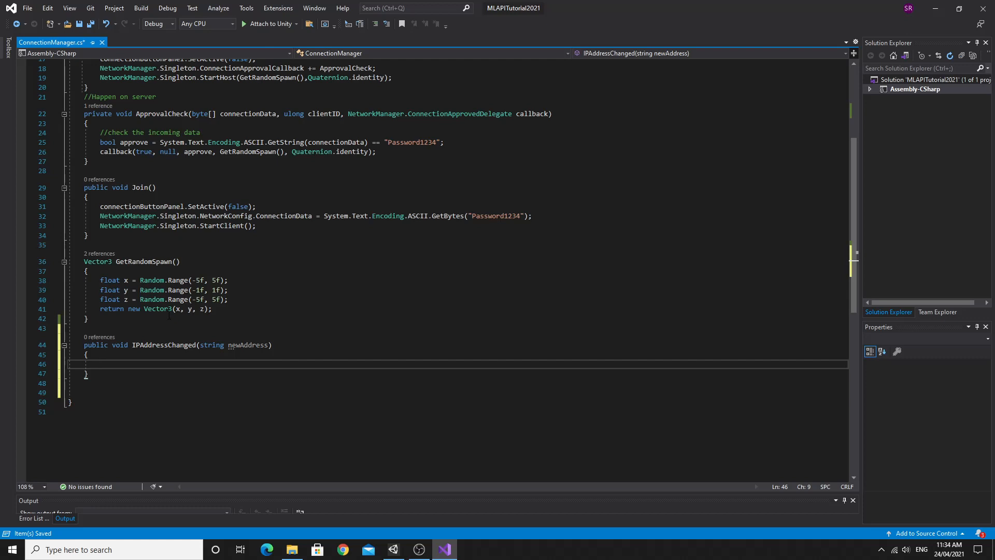
type("this.ipAddress =")
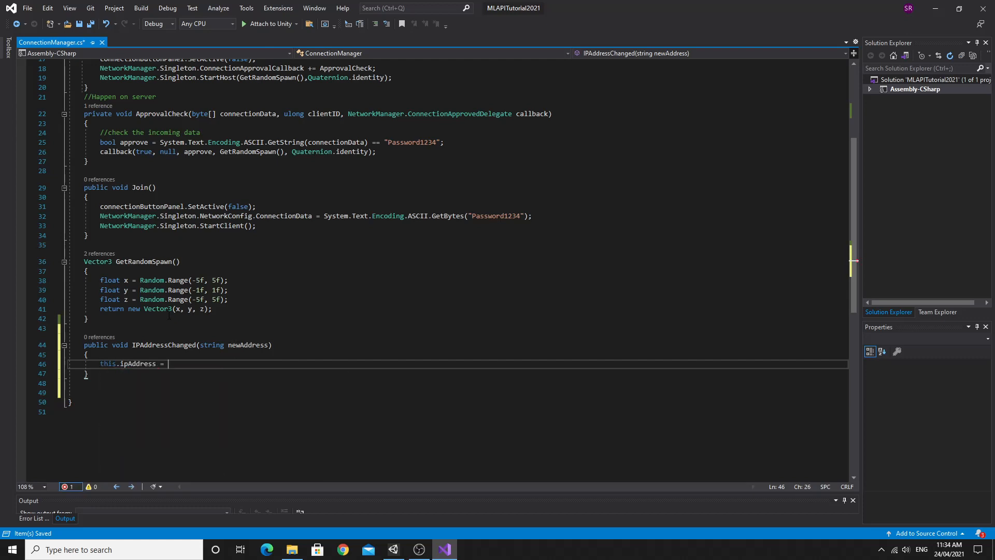
type("newAddress")
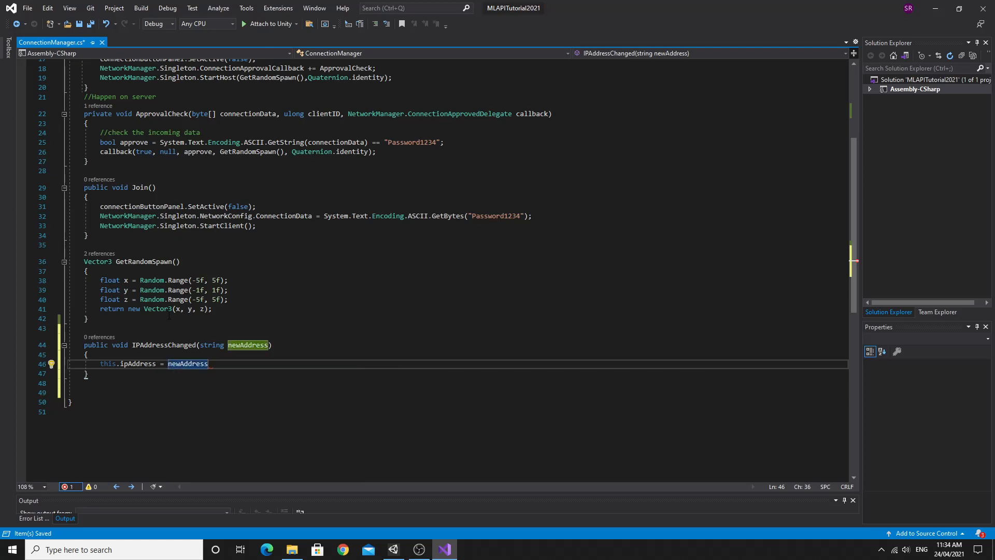
type(";")
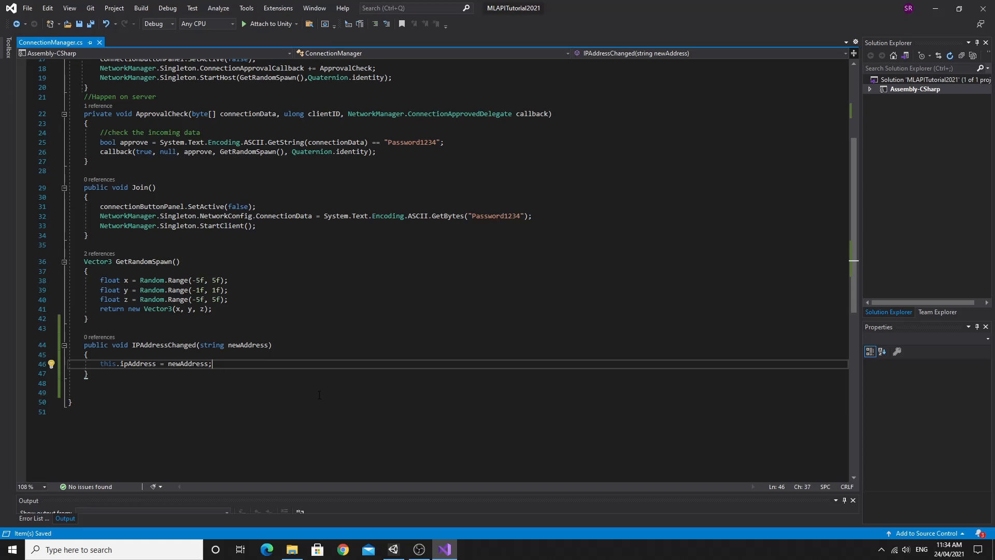
left_click(393, 549)
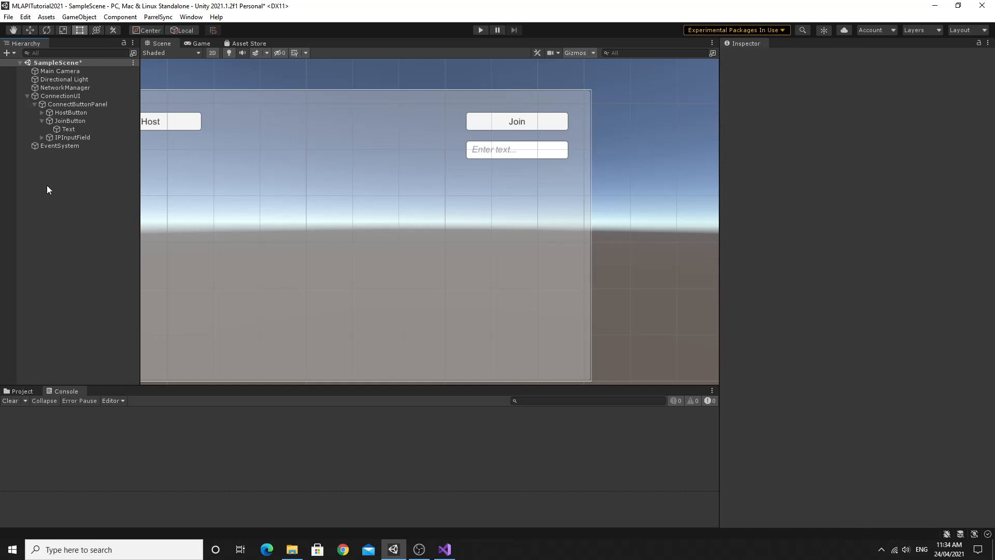
Wire IPInputField's On Value Changed to ConnectionManager.IPAddressChanged on ConnectionUI as a dynamic string.
left_click(72, 137)
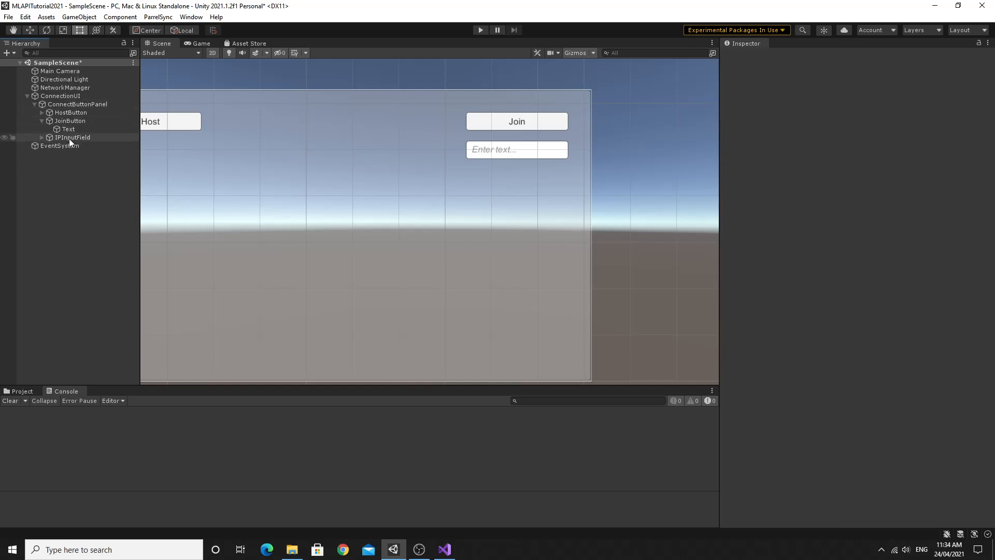
left_click(71, 137)
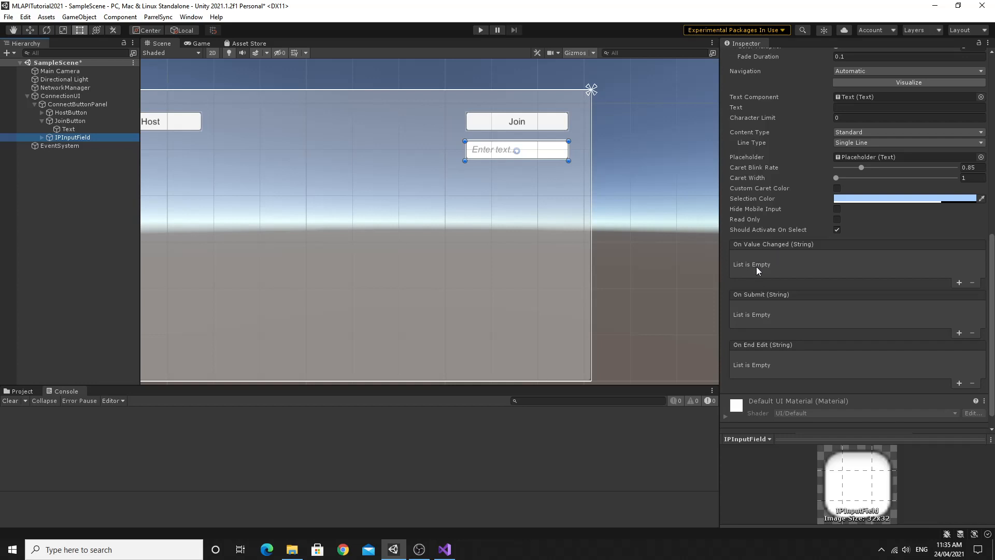
mouse_move(962, 287)
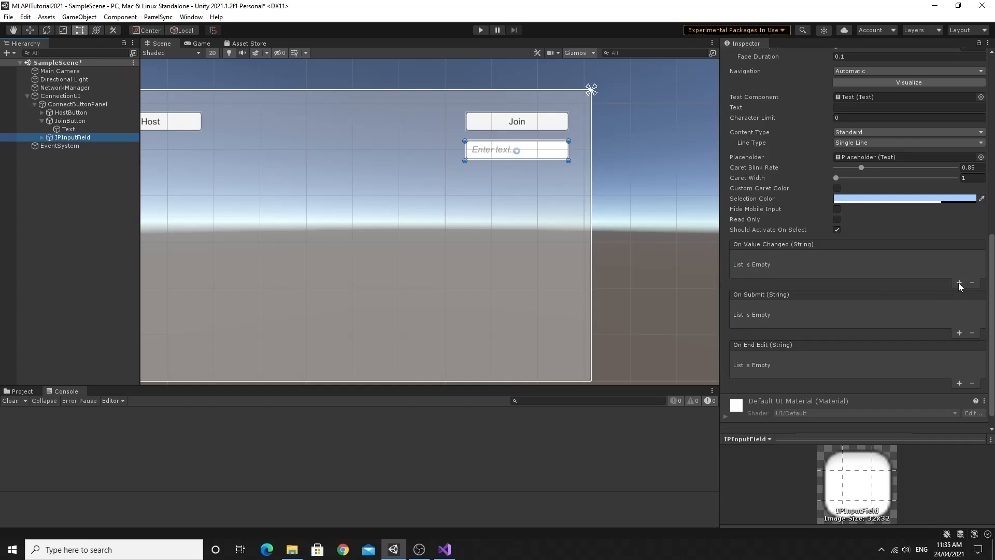
left_click(960, 284)
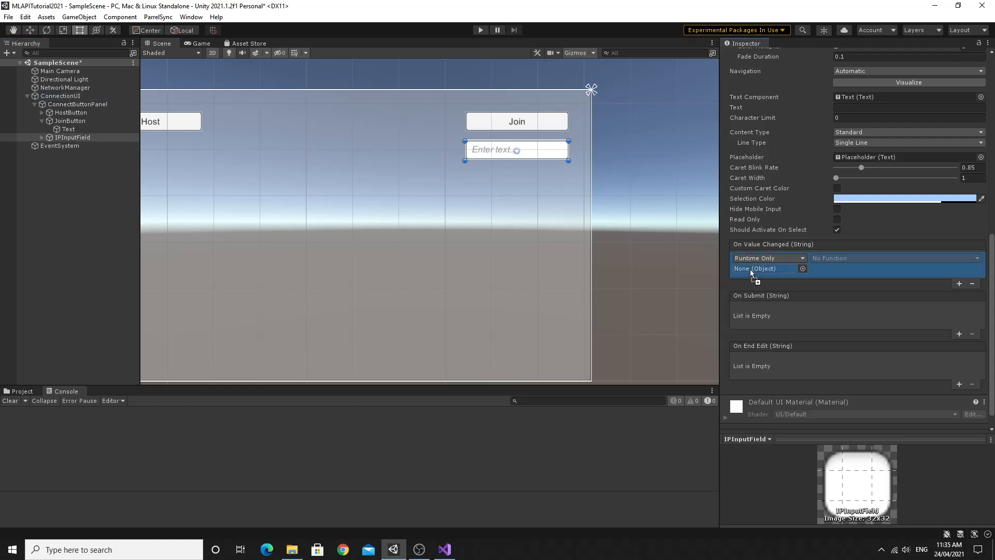
left_click(894, 258)
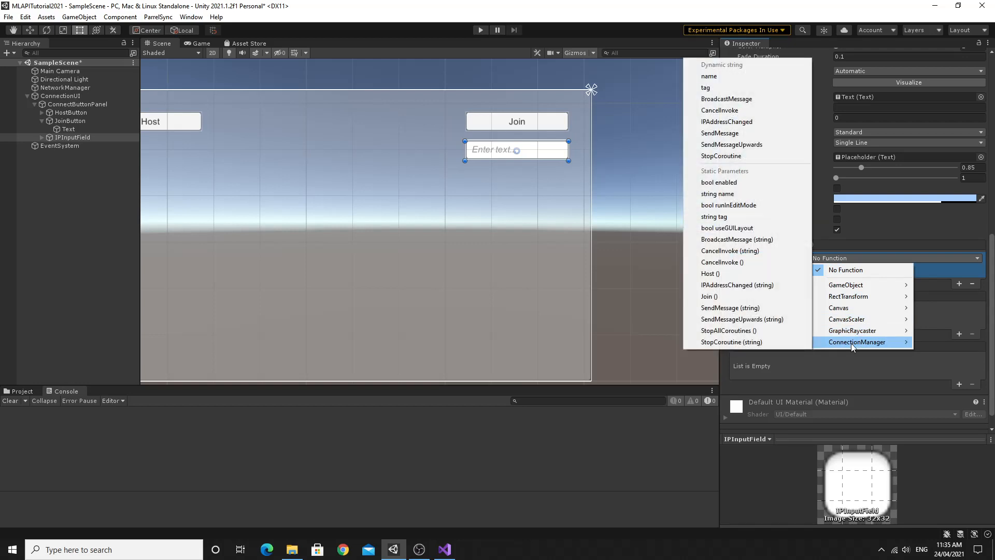
mouse_move(848, 348)
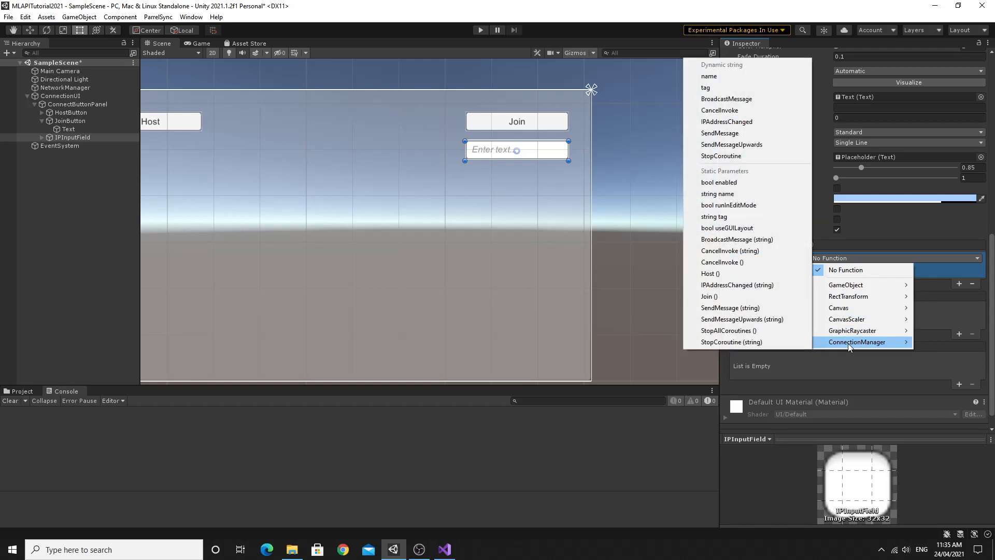
mouse_move(709, 76)
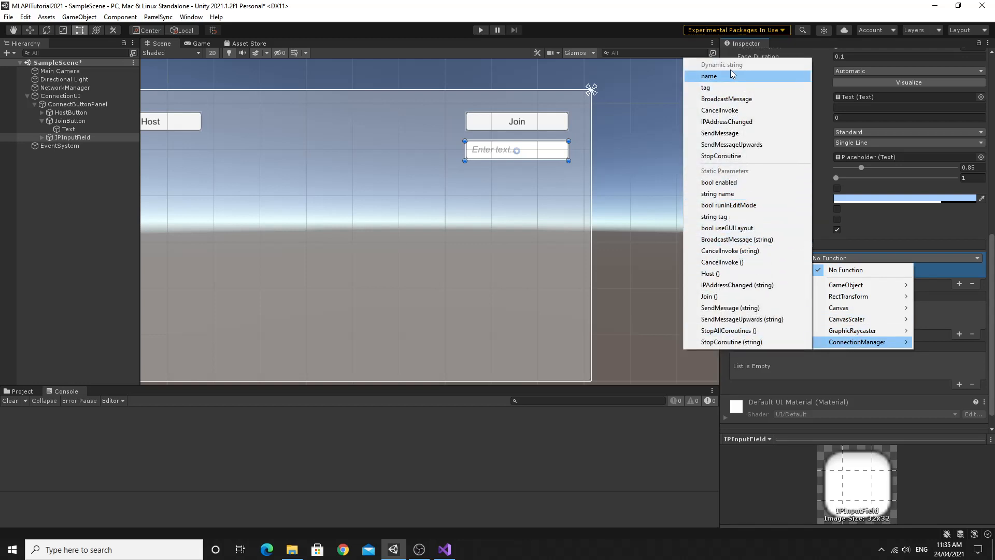
mouse_move(748, 87)
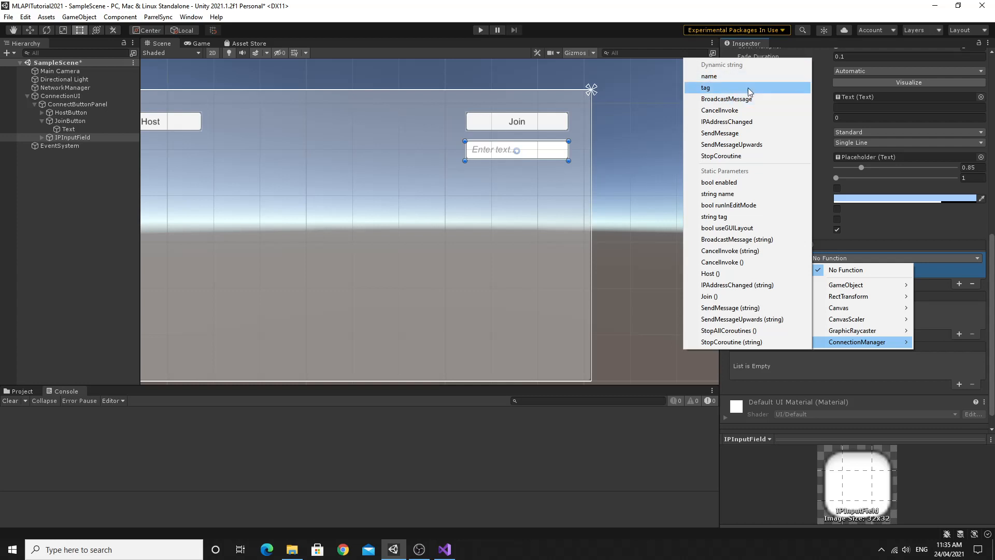
mouse_move(726, 121)
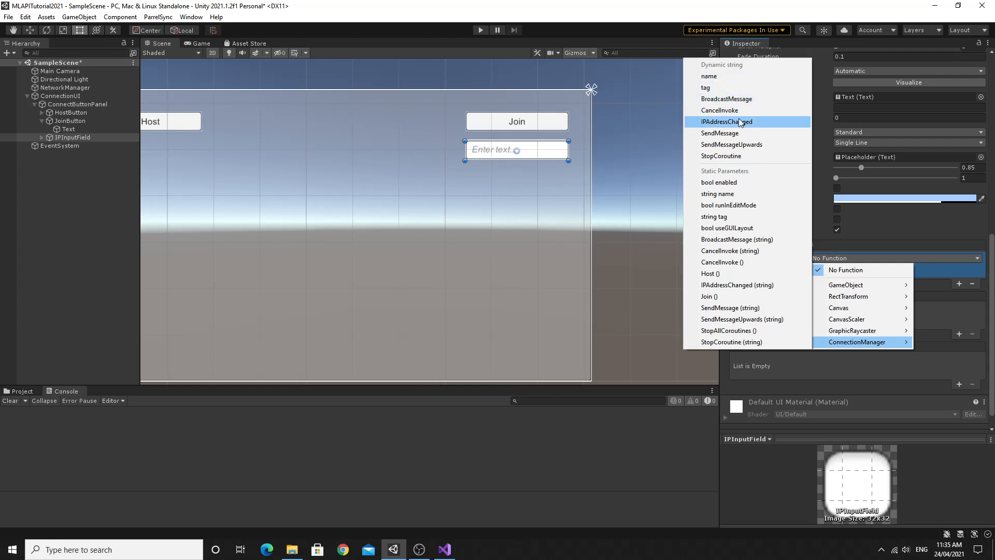
mouse_move(742, 144)
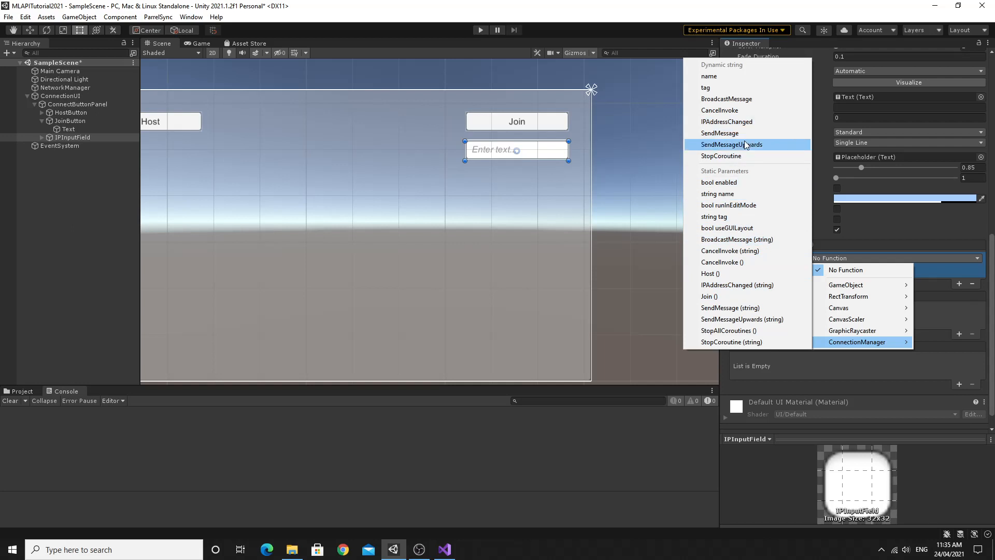
mouse_move(726, 122)
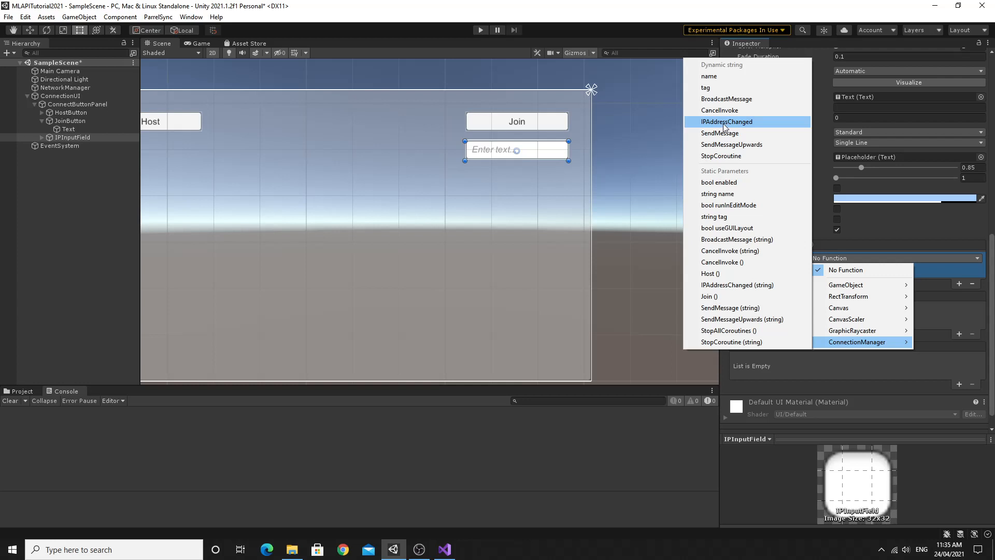
left_click(725, 121)
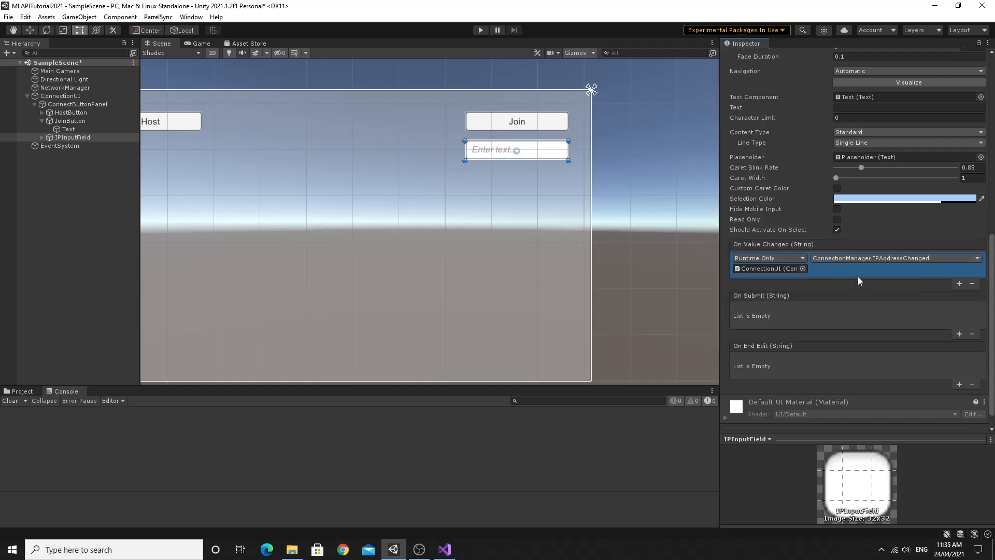
mouse_move(828, 275)
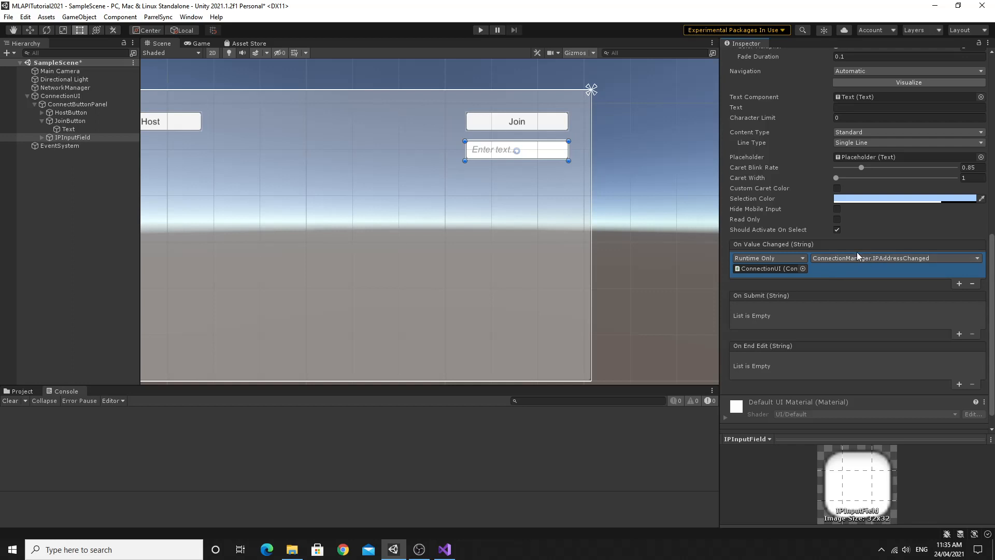
mouse_move(787, 251)
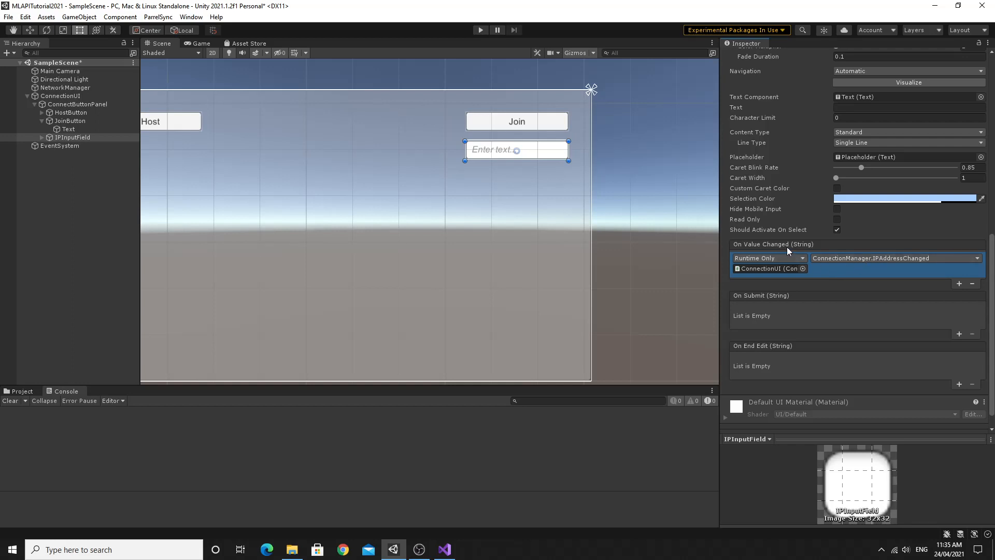
mouse_move(836, 276)
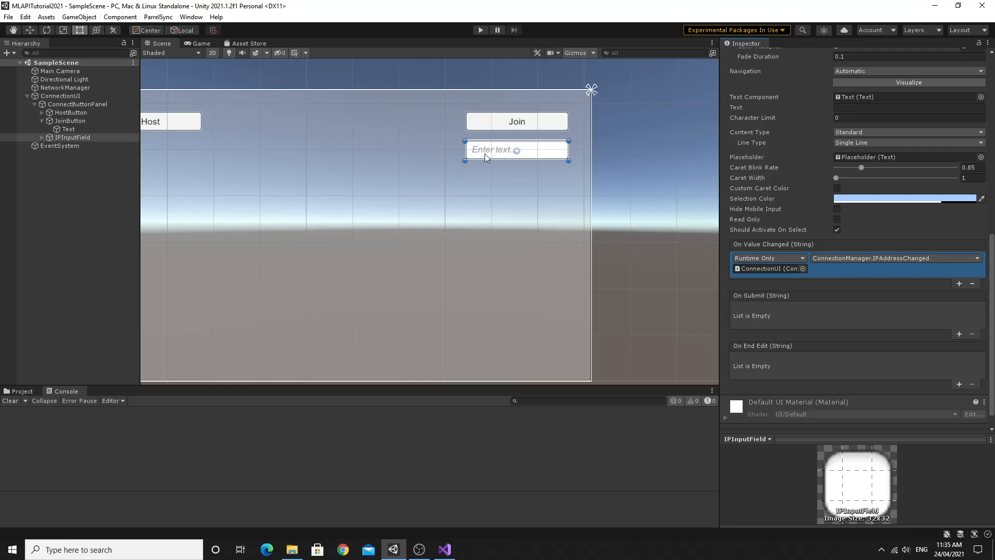
mouse_move(489, 155)
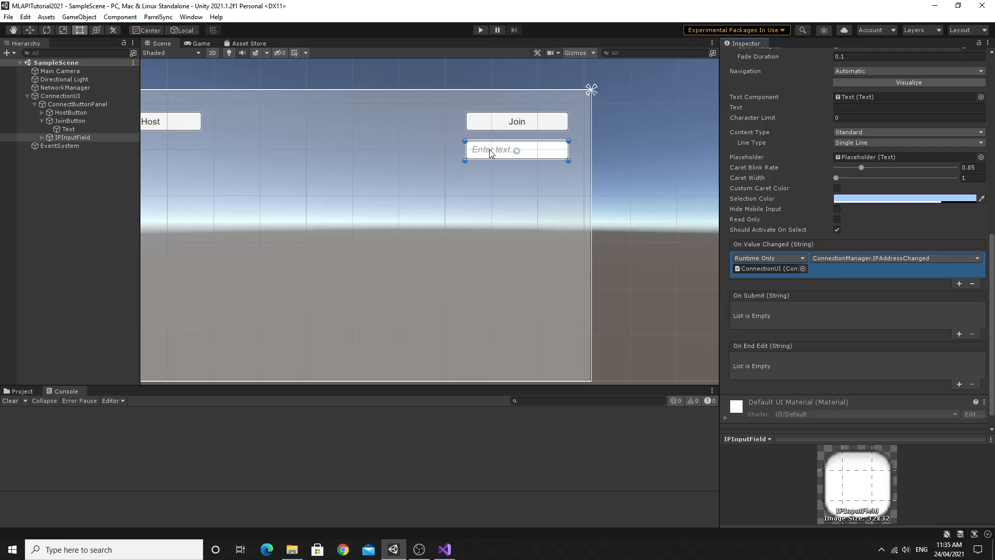
mouse_move(501, 125)
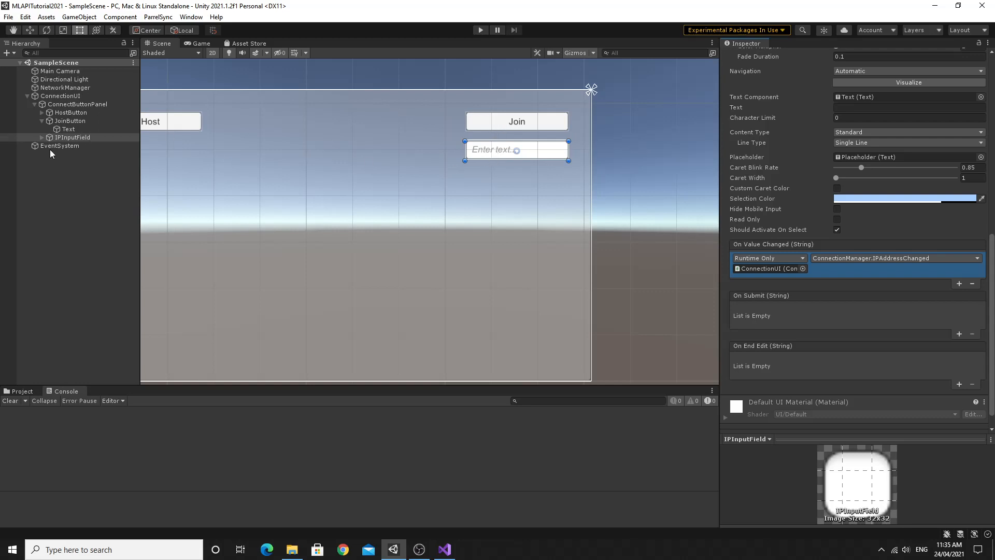
Change IPInputField's Placeholder text from 'Enter text...' to 'Host Address' and save the scene.
left_click(49, 137)
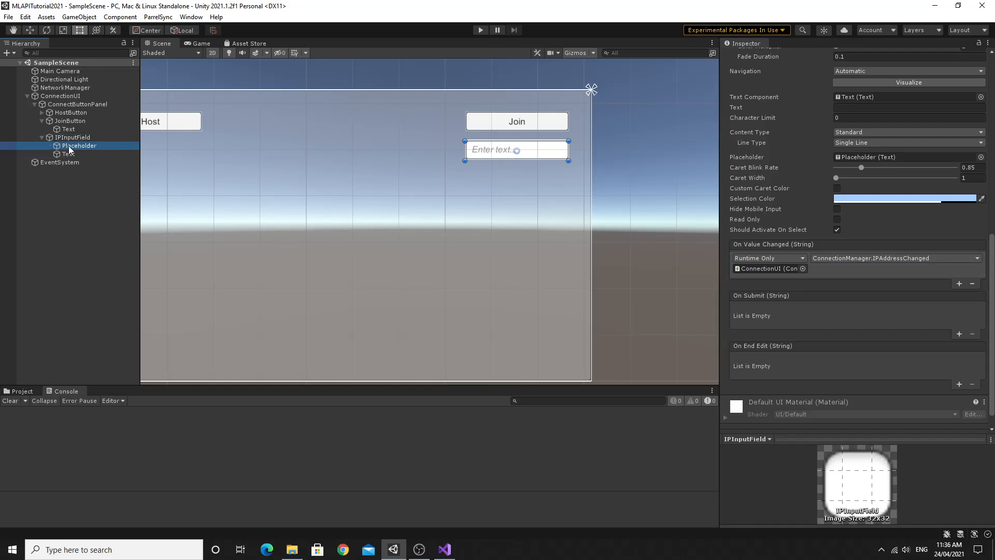
left_click(66, 153)
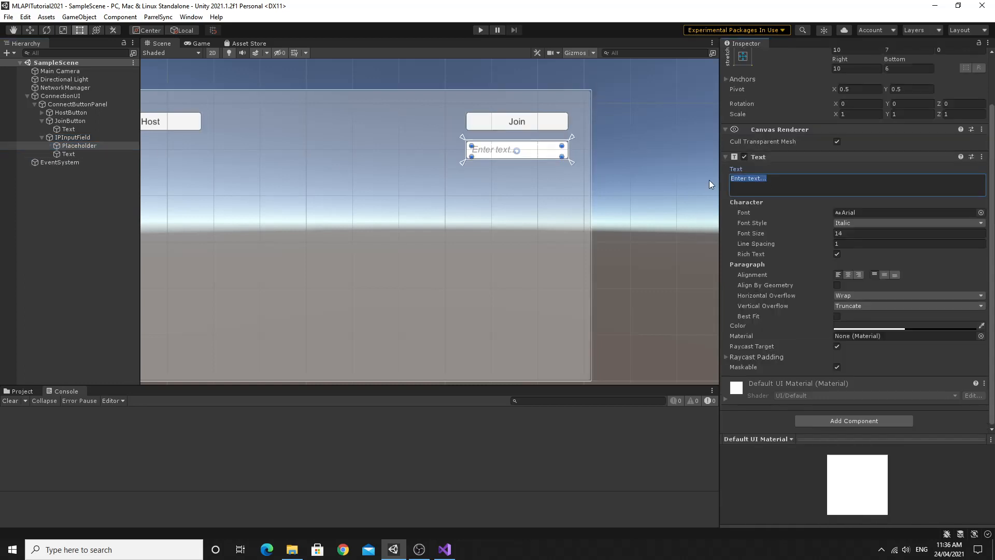
type("Host Address")
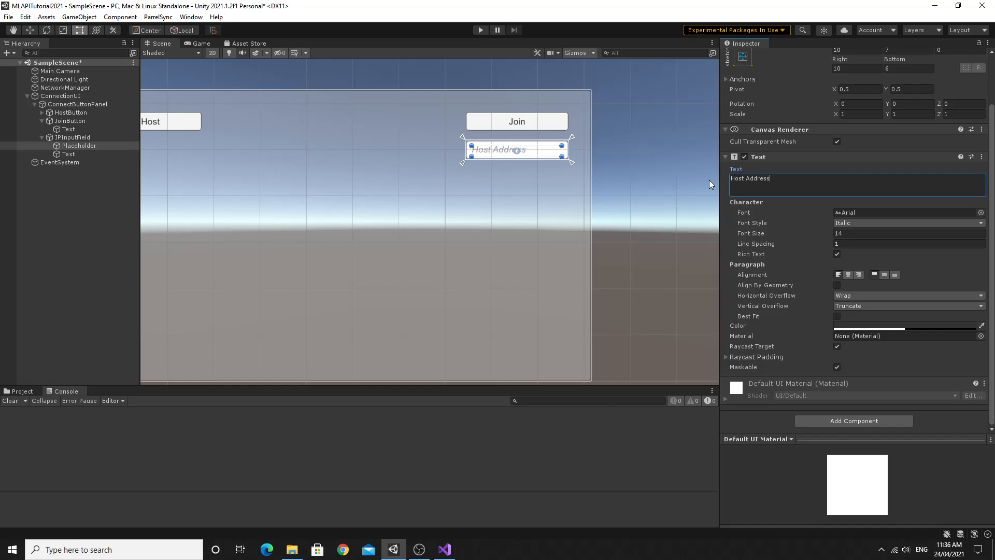
mouse_move(481, 184)
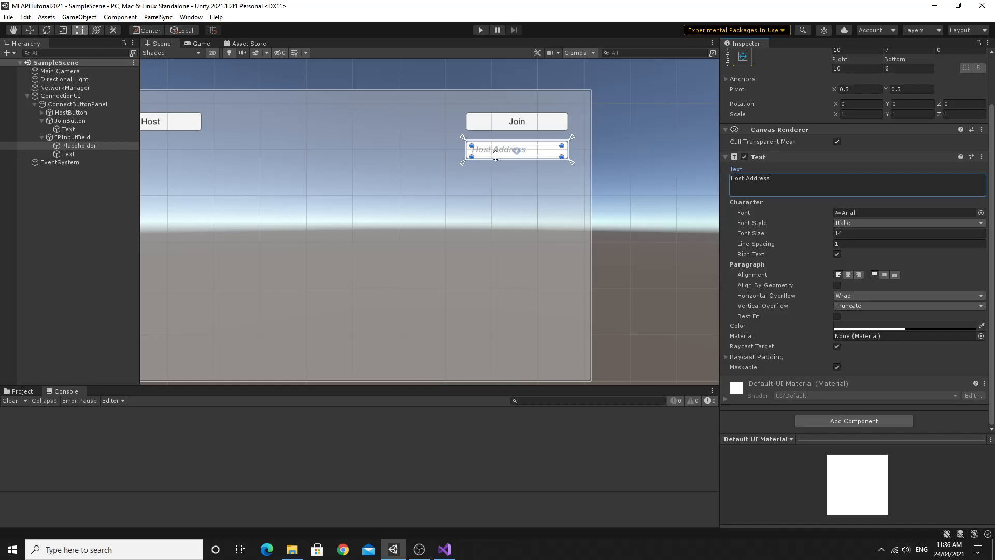
mouse_move(507, 176)
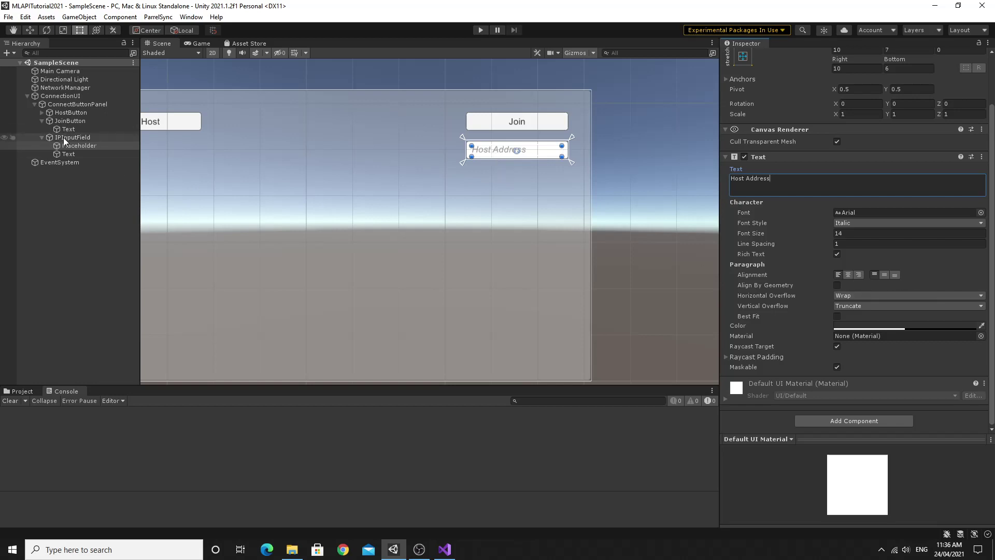
left_click(79, 145)
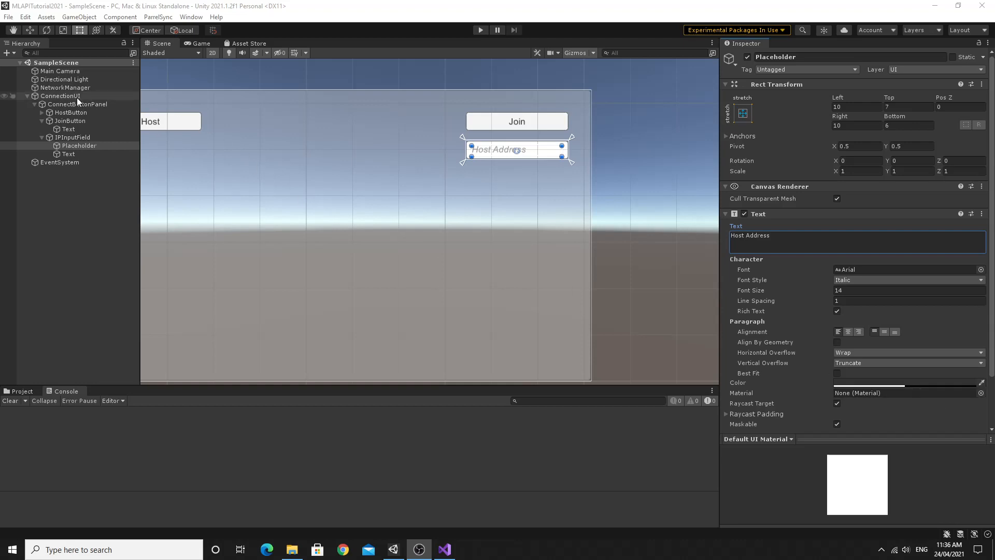
left_click(65, 87)
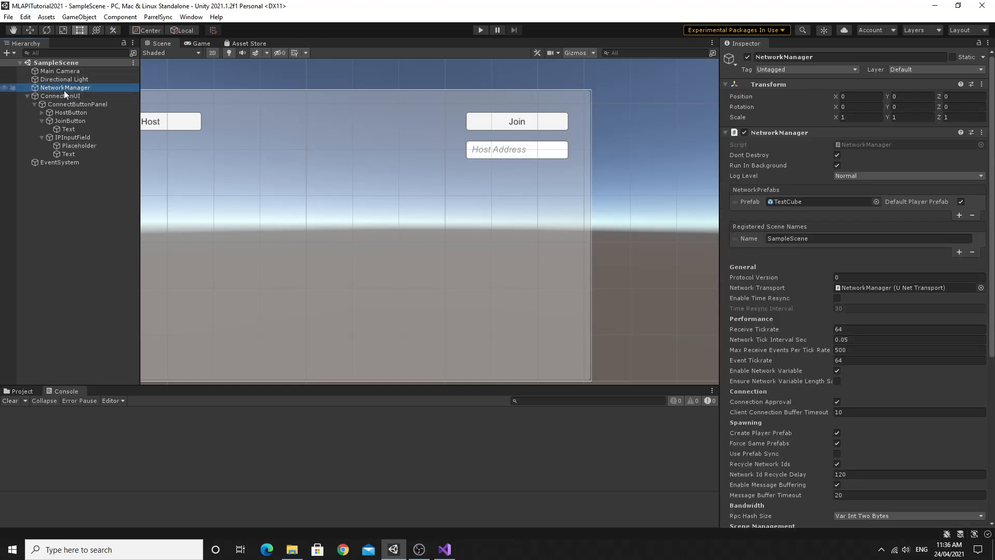
scroll("down", 3)
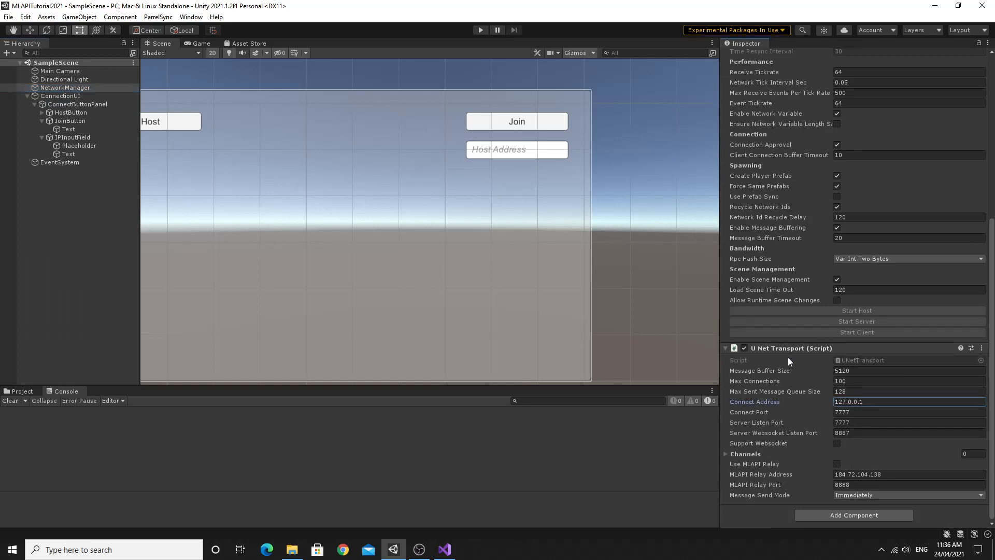
mouse_move(821, 355)
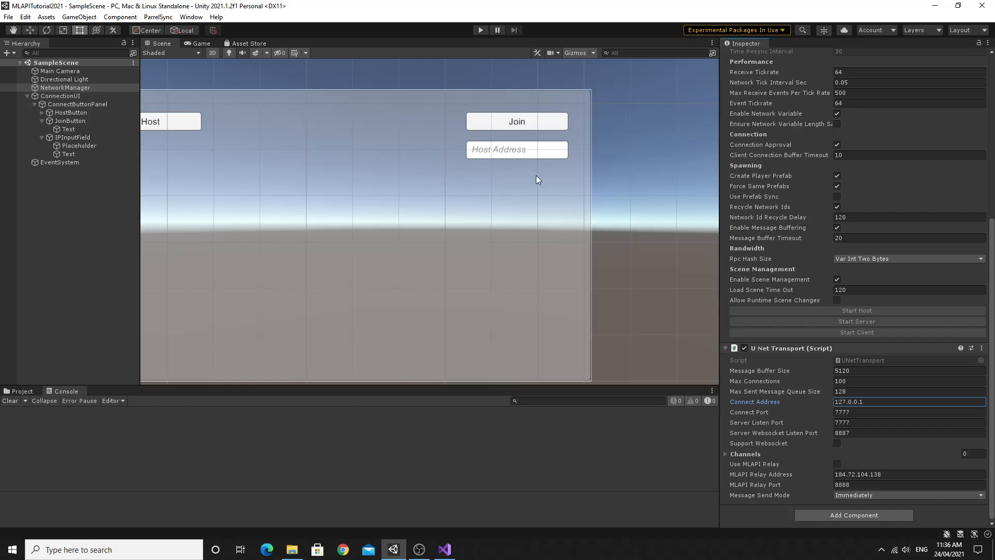
left_click(77, 104)
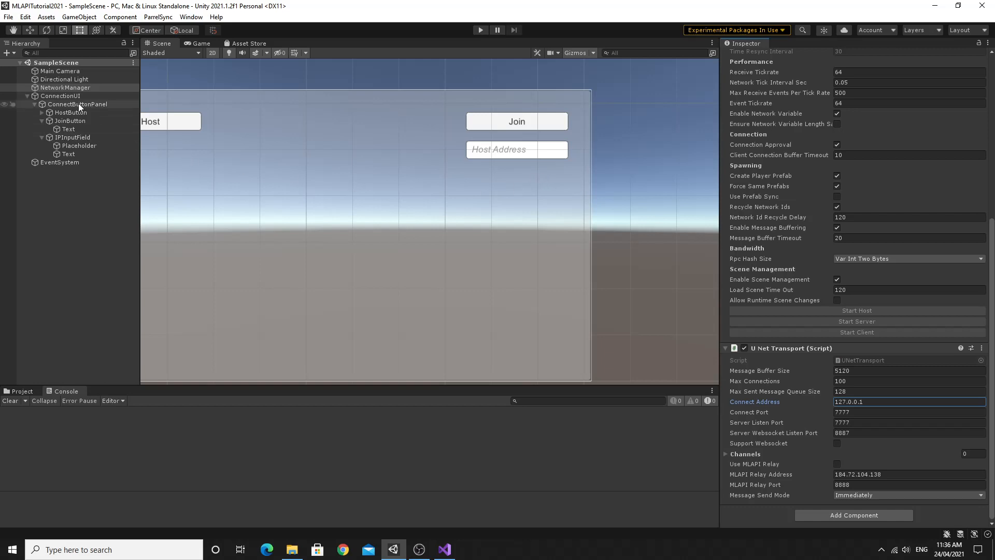
left_click(64, 87)
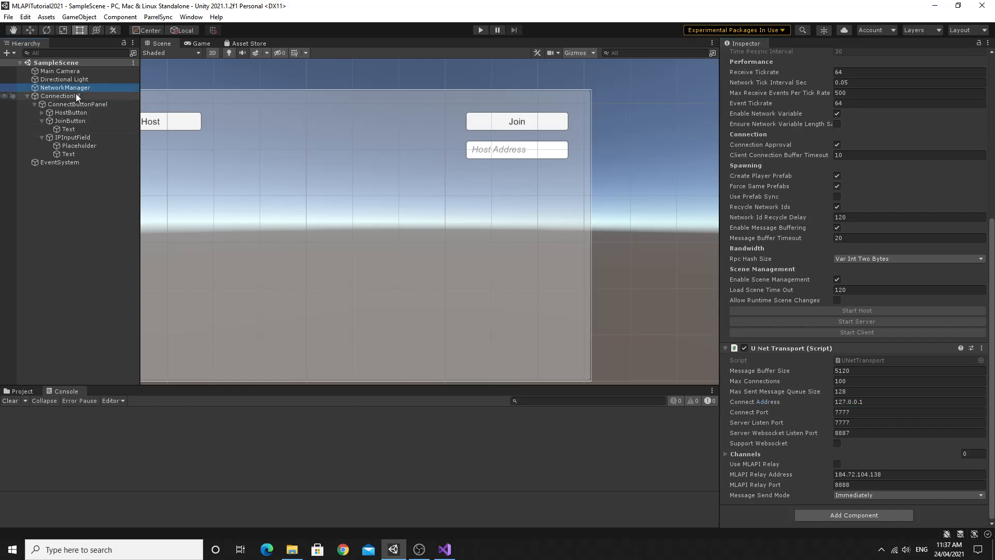
left_click(61, 95)
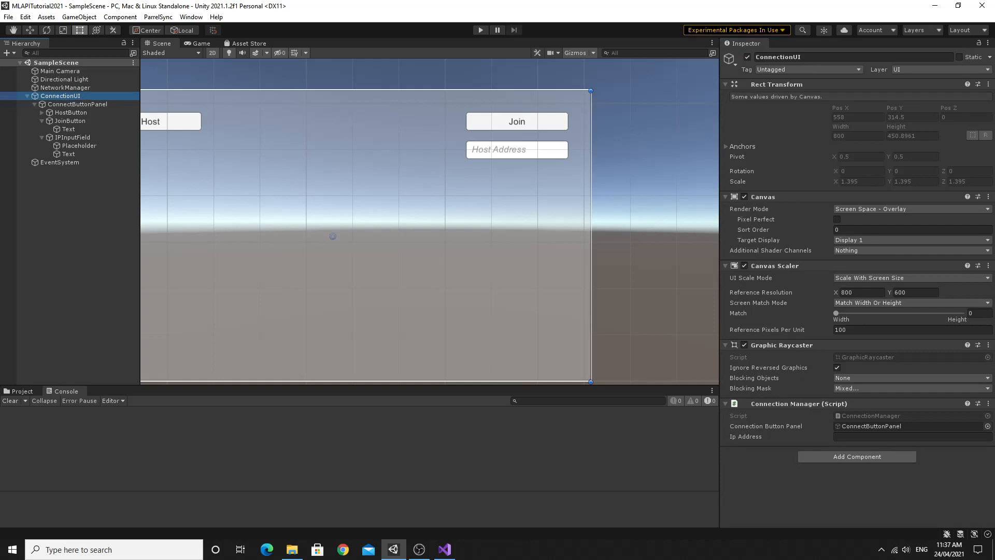
left_click(65, 88)
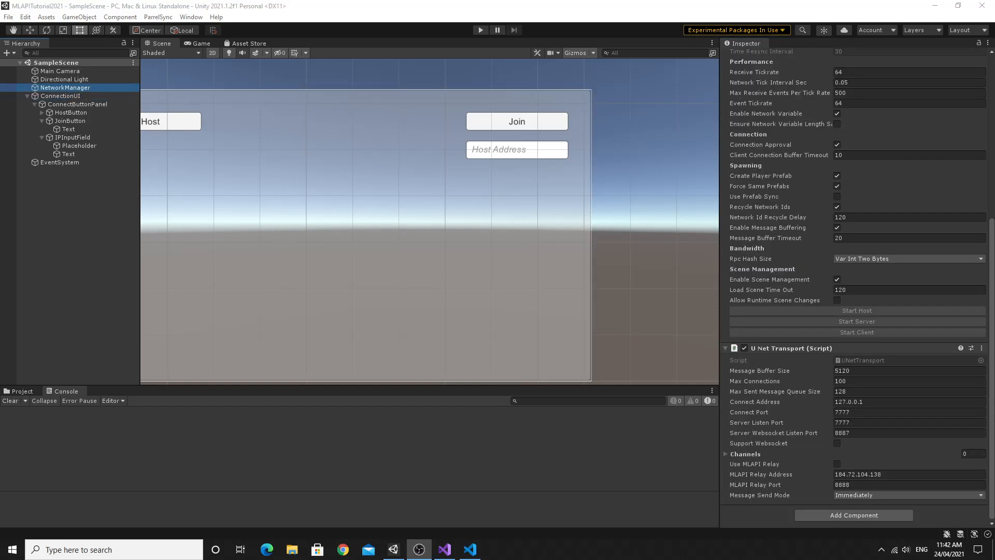
mouse_move(454, 187)
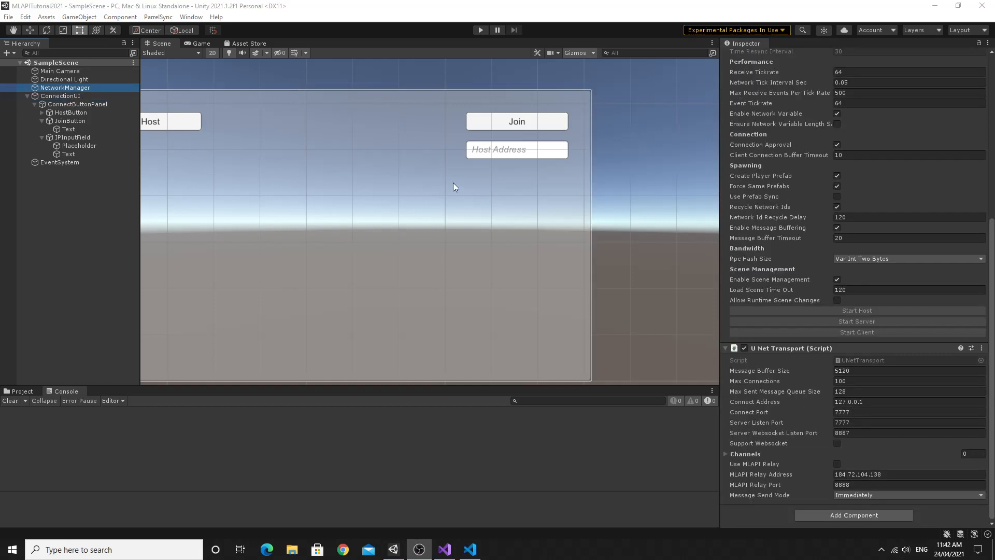
left_click(61, 96)
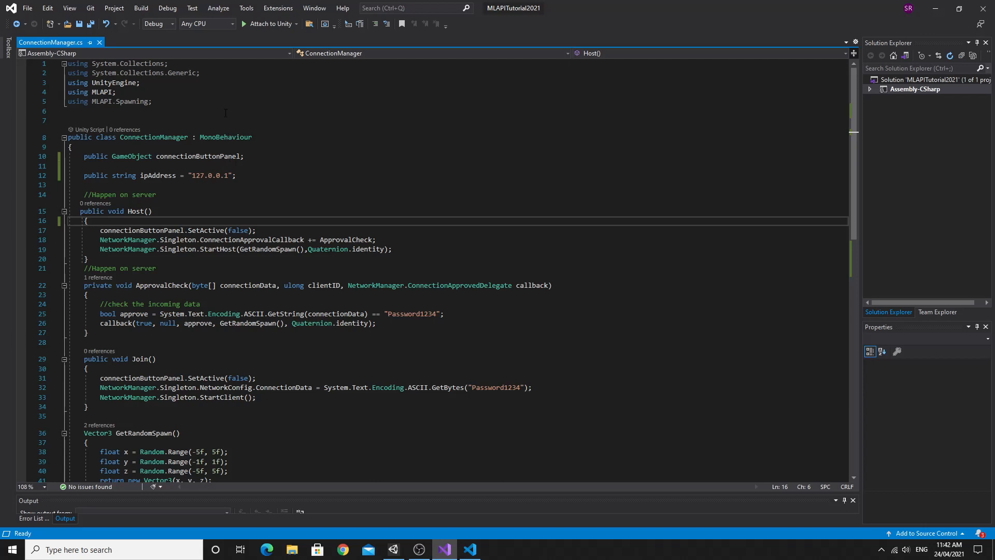
Add 'using MLAPI.Transports.UNET;' after the MLAPI.Spawning import and save.
left_click(152, 101)
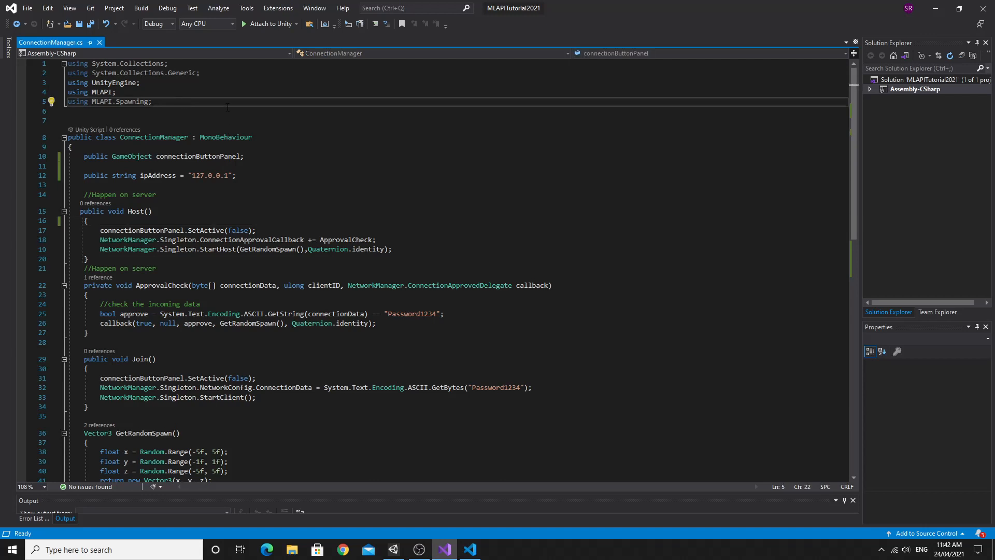
type("using")
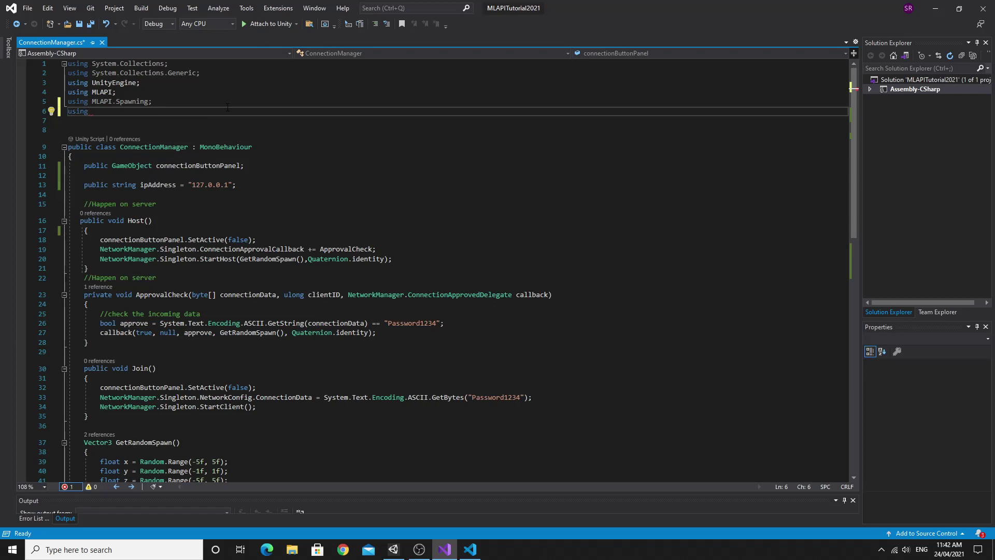
type("MLAPI.Transports")
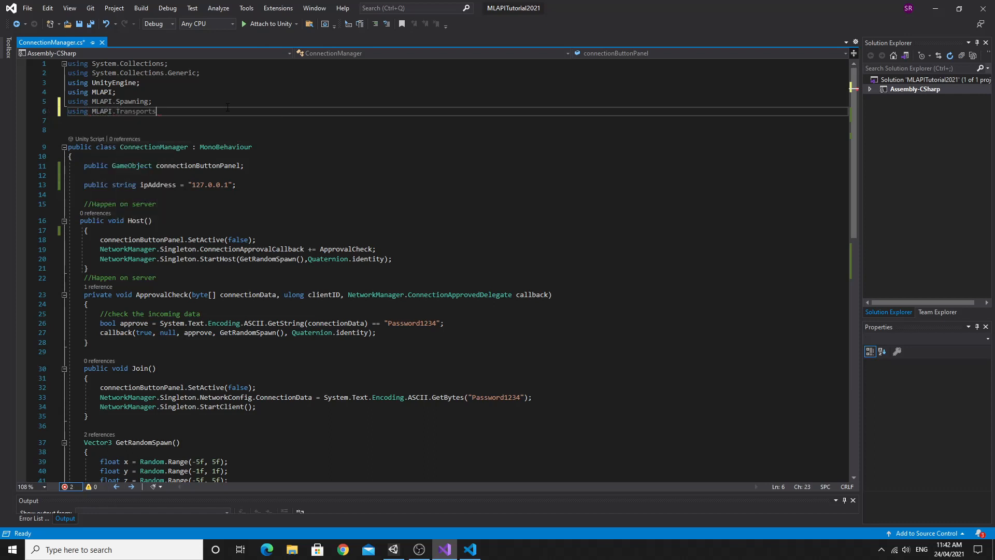
type(".UNET;")
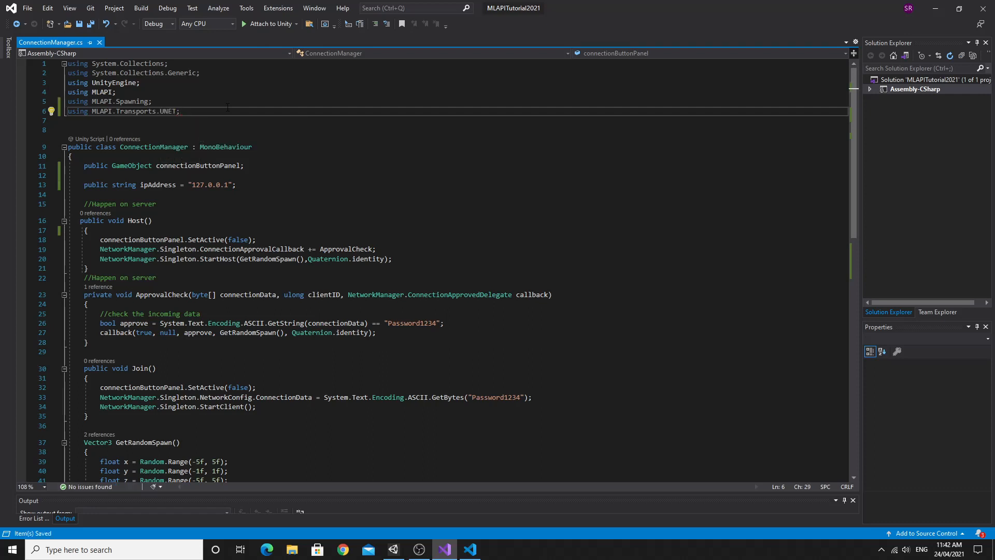
left_click(180, 111)
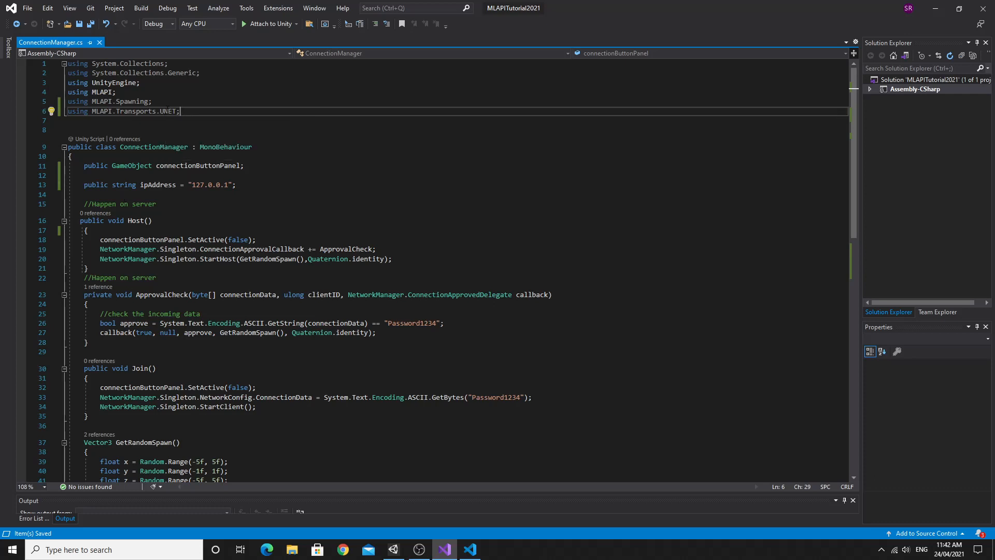
mouse_move(180, 210)
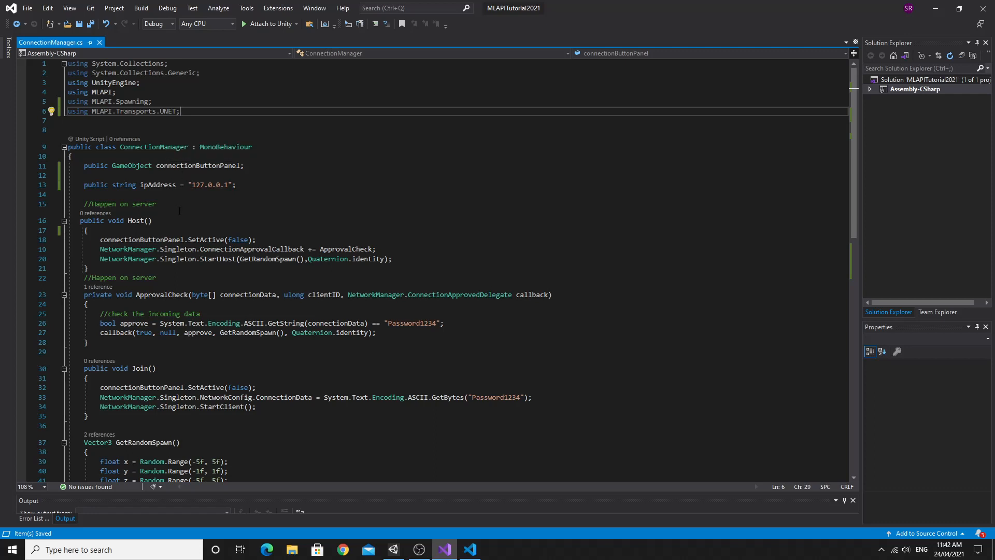
Open blank lines at the start of Join() and below the ipAddress field for new code.
scroll("down", 3)
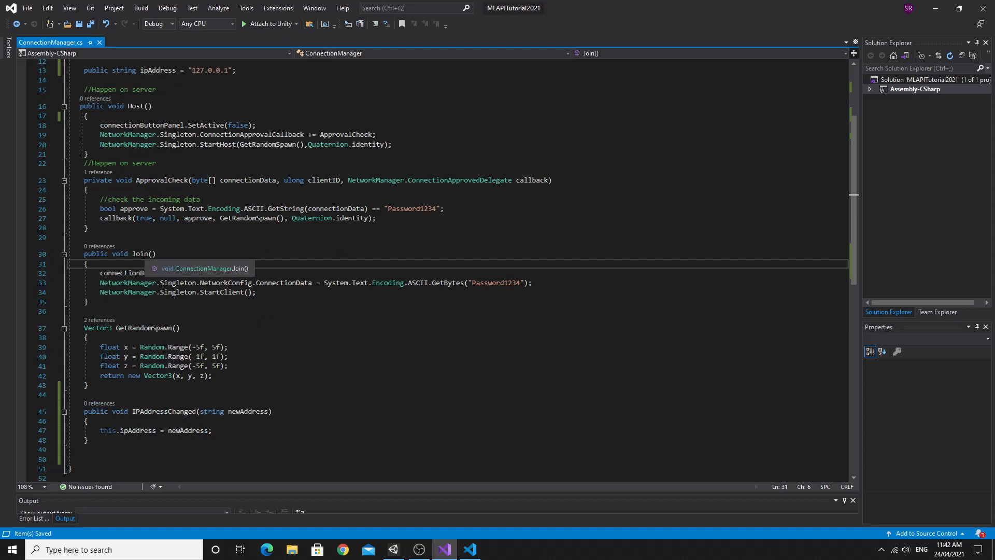
key("enter")
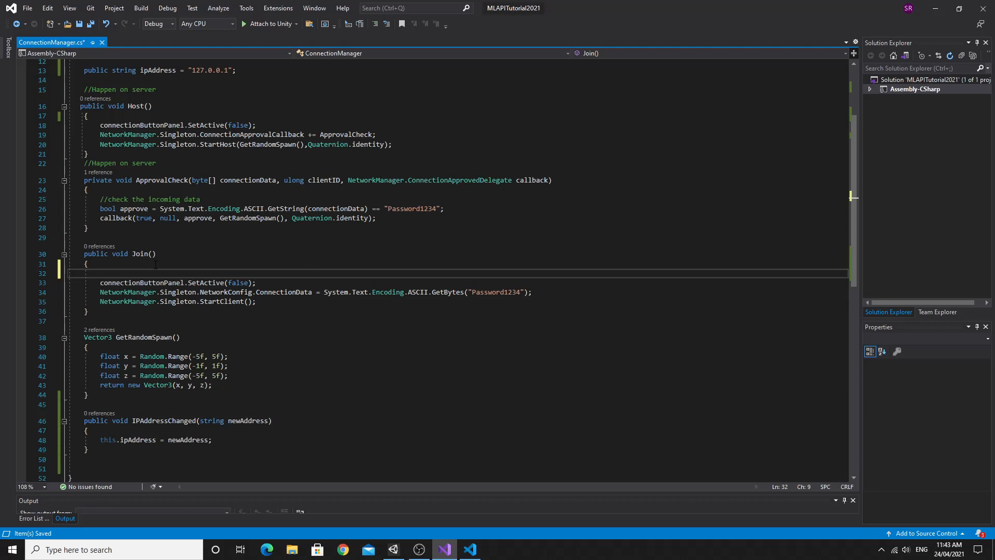
scroll("up", 3)
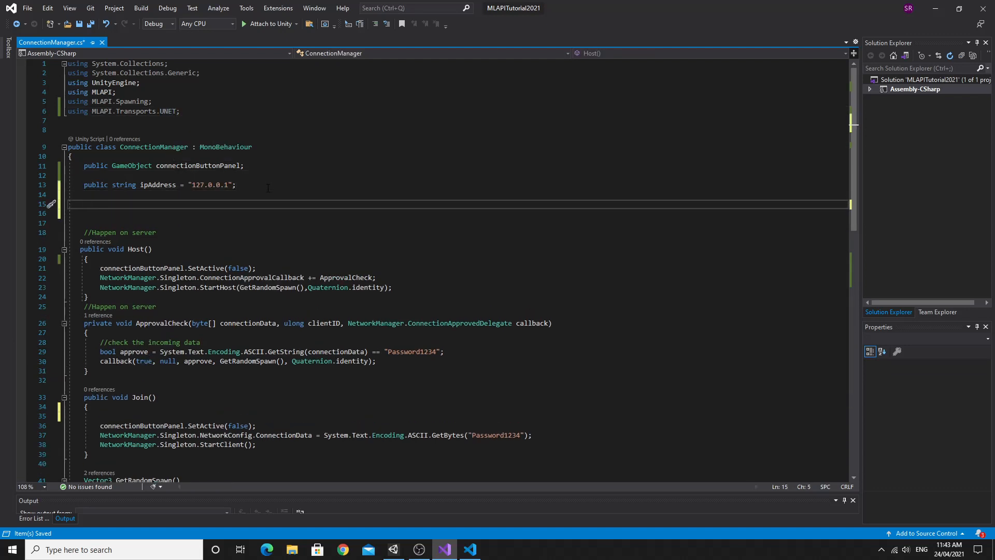
Declare 'public UNetTransport transport;' below the ipAddress field and save the script.
type("pu")
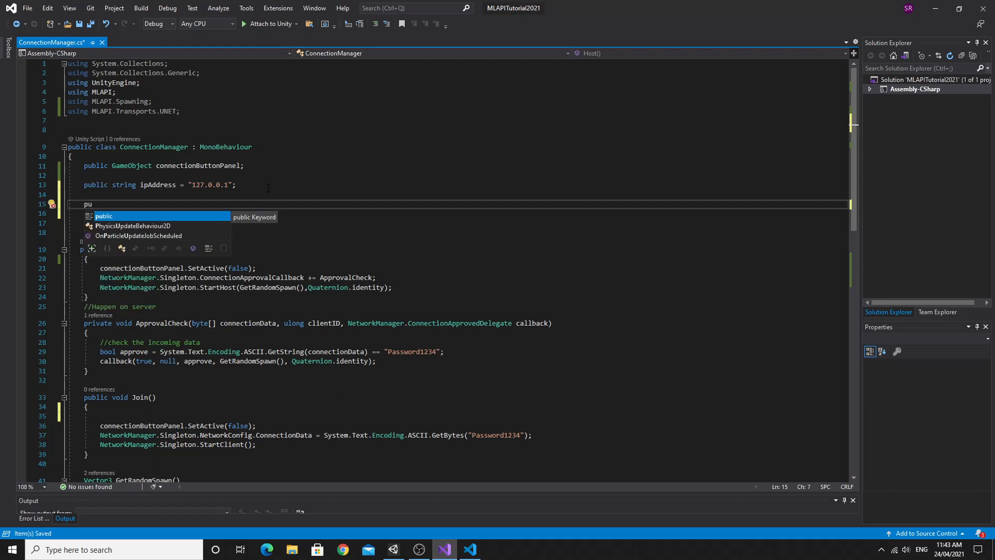
type("U")
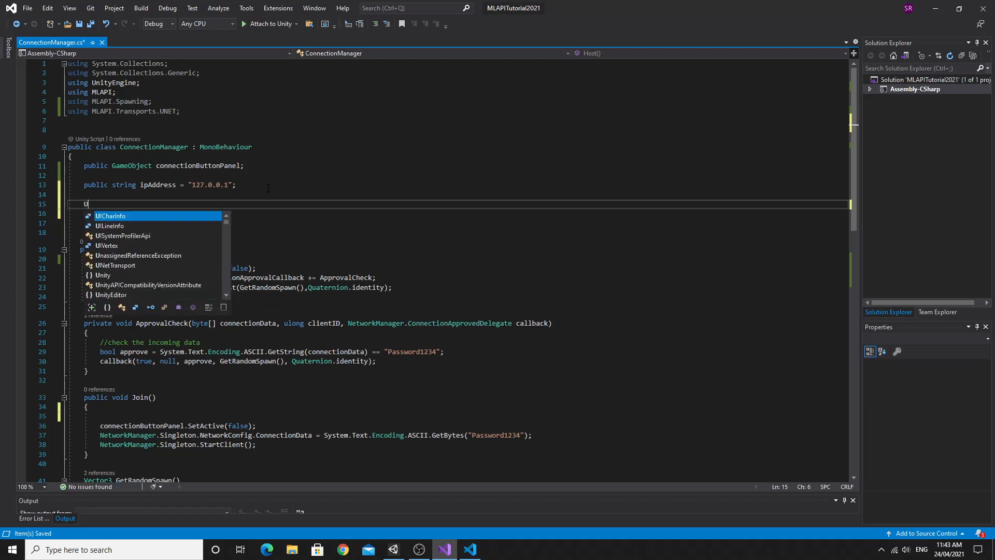
type("net")
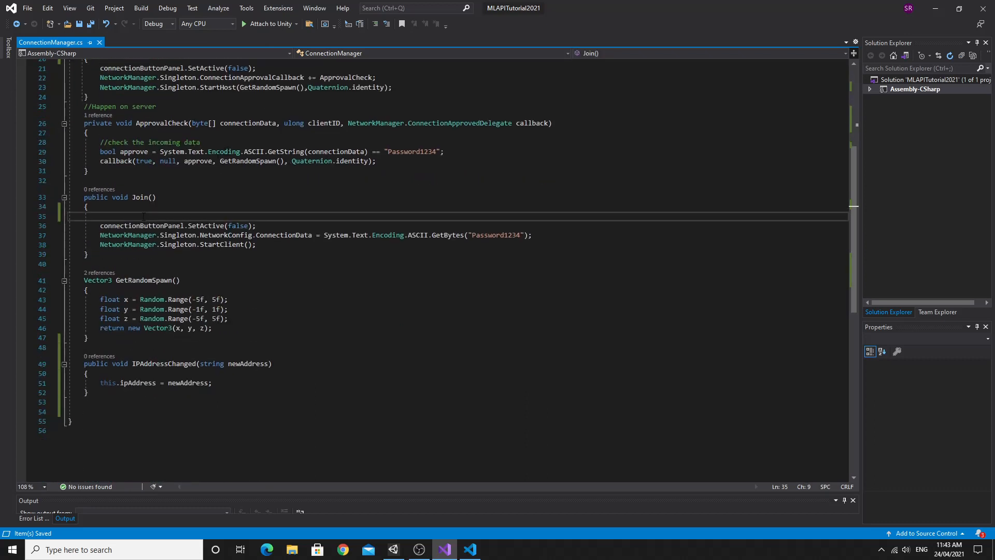
In Join(), assign transport = NetworkManager.Singleton.GetComponent<UNetTransport>();.
type("transfor")
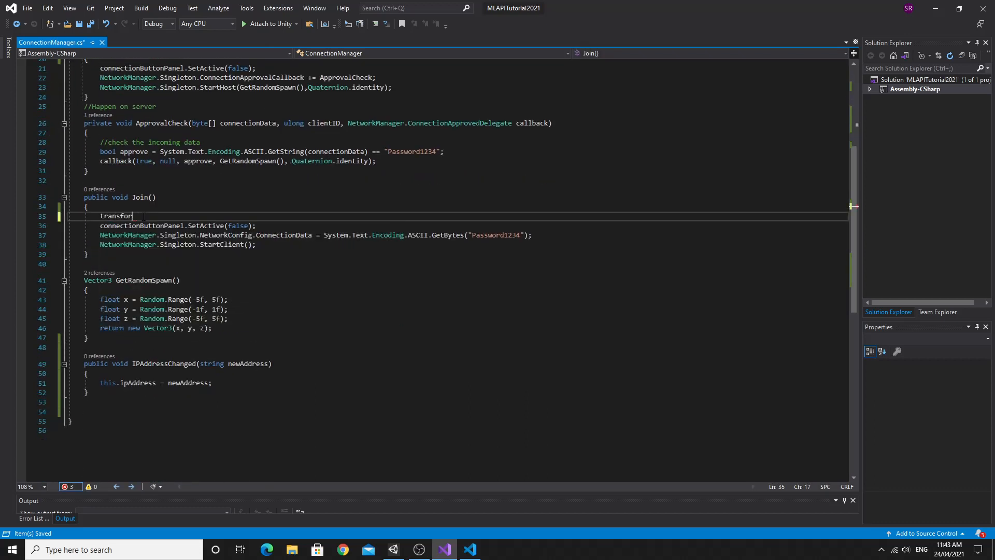
type("t")
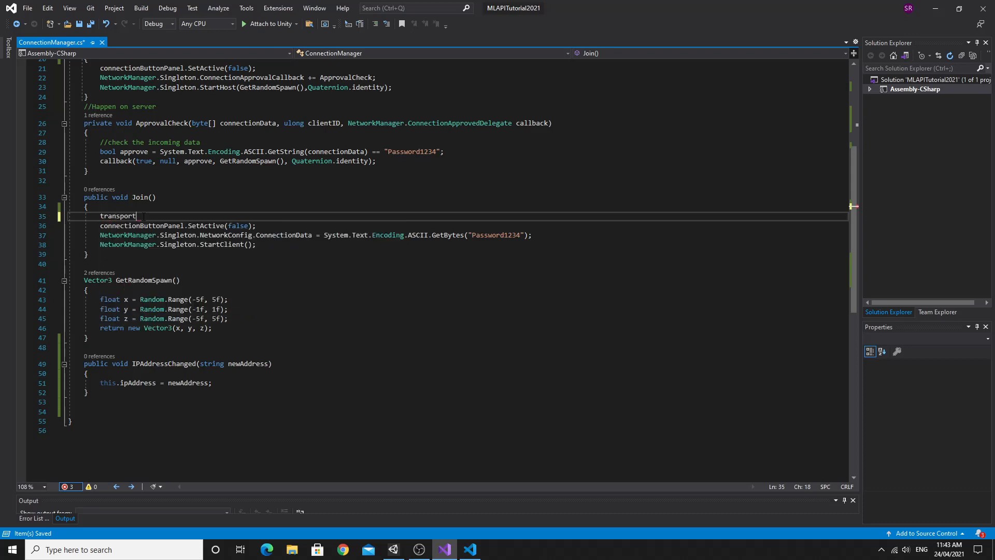
type("=")
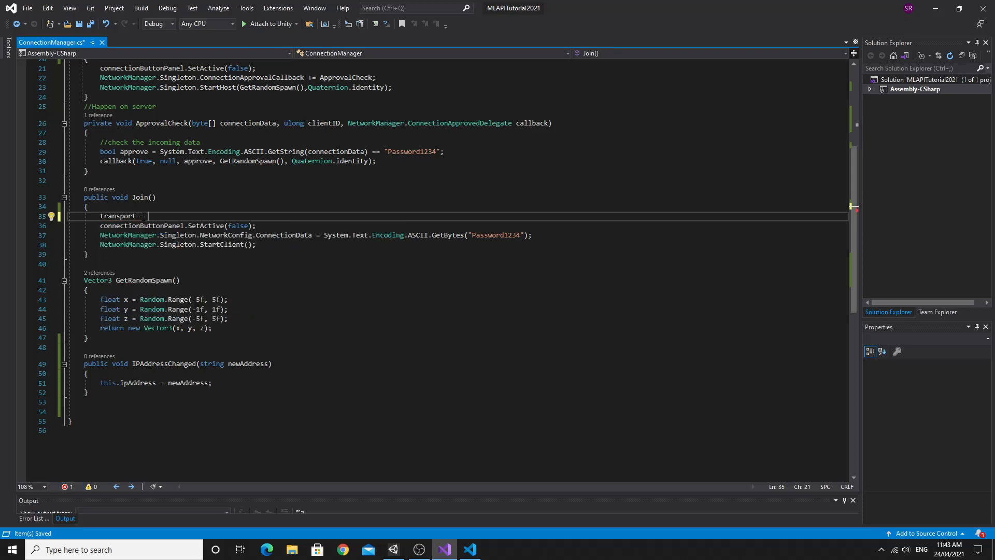
type("NetworkManager")
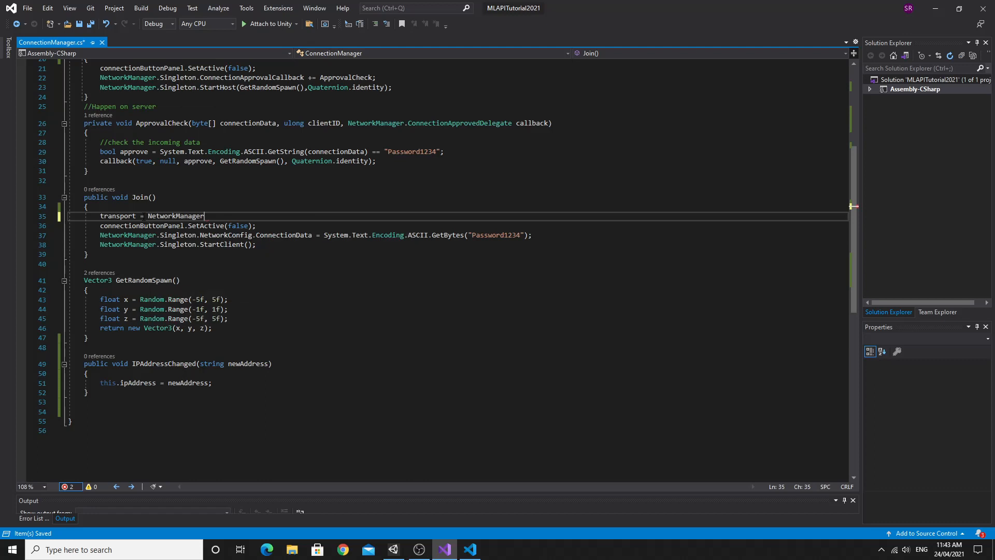
type(".Singleton")
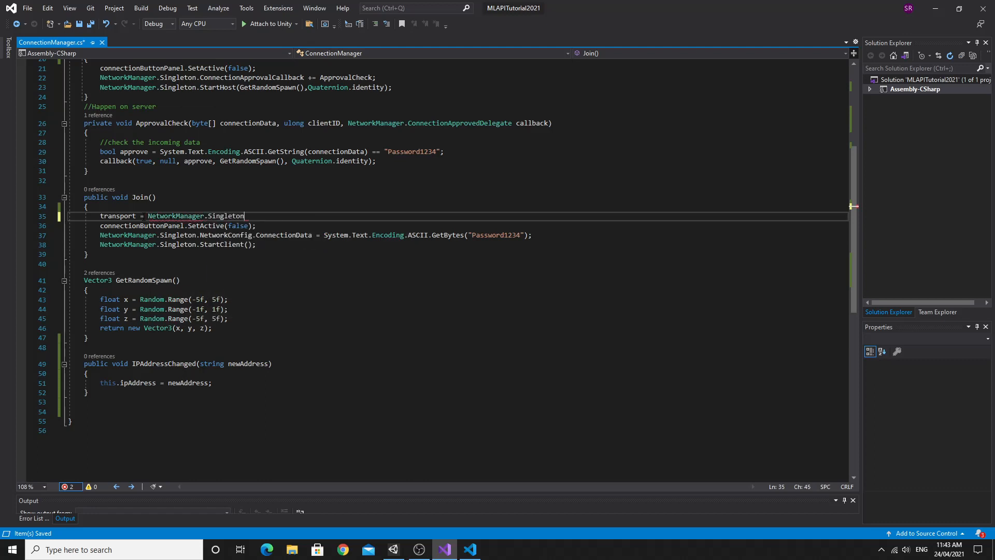
type(".GetComponent")
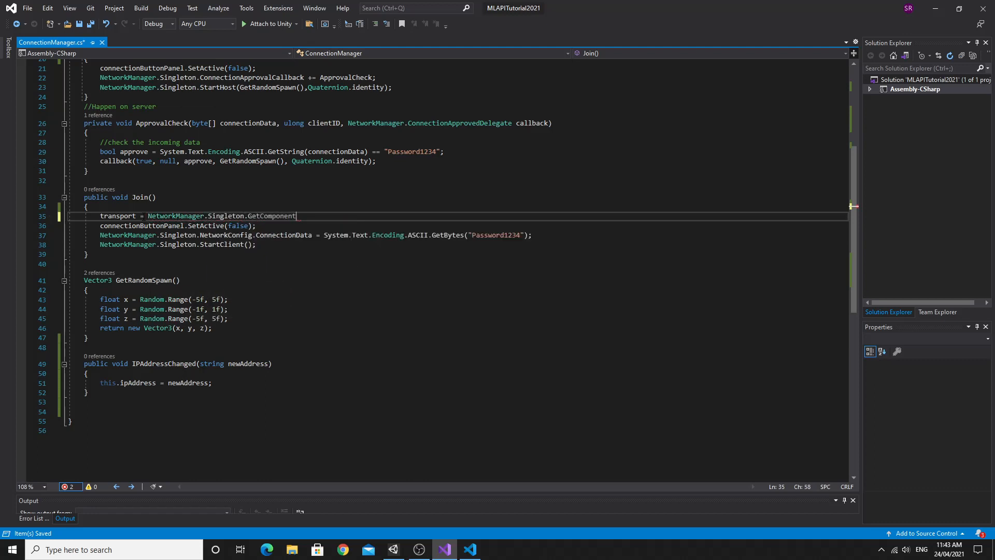
type("<UNetTransport>(")
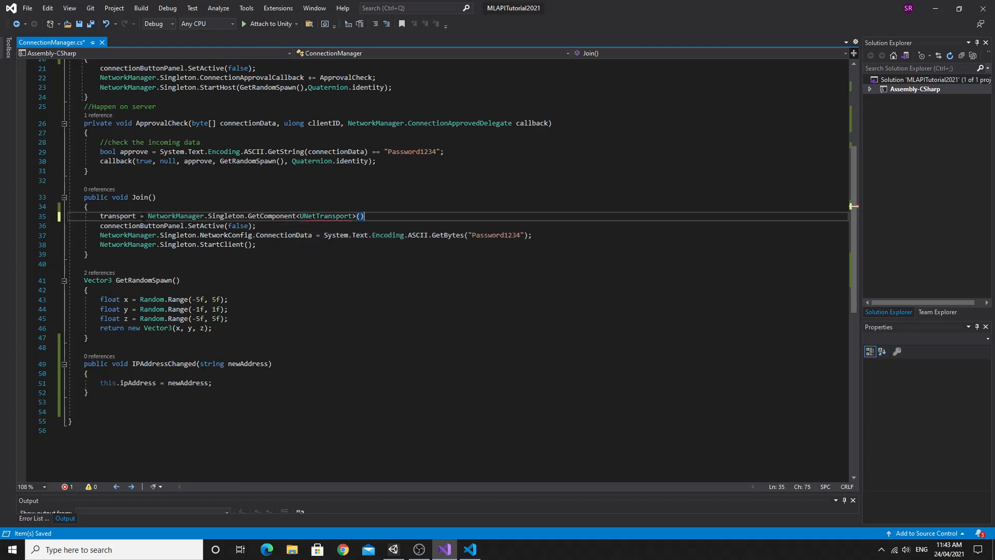
type(";")
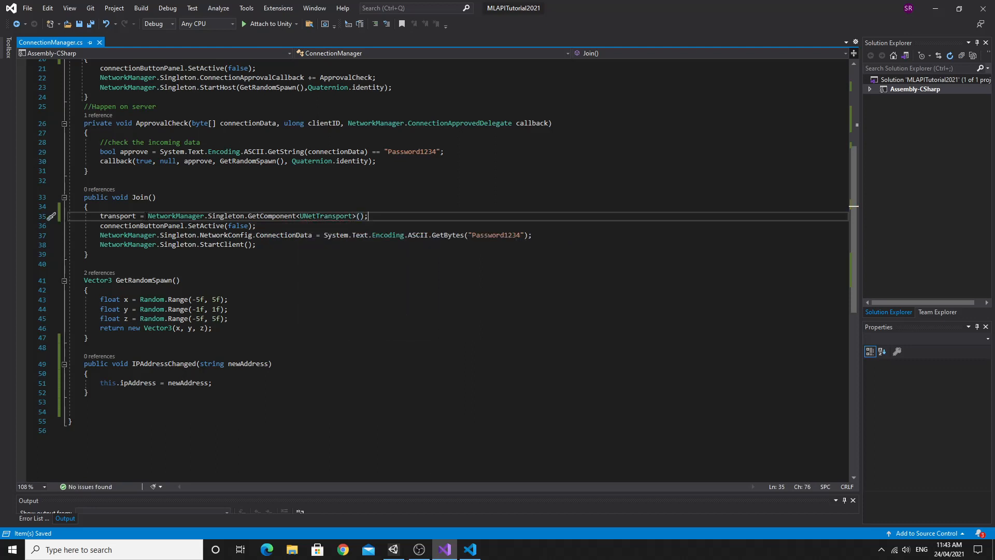
Add 'transport.ConnectAddress = ipAddress;' so Join uses the entered address.
type("transport.")
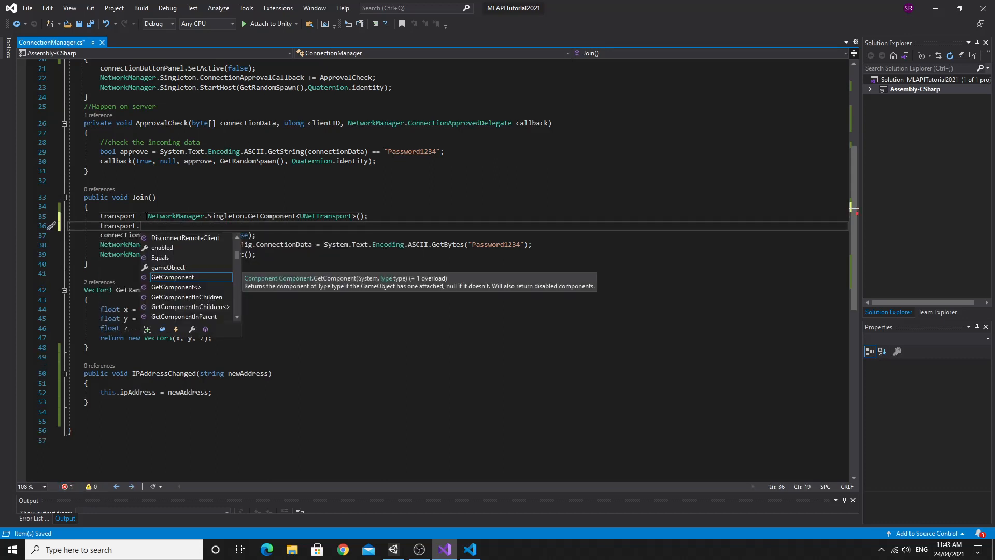
type("co")
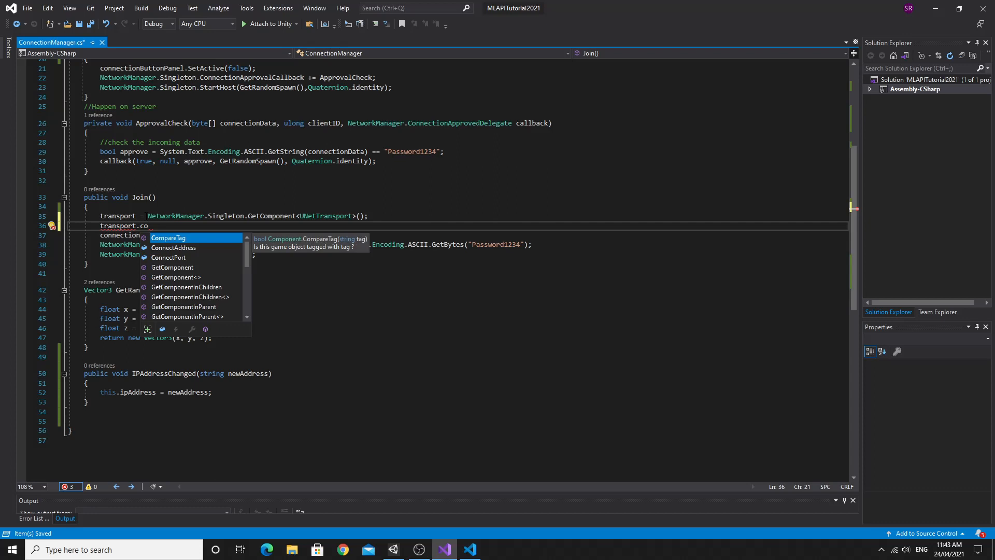
type("nnectAddress")
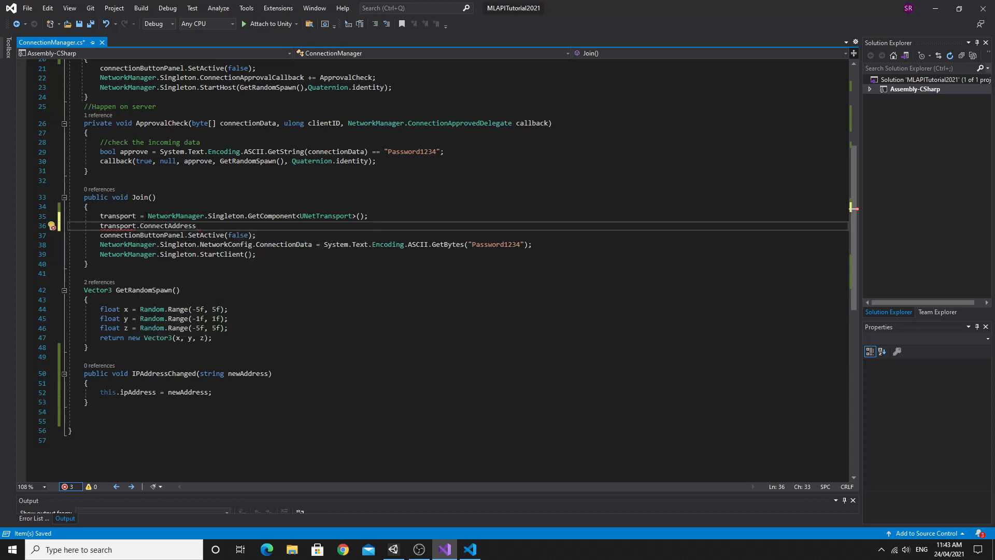
type("= ipAddress;")
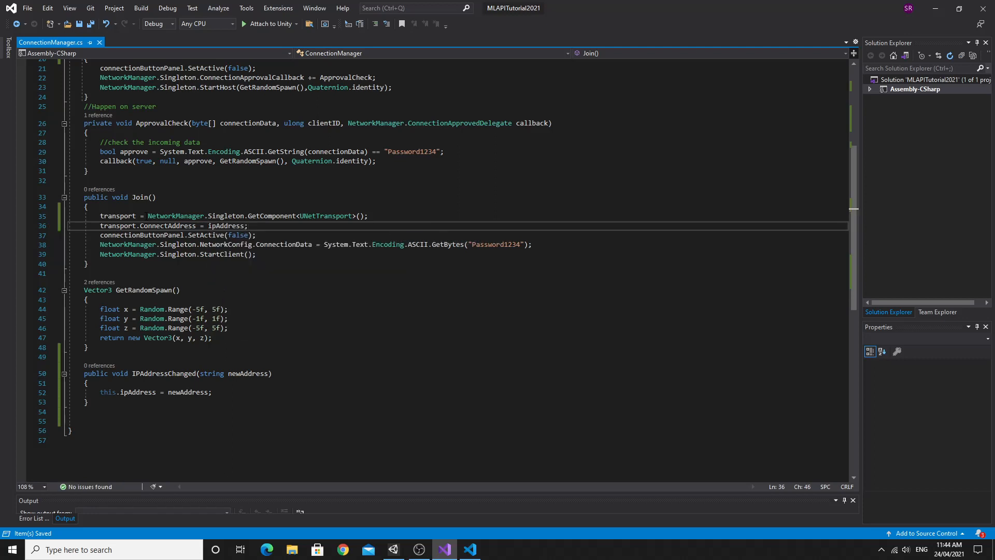
Review the transport.ConnectAddress assignment in Join() and return to the Unity editor.
left_click(164, 225)
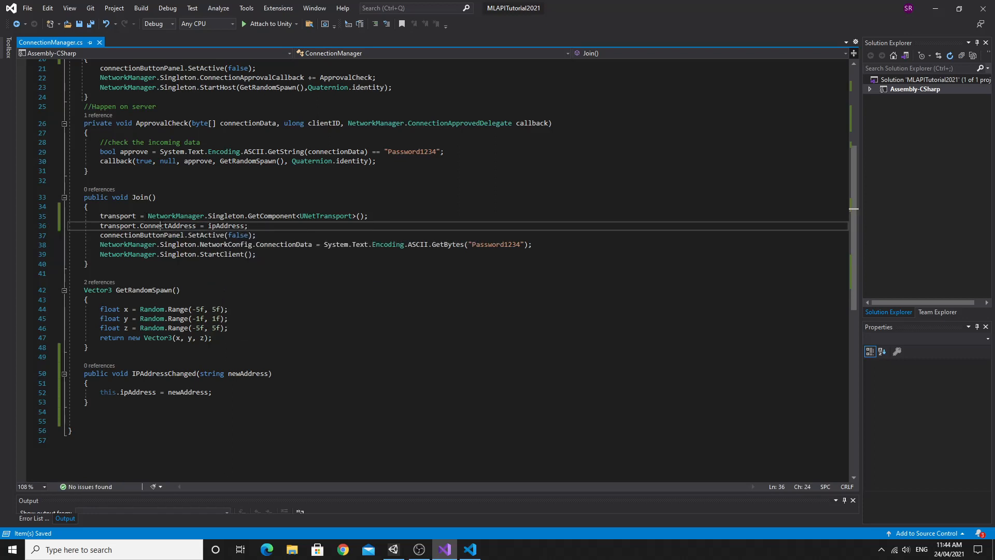
double_click(166, 225)
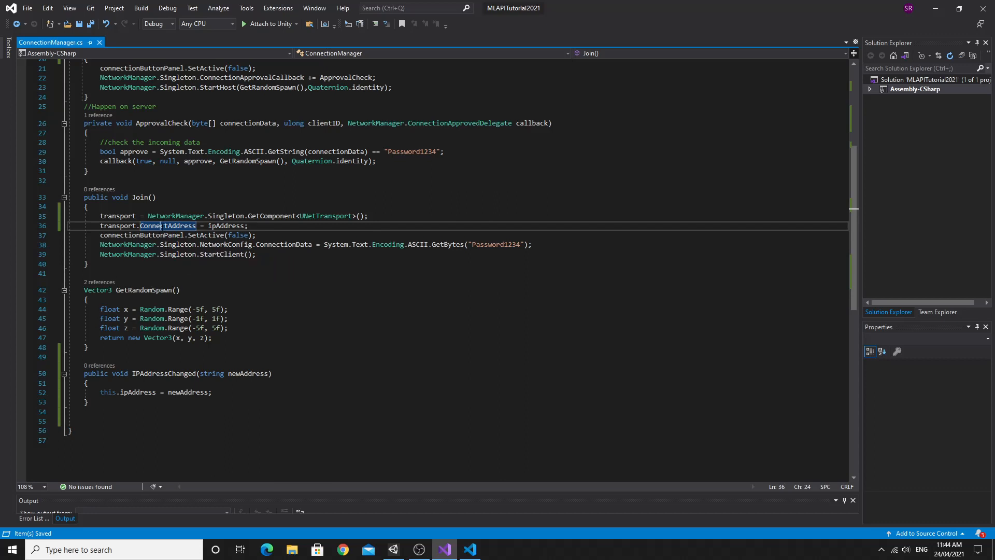
double_click(118, 215)
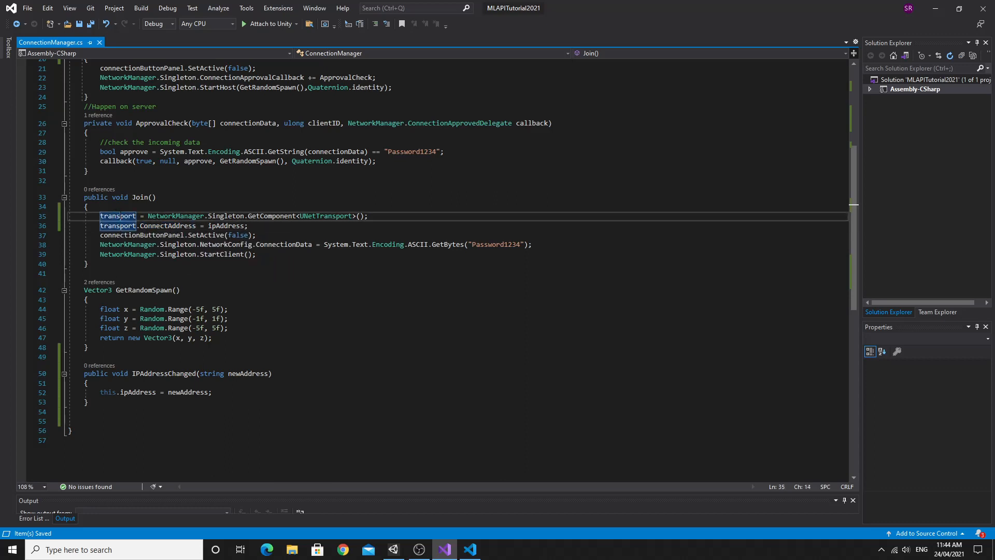
double_click(167, 225)
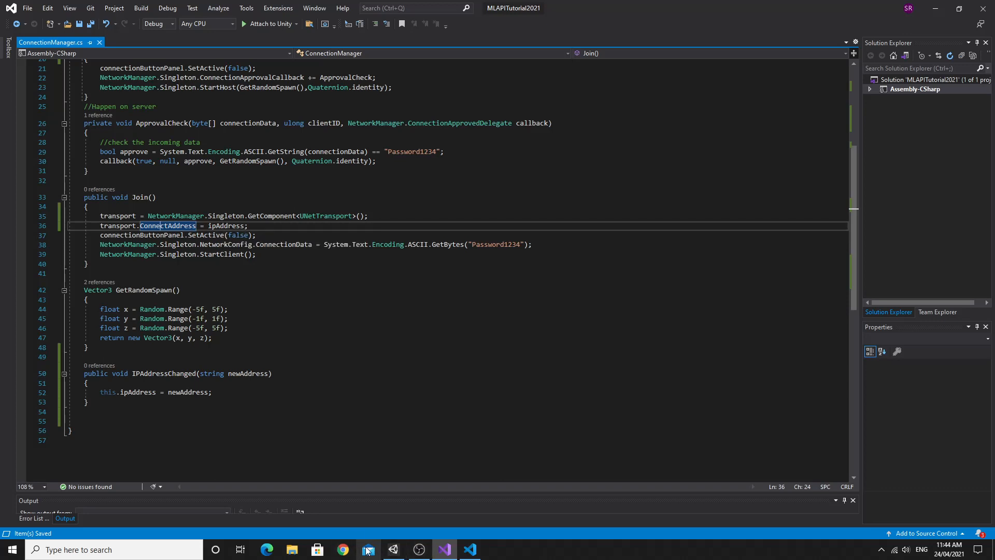
left_click(368, 550)
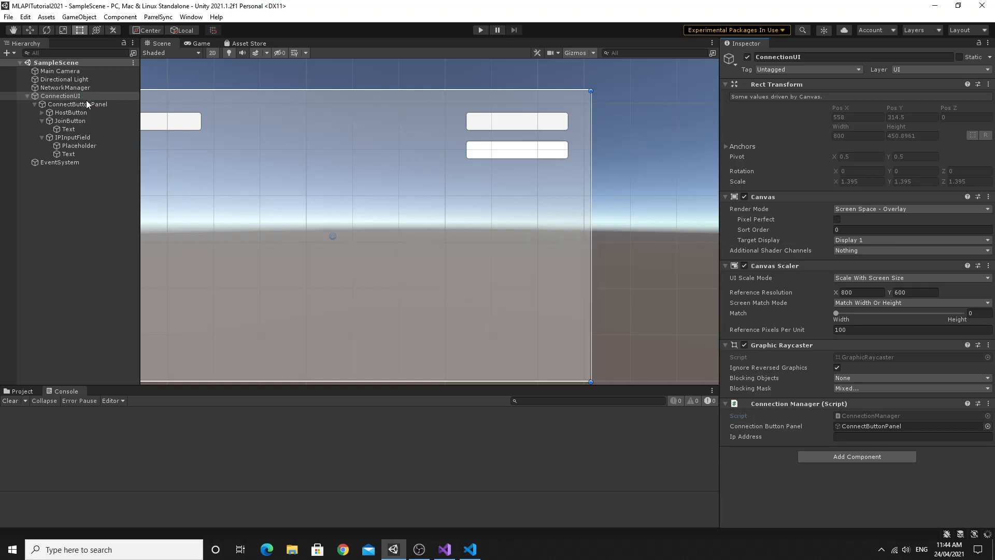
left_click(60, 96)
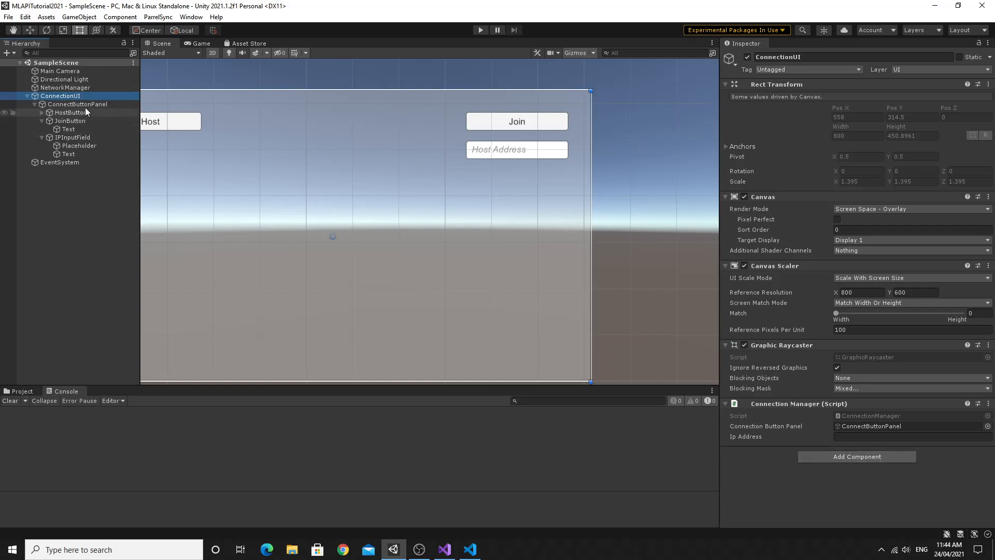
left_click(64, 87)
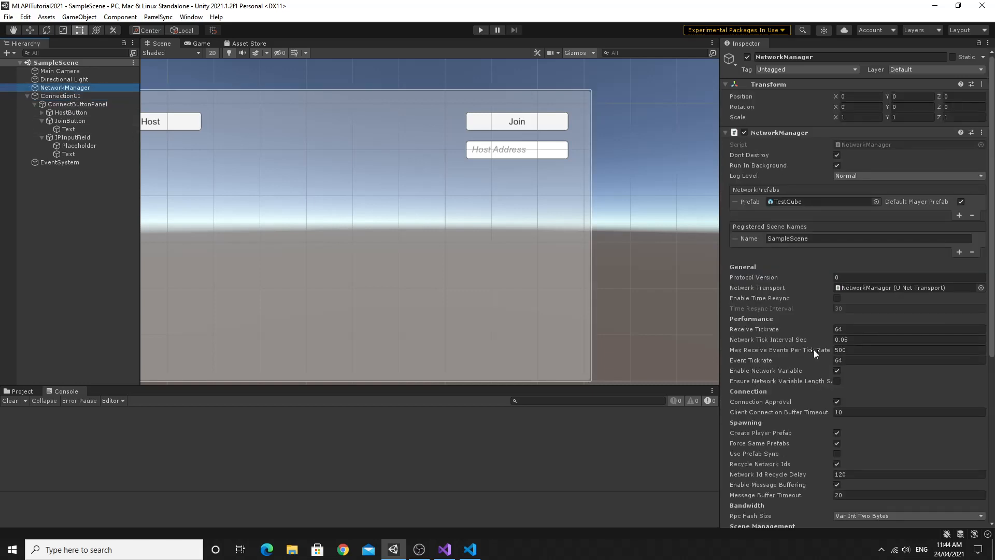
scroll("down", 3)
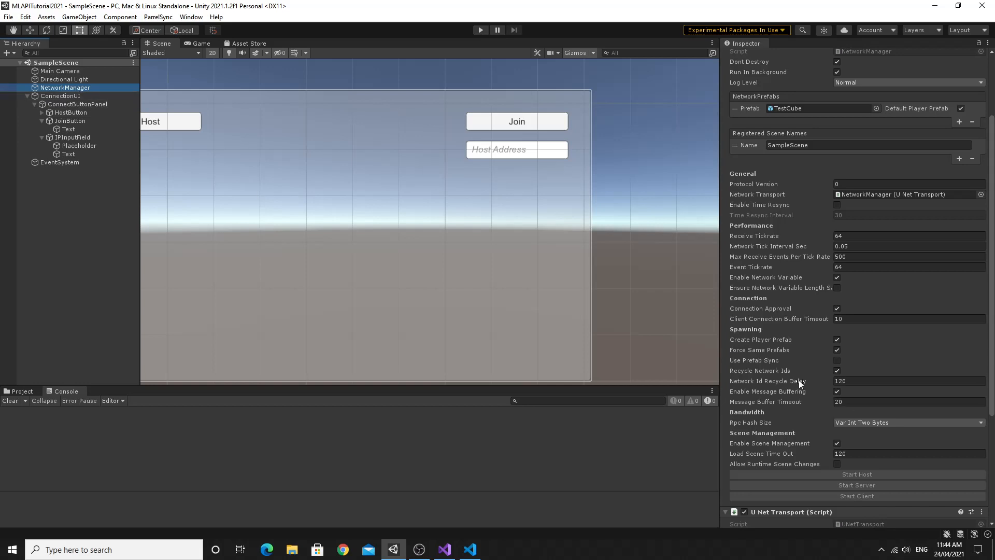
scroll("down", 3)
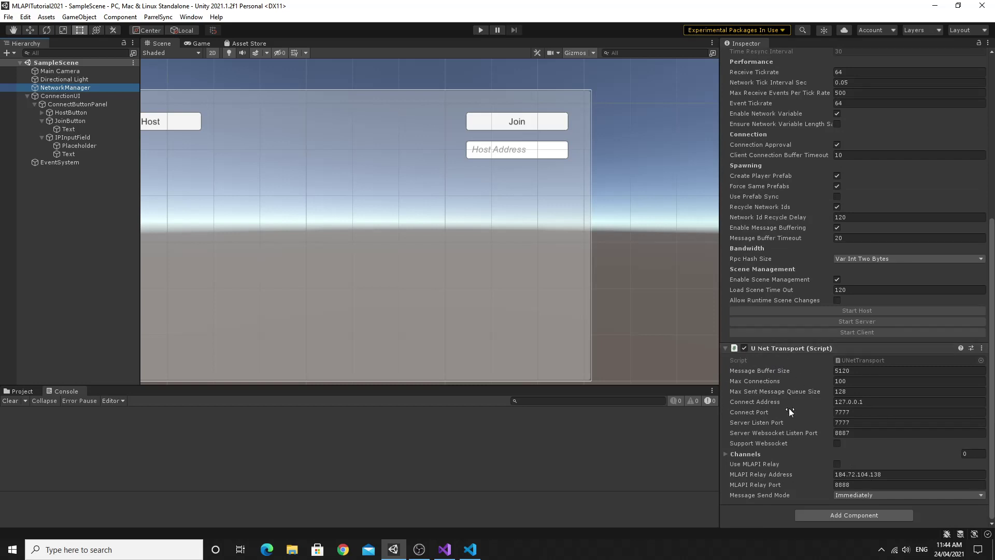
mouse_move(809, 407)
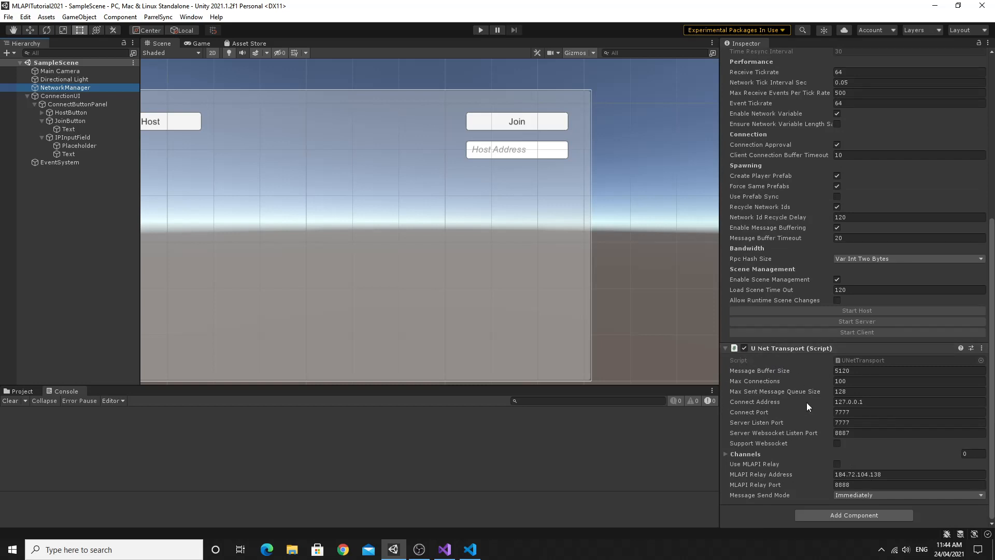
mouse_move(790, 406)
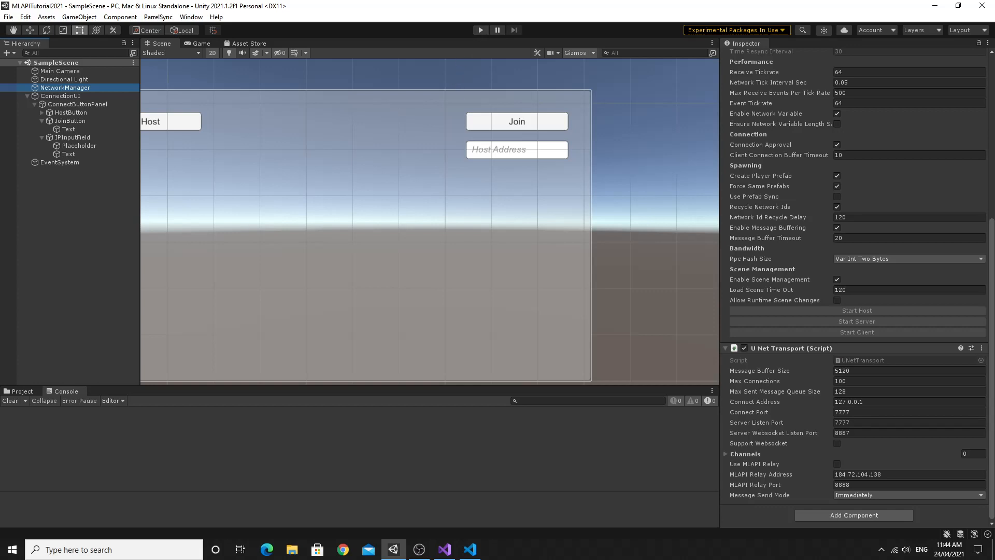
left_click(61, 95)
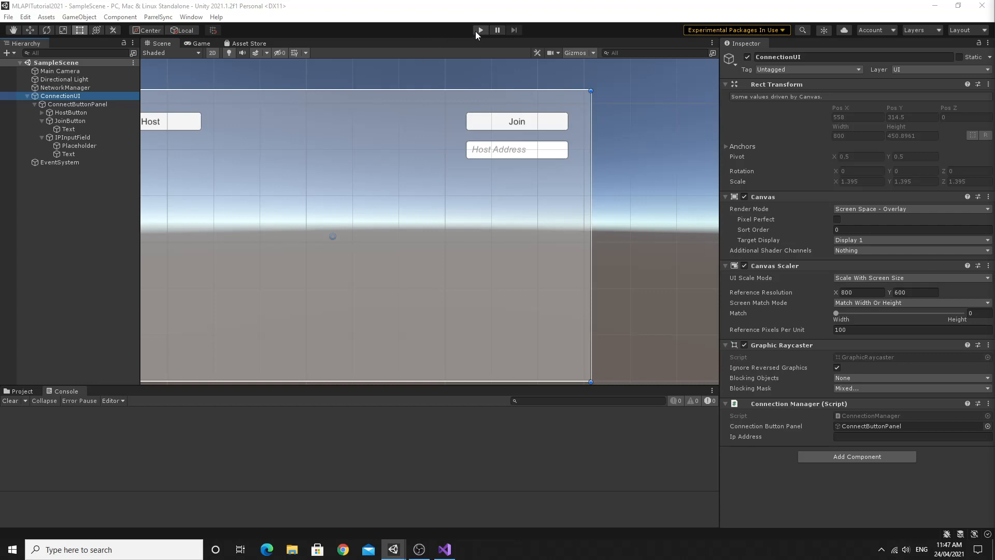
Run the game and enter 127.0.0.1 in the Host Address field.
left_click(480, 30)
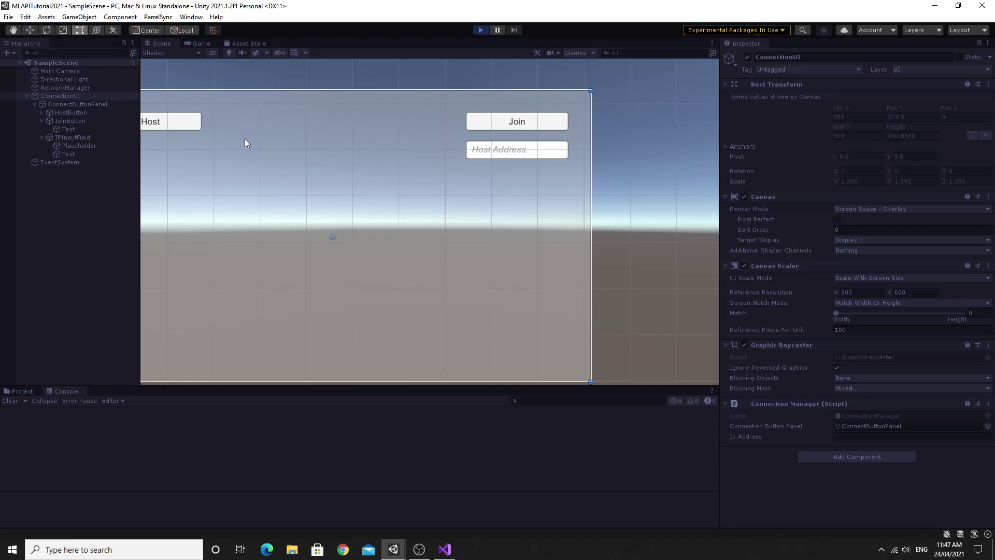
left_click(480, 30)
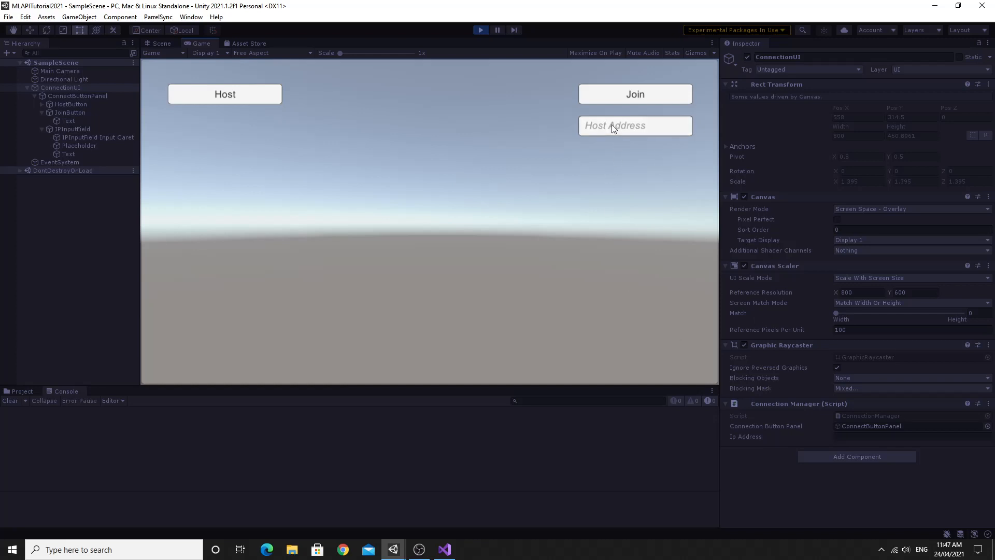
type("127.0.0")
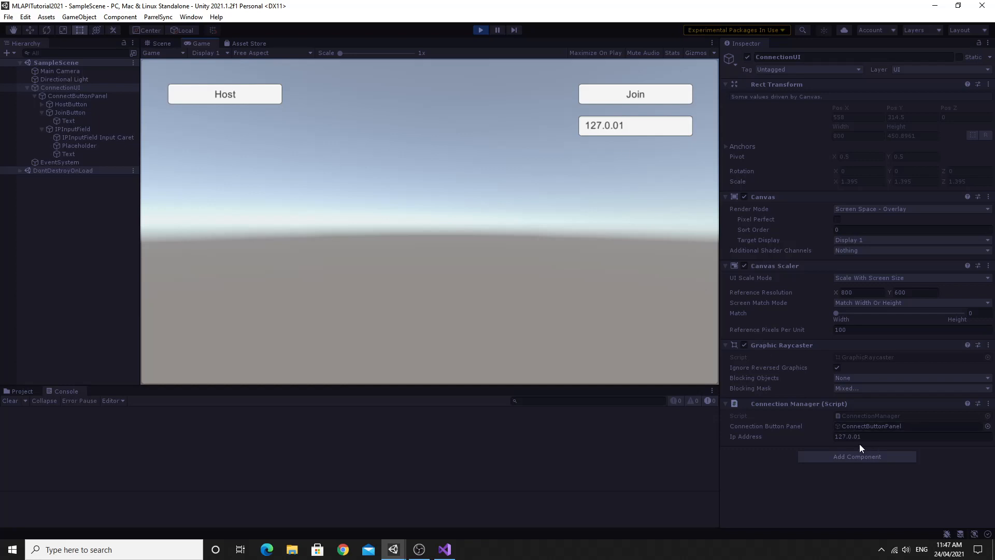
type("1")
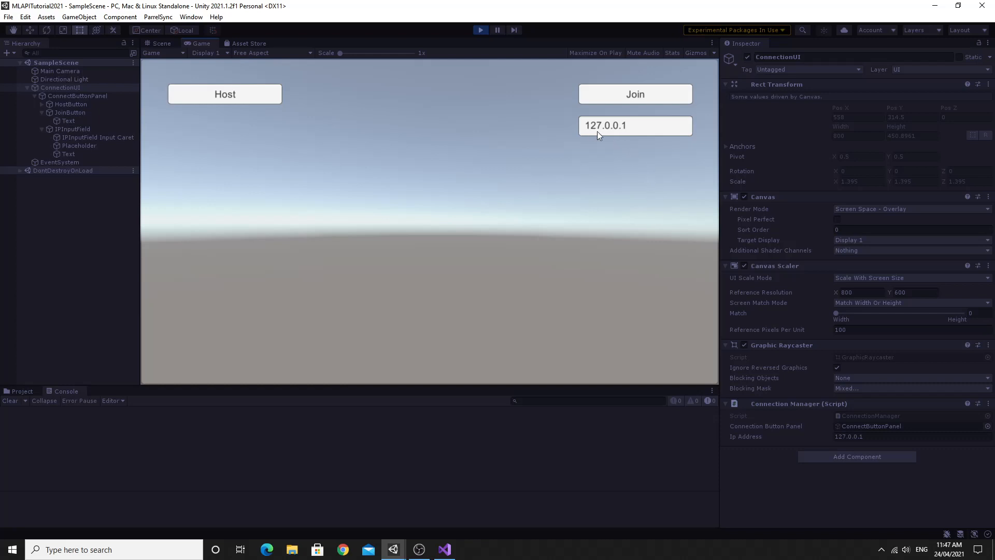
mouse_move(632, 136)
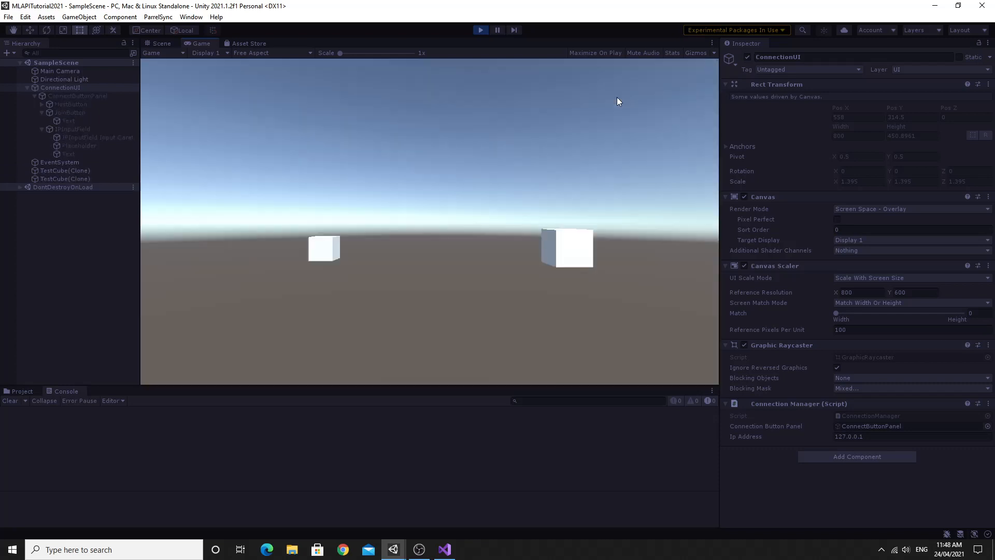
mouse_move(387, 248)
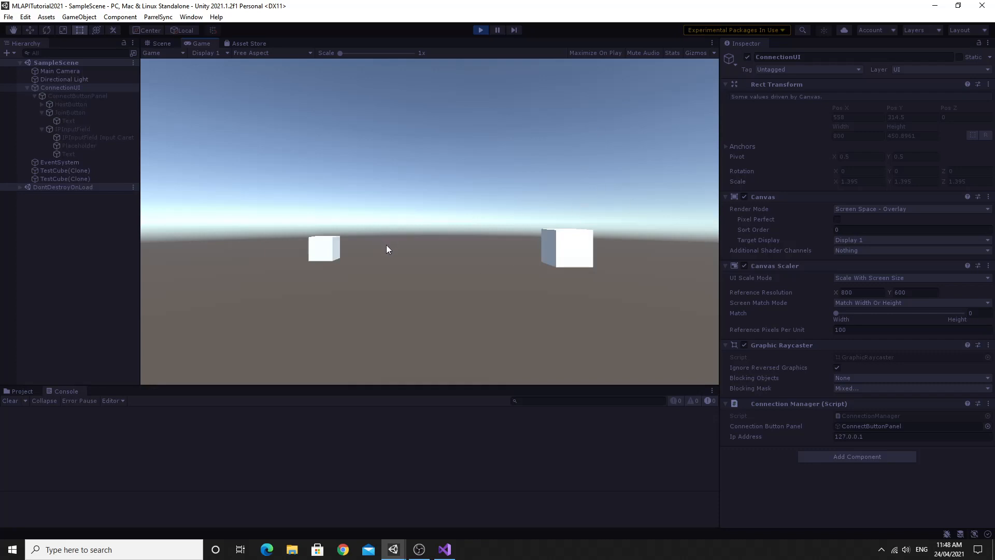
mouse_move(796, 283)
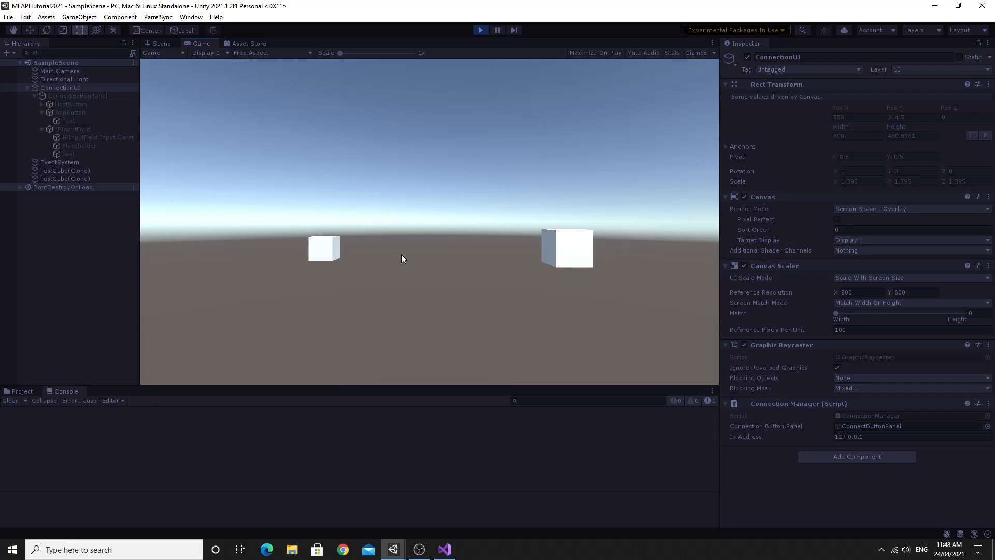
mouse_move(482, 124)
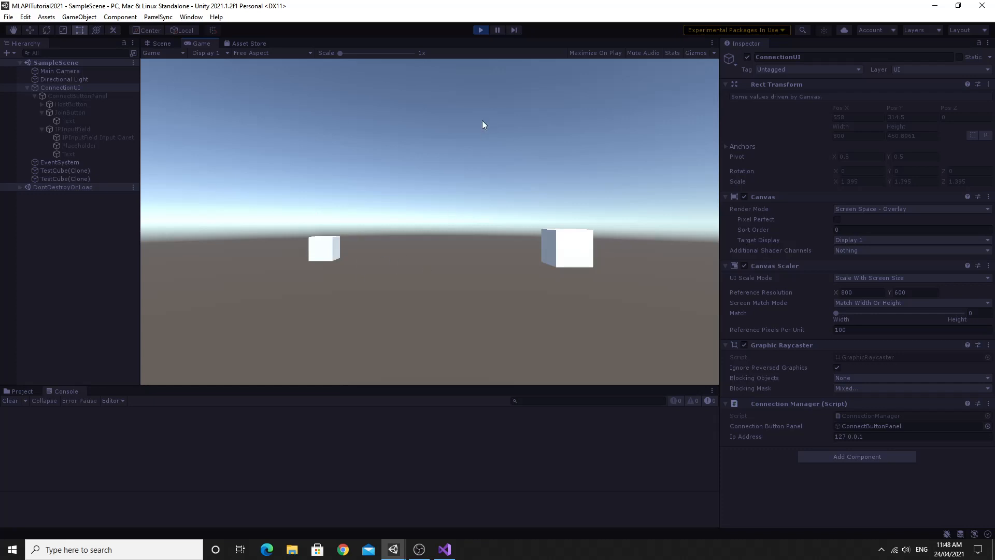
mouse_move(486, 129)
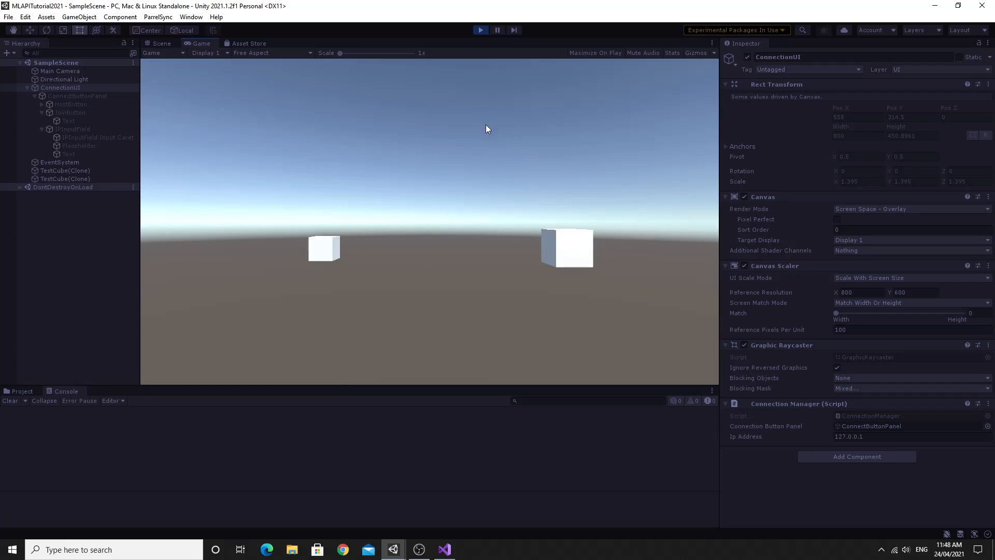
mouse_move(137, 145)
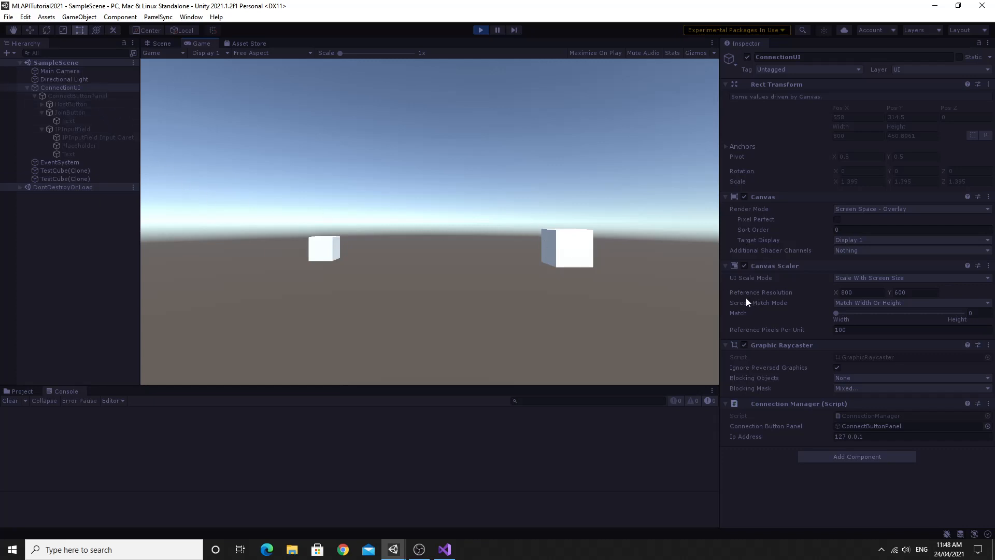
mouse_move(478, 109)
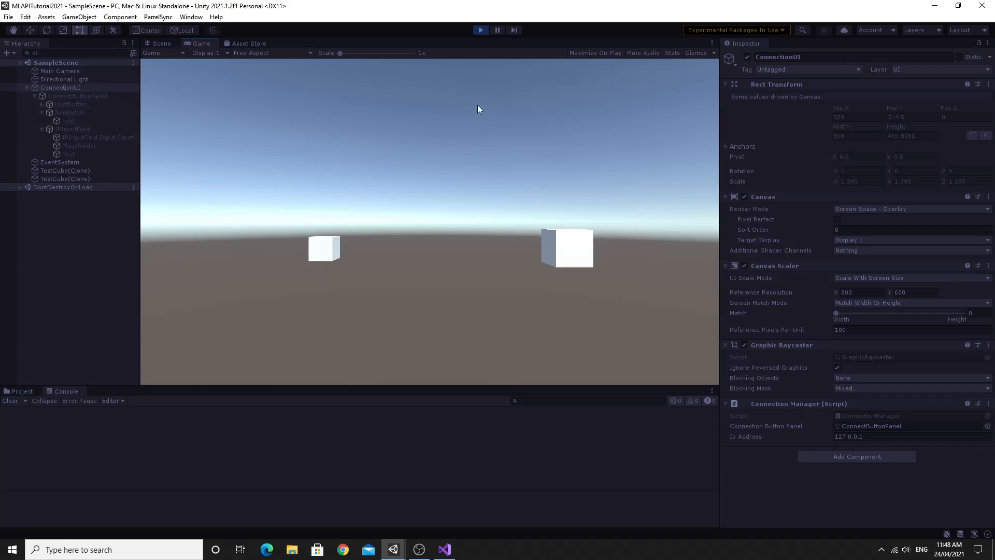
Stop the running game to return to the editable scene with an empty Ip Address.
left_click(162, 44)
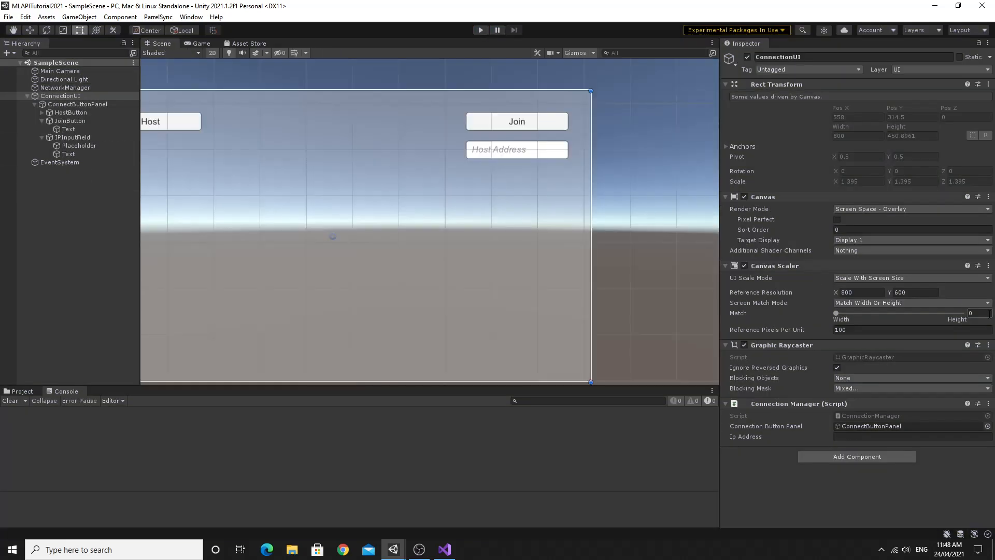
mouse_move(526, 233)
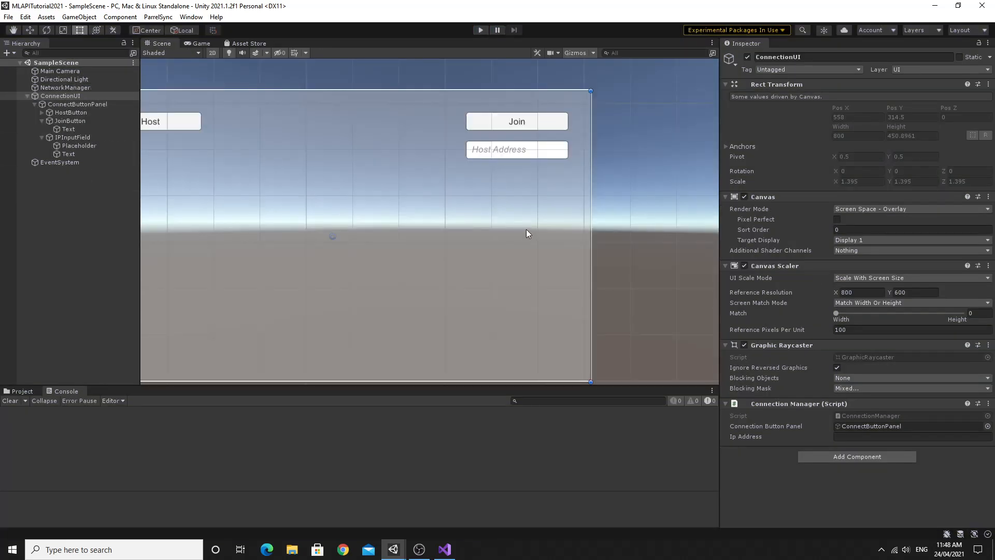
mouse_move(516, 220)
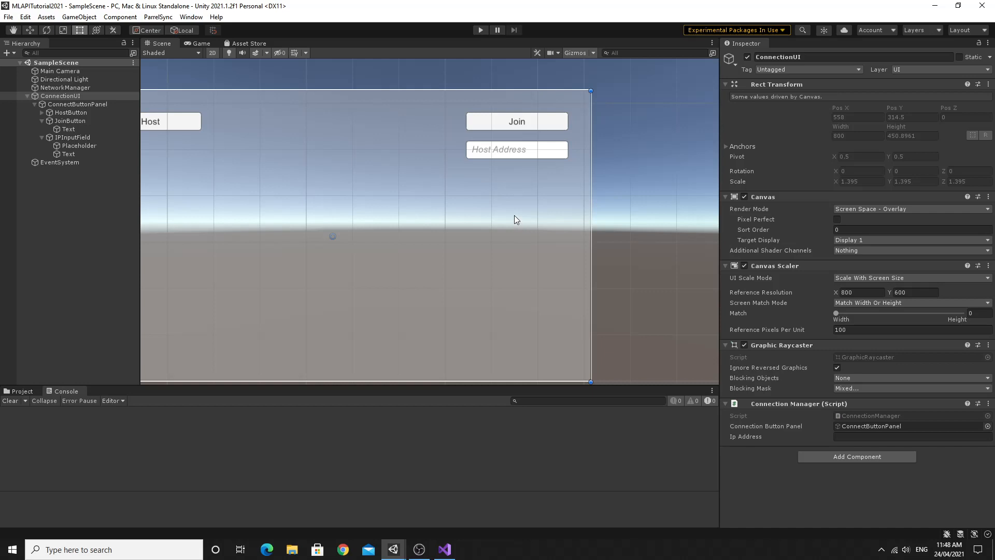
mouse_move(523, 211)
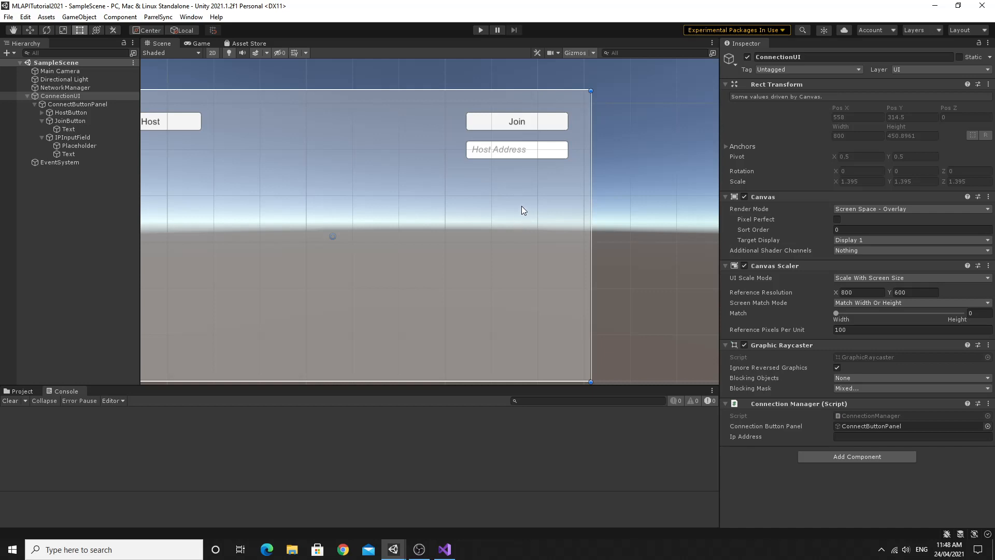
mouse_move(523, 210)
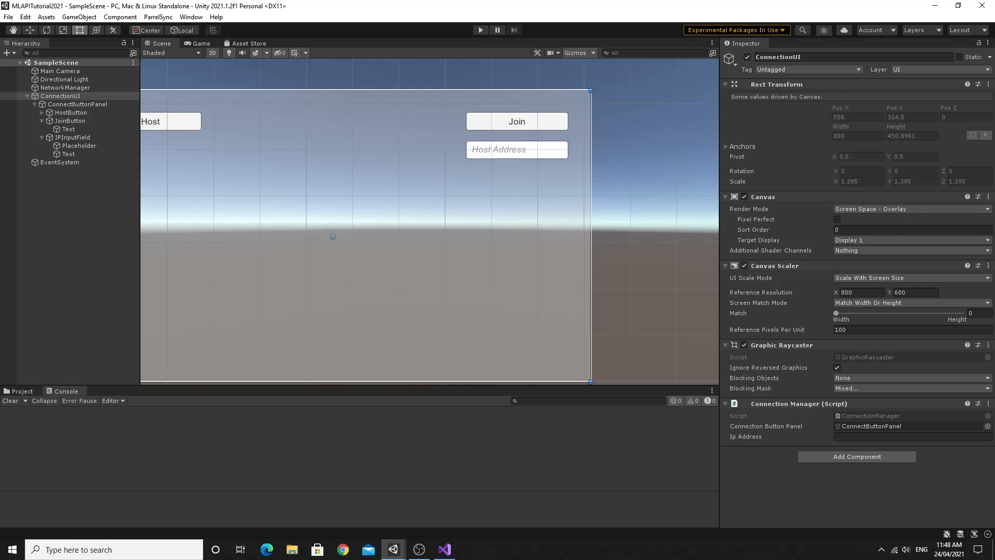